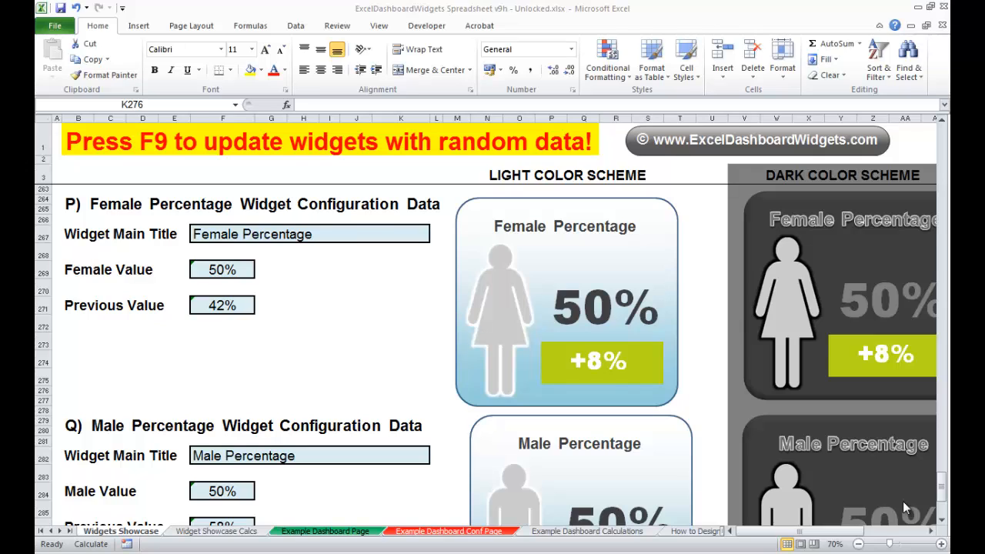
mouse_move(726, 400)
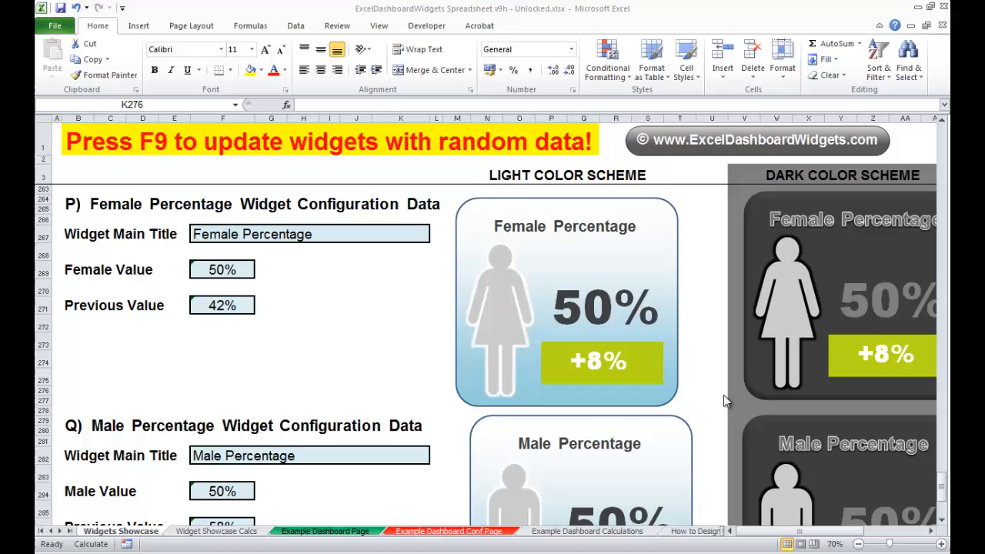
mouse_move(490, 301)
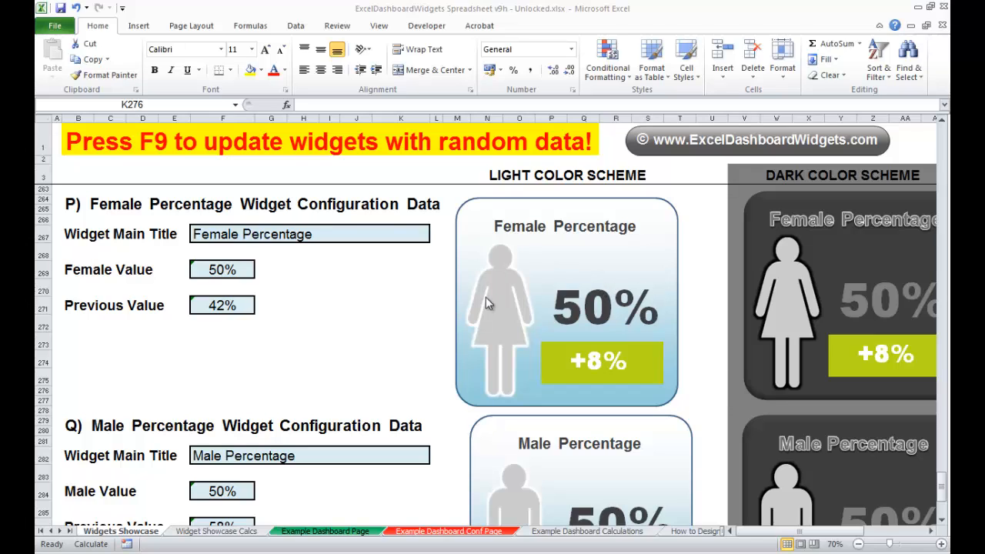
mouse_move(511, 292)
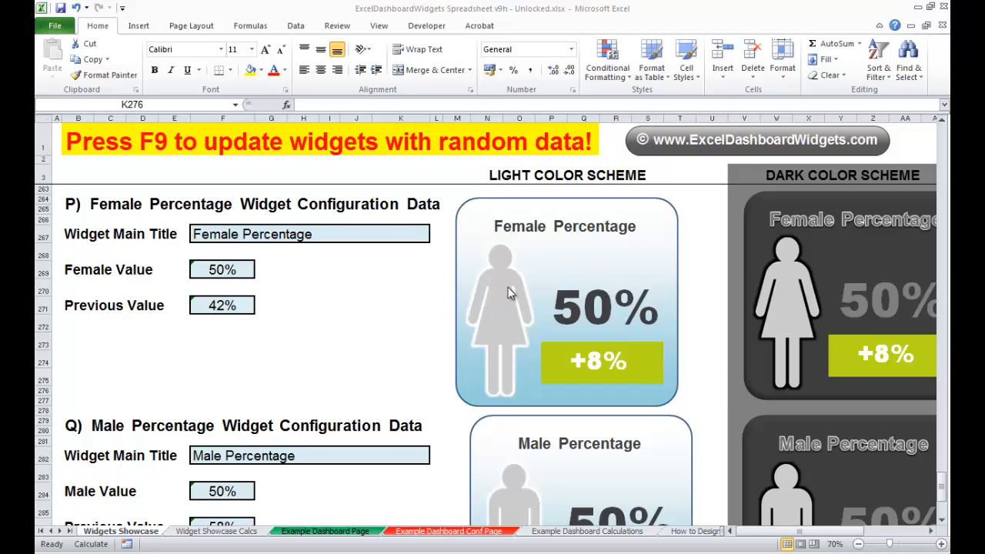
mouse_move(499, 341)
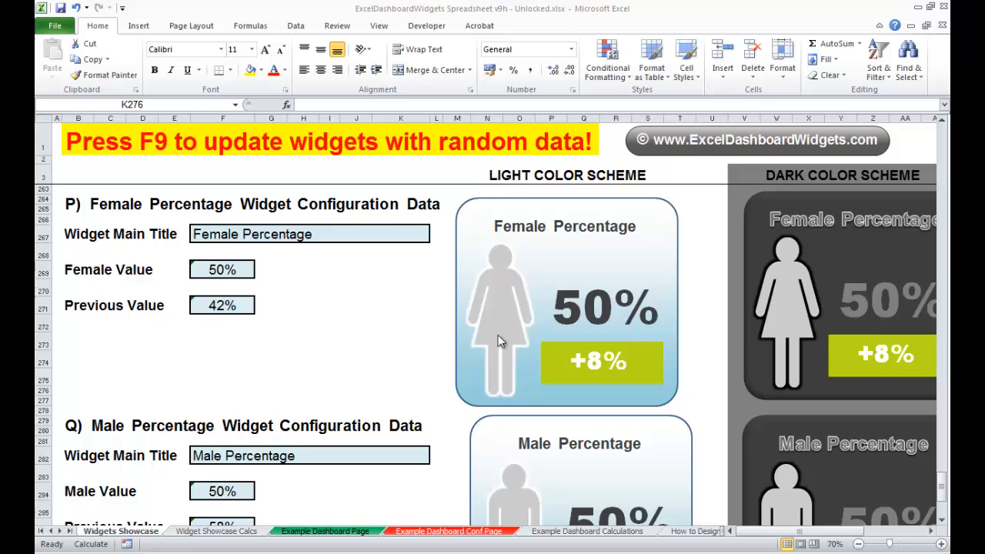
mouse_move(296, 551)
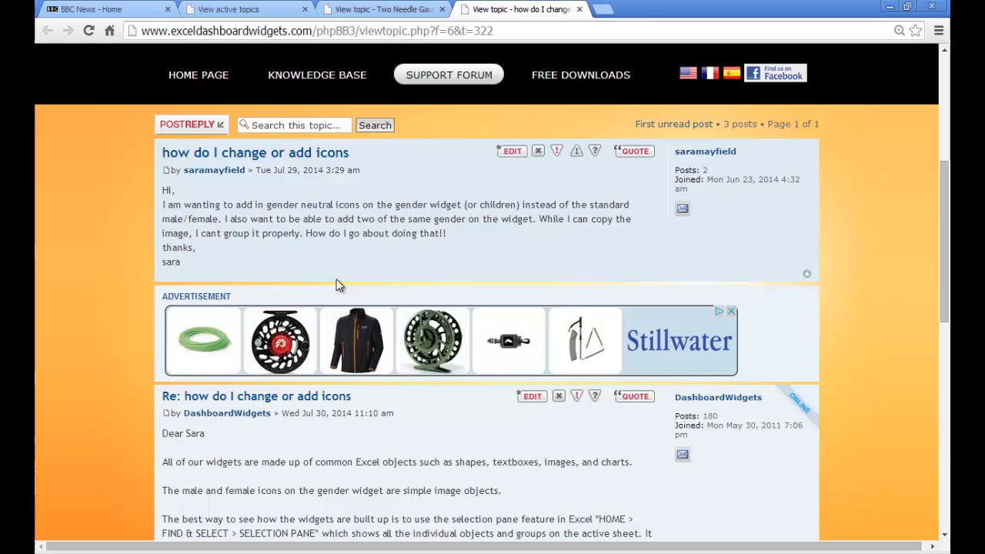
mouse_move(218, 188)
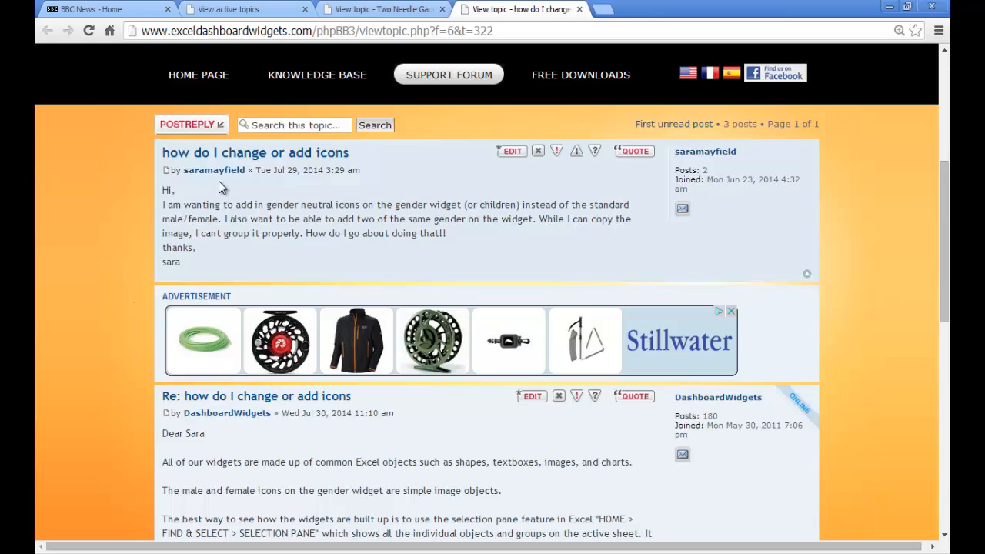
mouse_move(344, 200)
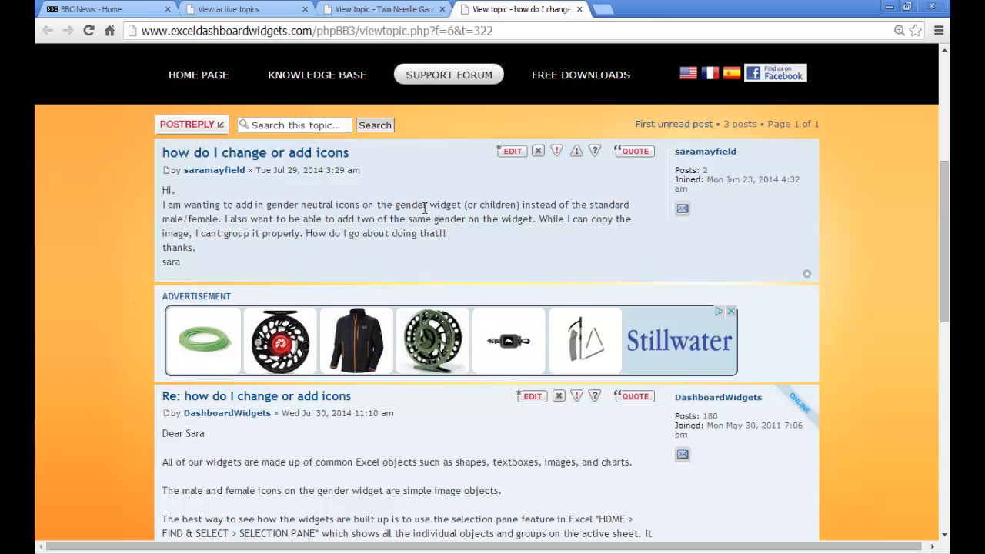
mouse_move(360, 208)
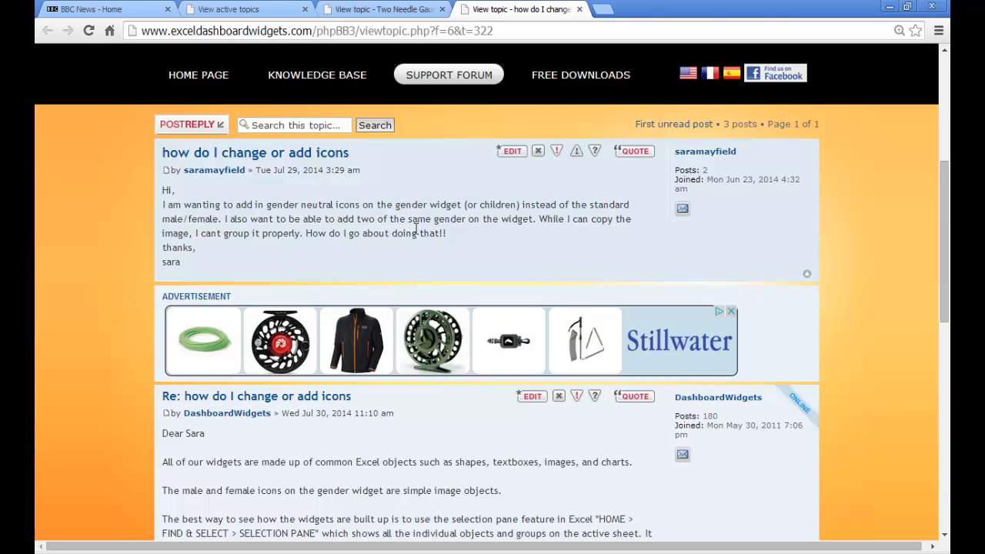
mouse_move(449, 240)
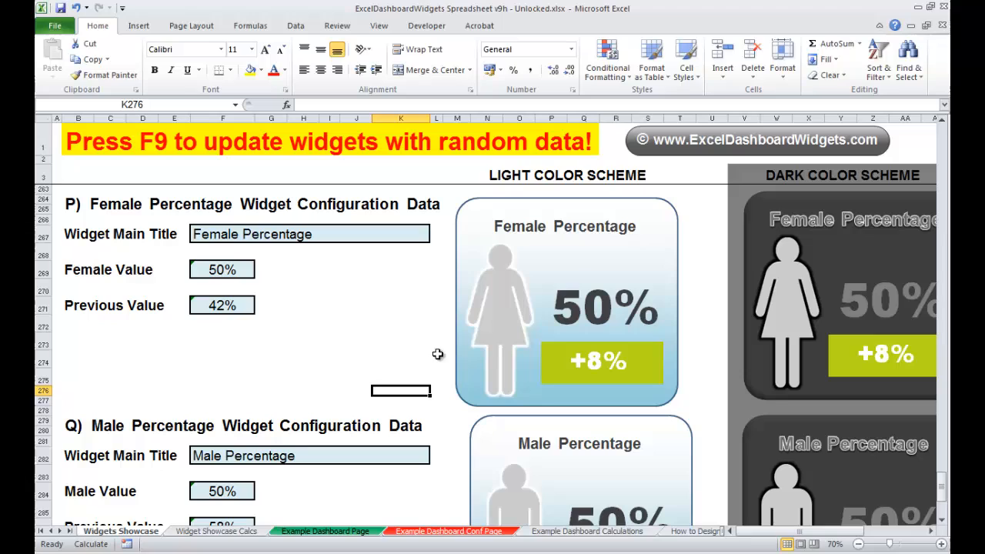
mouse_move(628, 296)
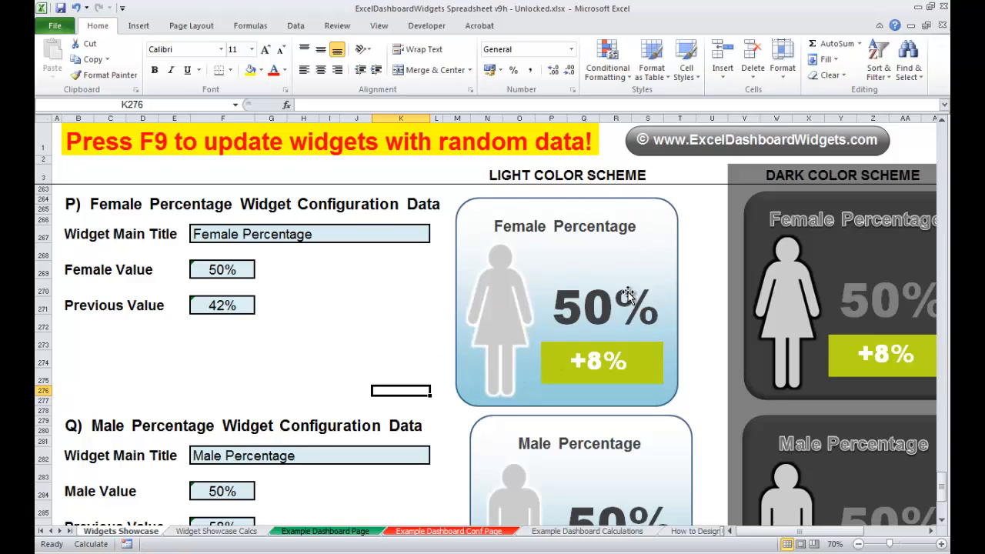
mouse_move(283, 291)
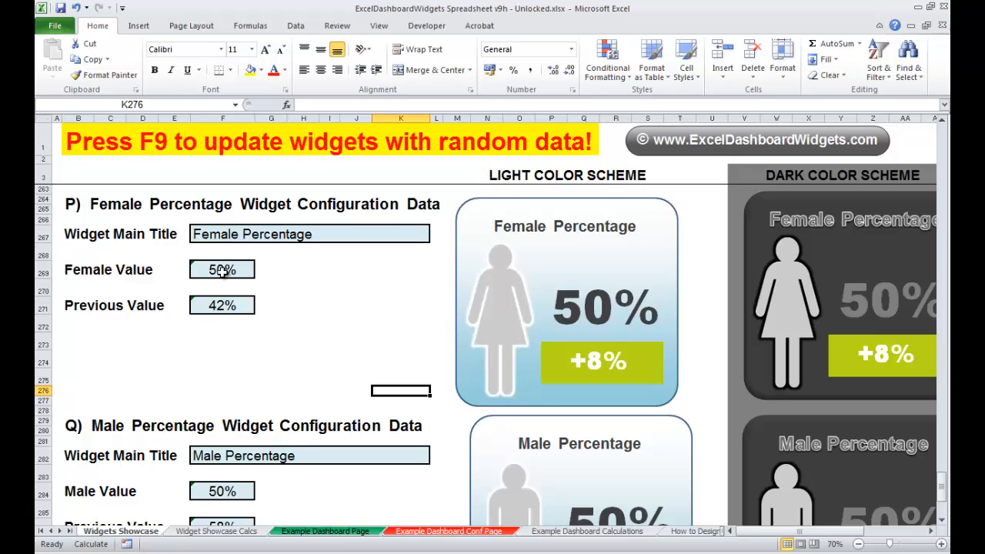
Enter Female Value 65% and Previous Value 69% so the widget shows an orange -4% change box
click(221, 269)
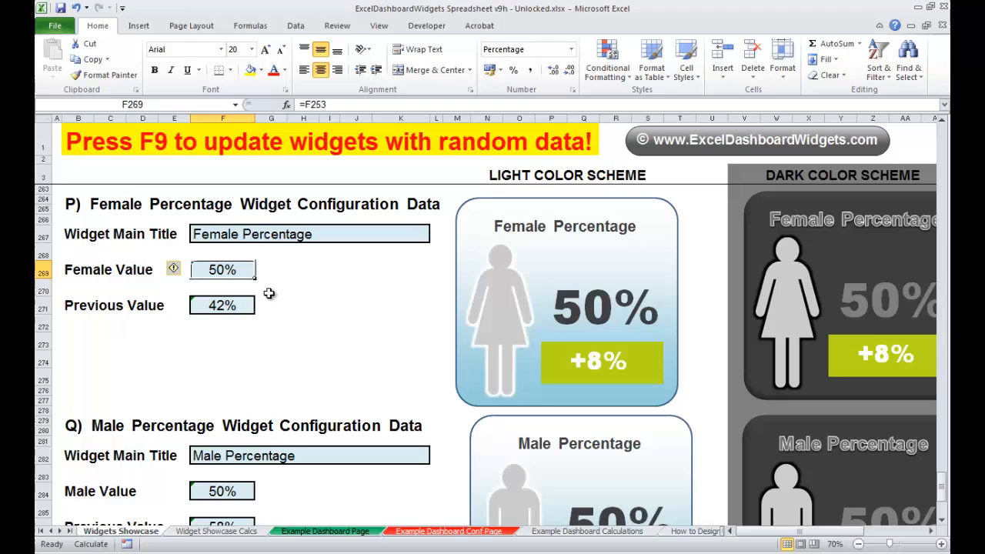
mouse_move(304, 344)
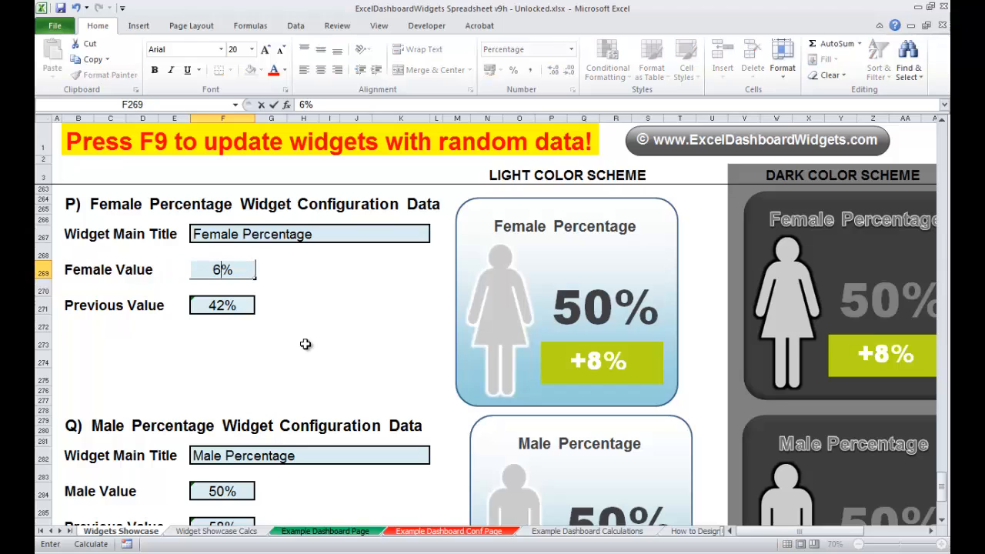
text(65%)
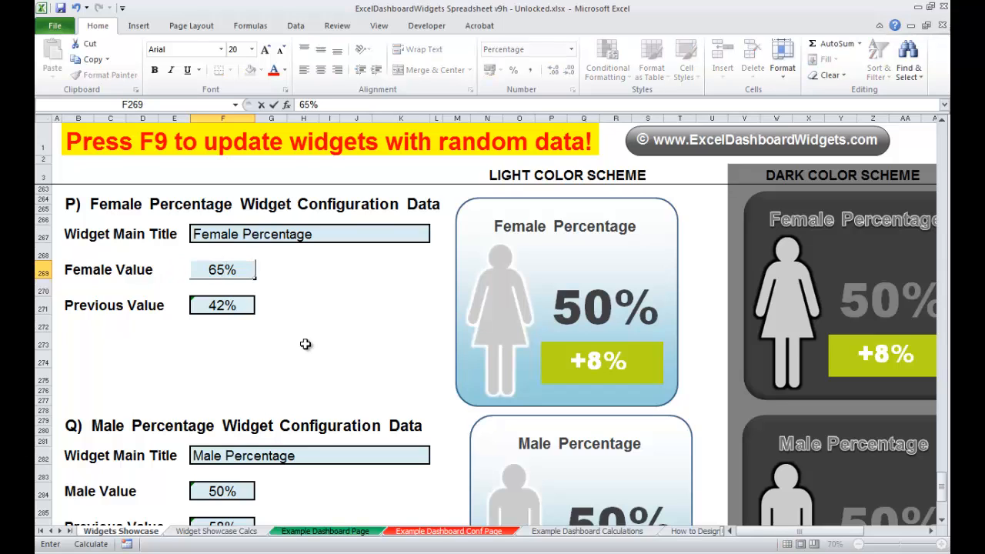
key(f9)
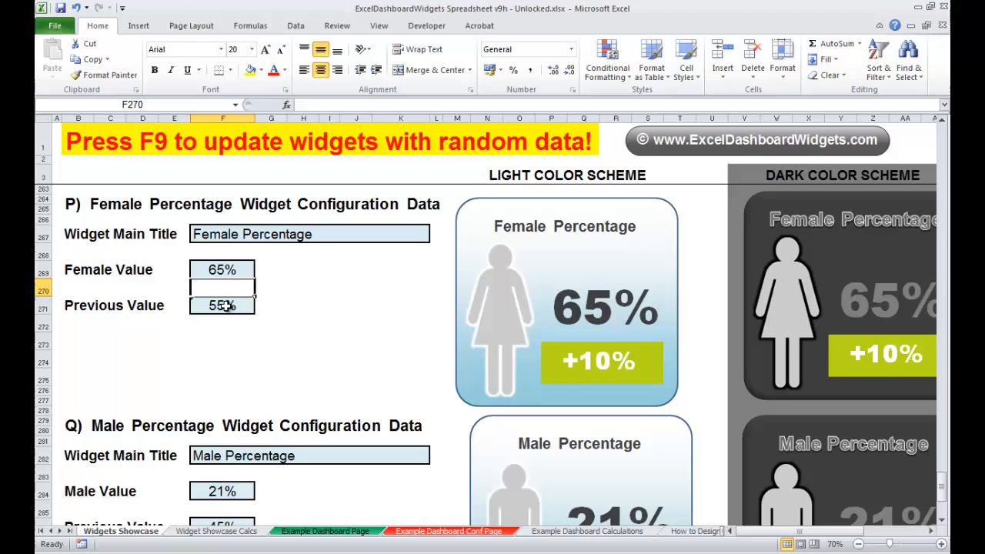
click(221, 304)
text(45)
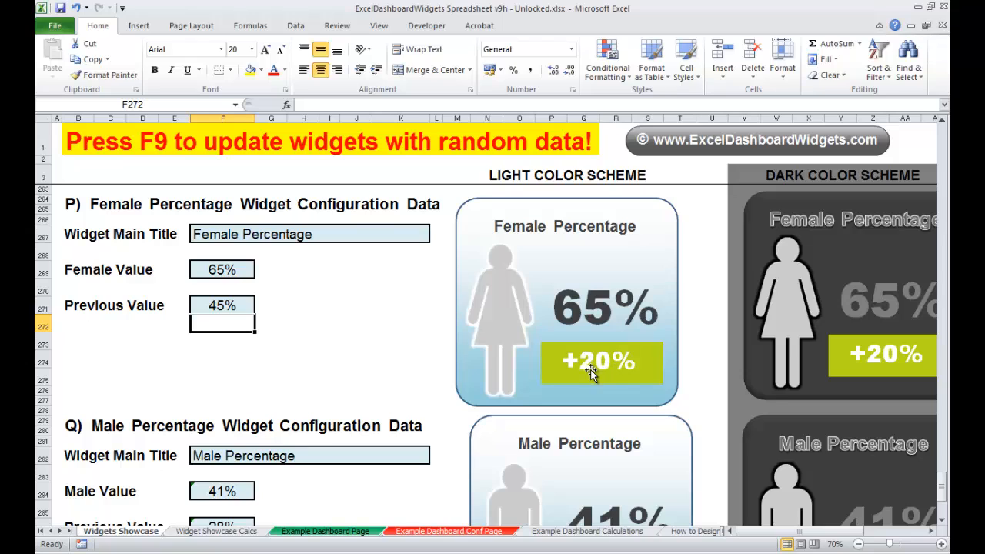
mouse_move(582, 348)
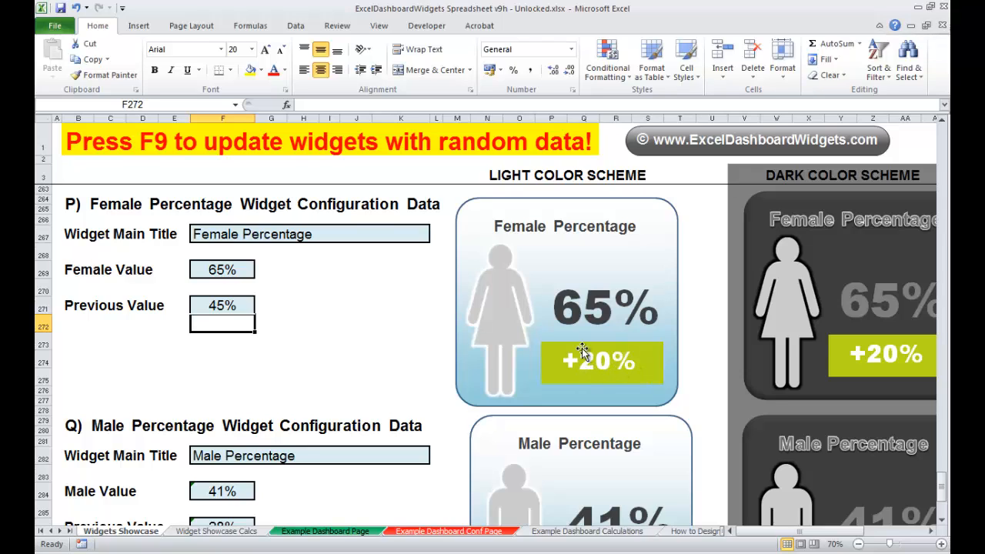
click(222, 305)
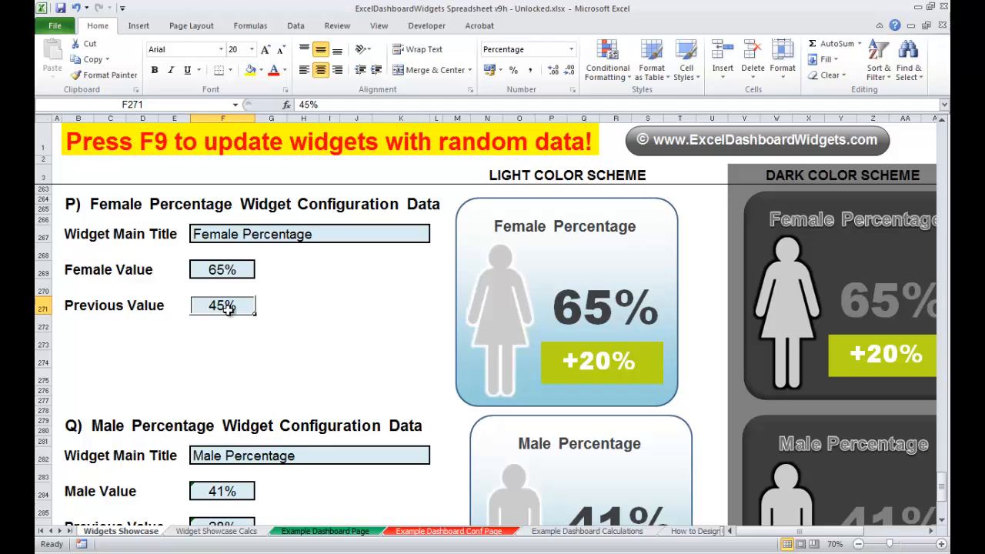
key(f9)
text(69)
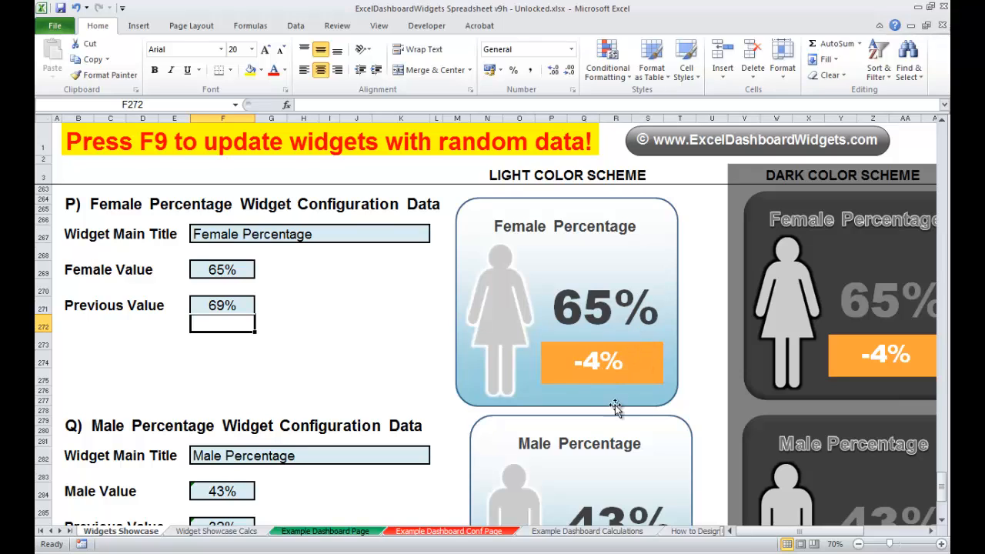
mouse_move(645, 362)
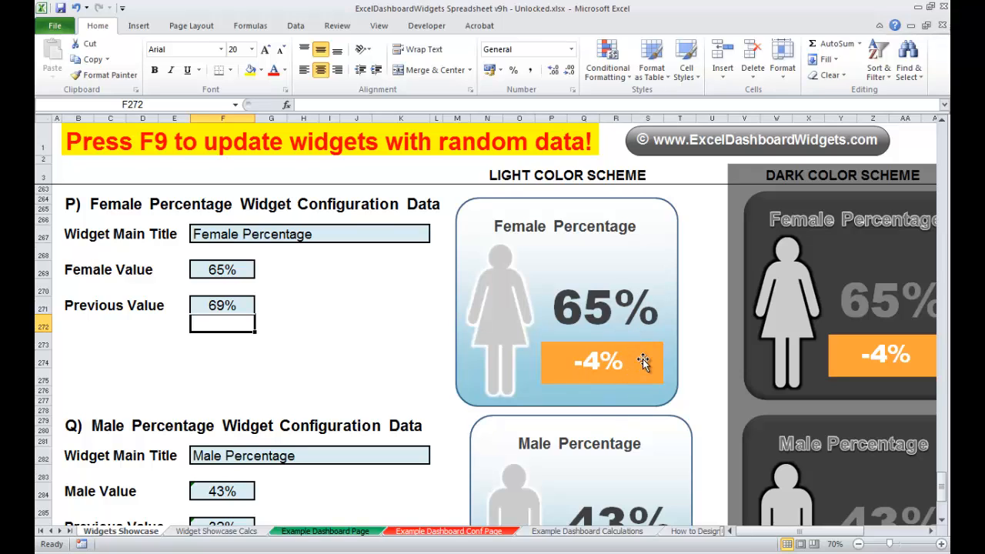
mouse_move(630, 369)
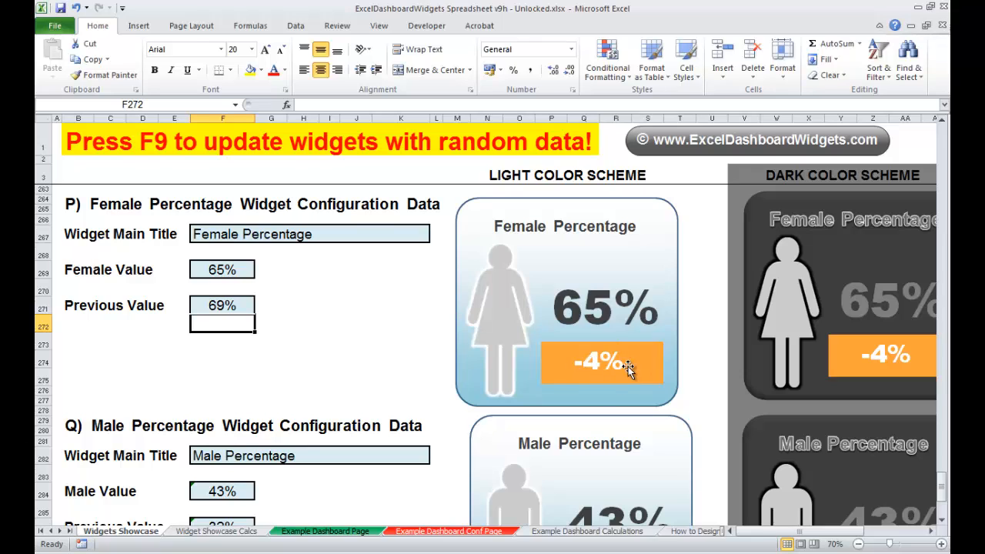
mouse_move(623, 360)
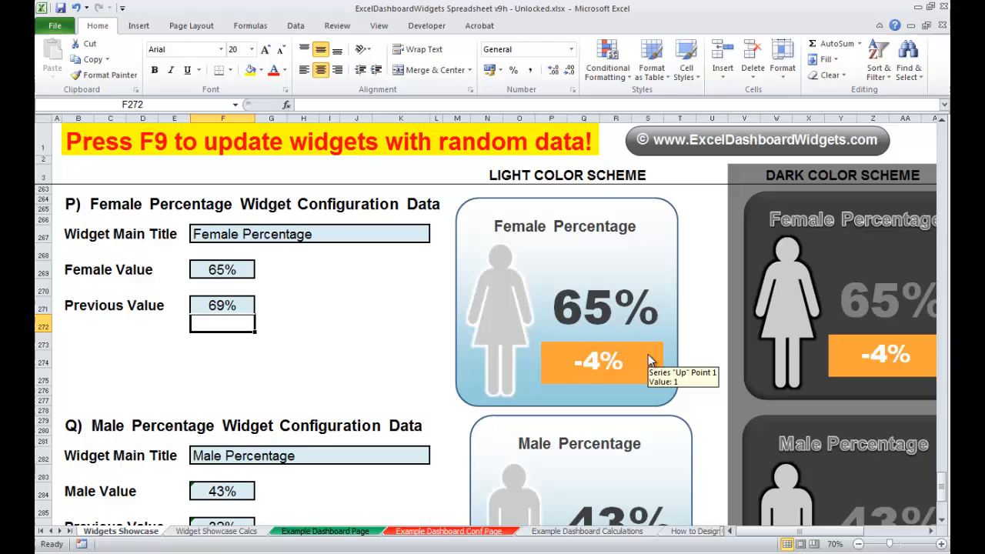
mouse_move(440, 354)
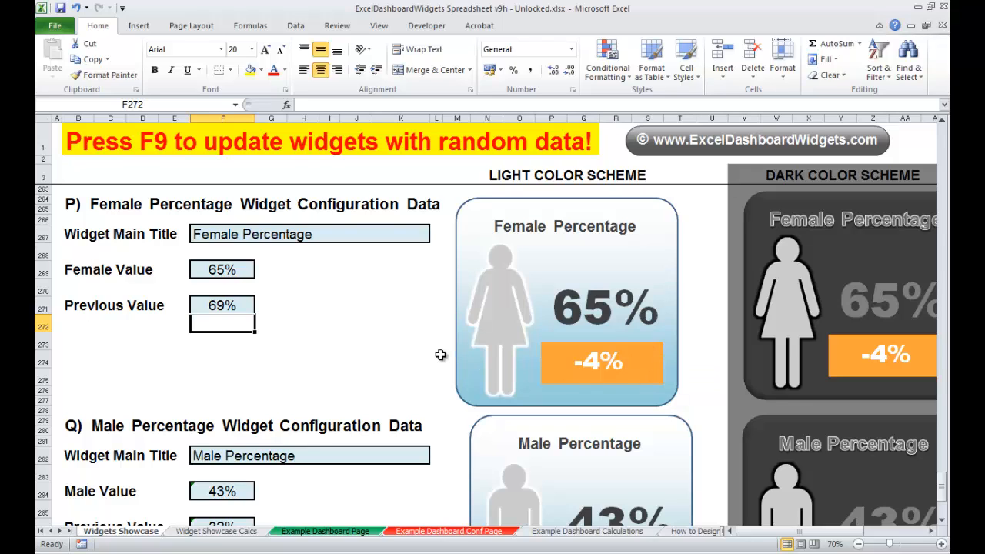
mouse_move(489, 270)
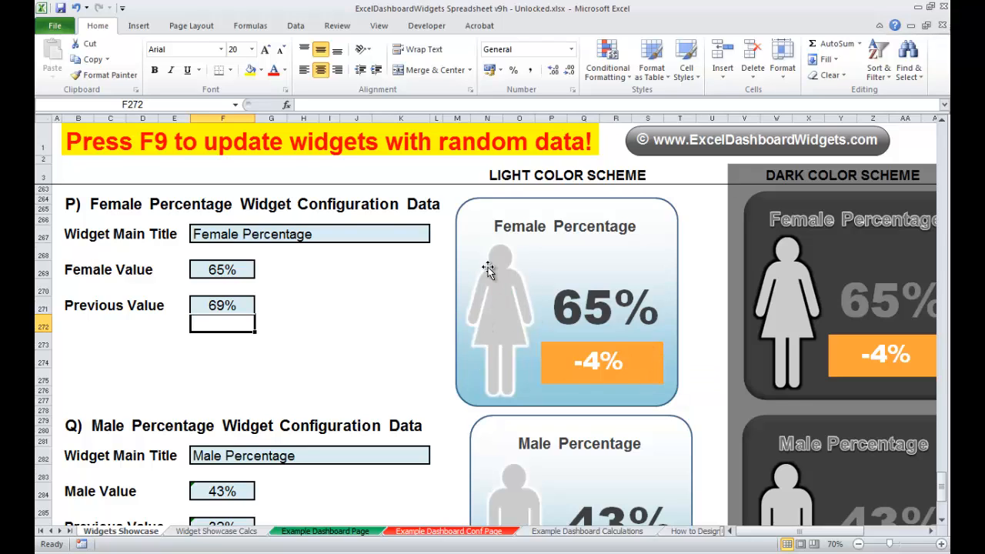
mouse_move(498, 340)
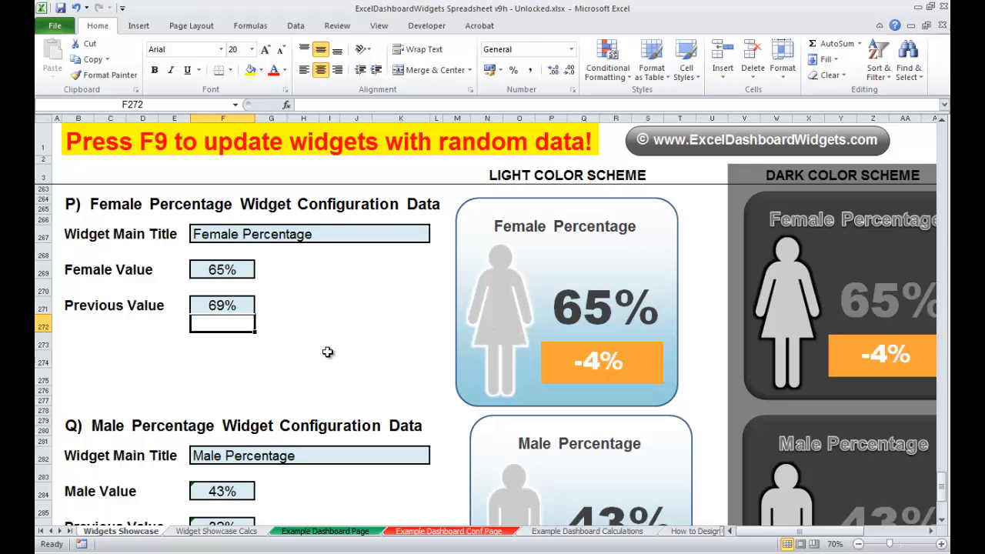
click(329, 358)
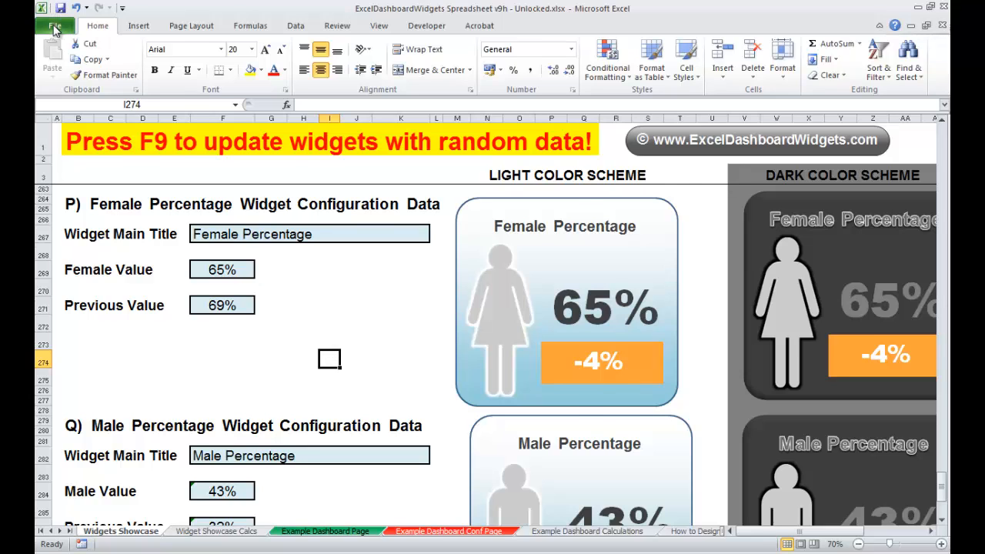
click(56, 24)
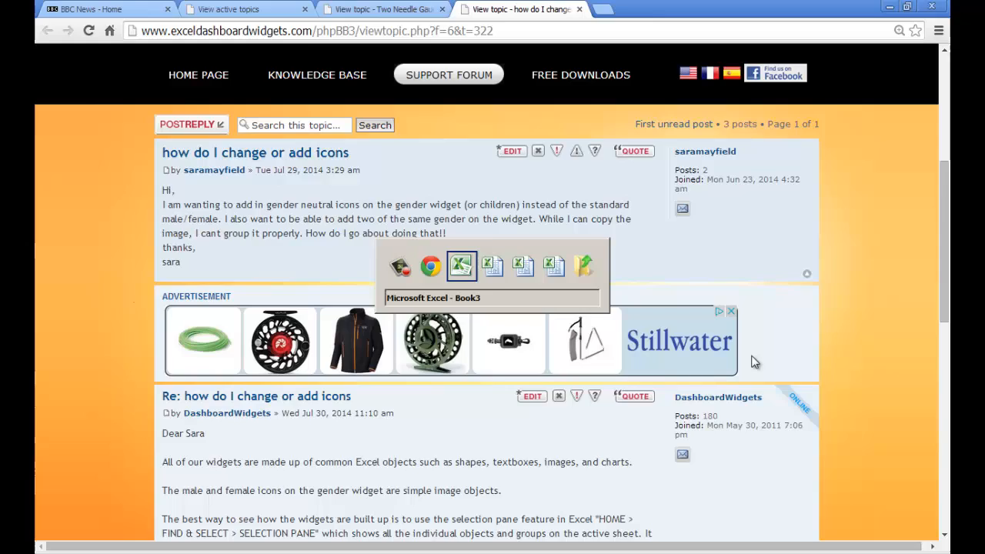
click(461, 264)
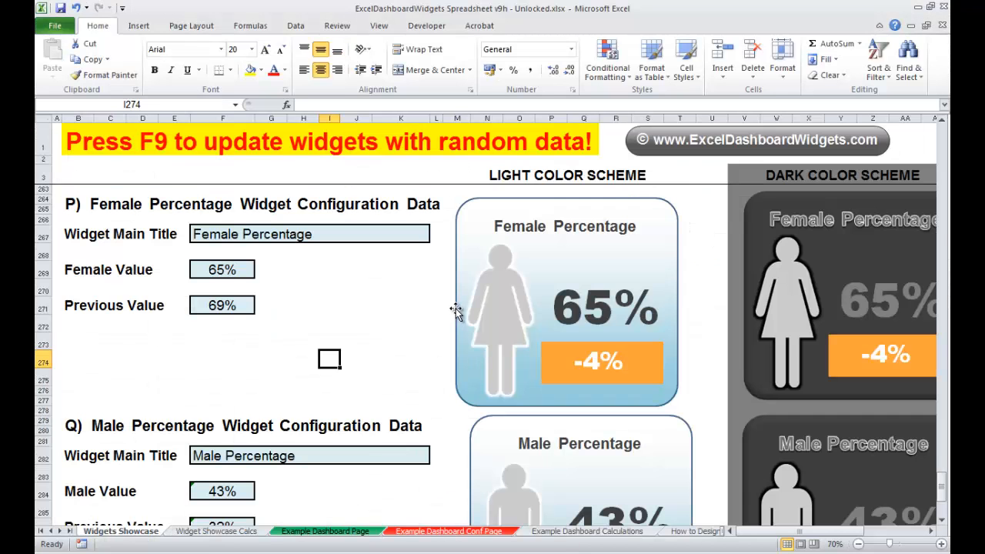
mouse_move(459, 259)
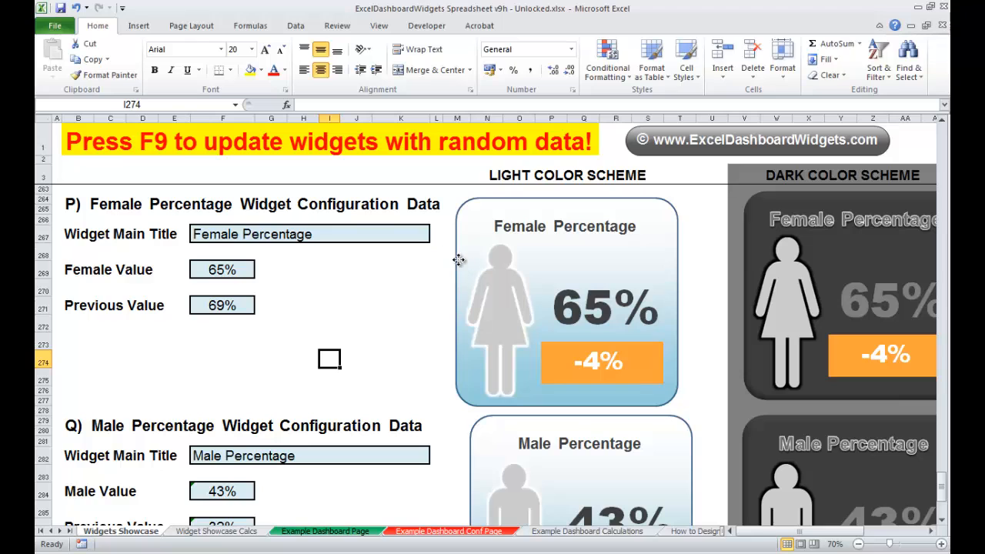
click(539, 308)
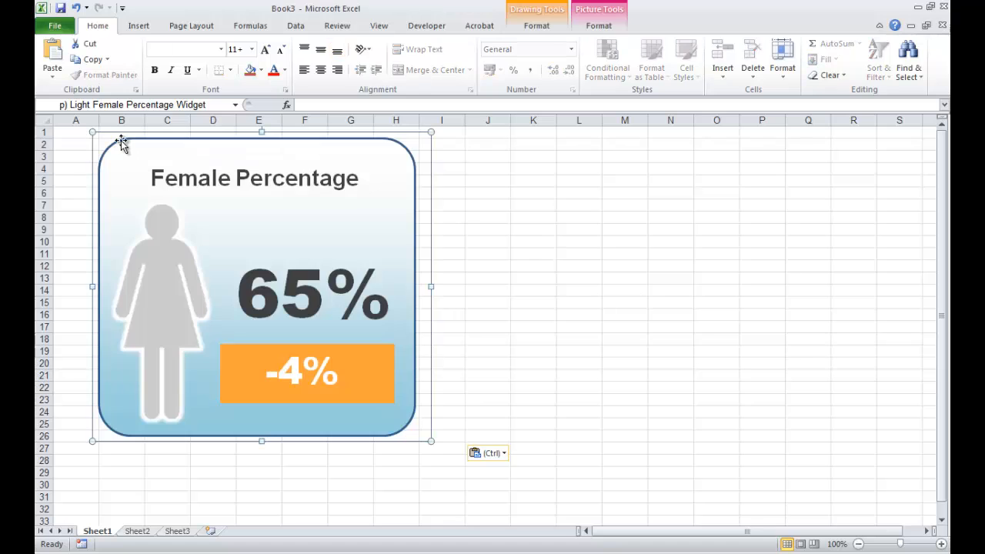
key(Delete)
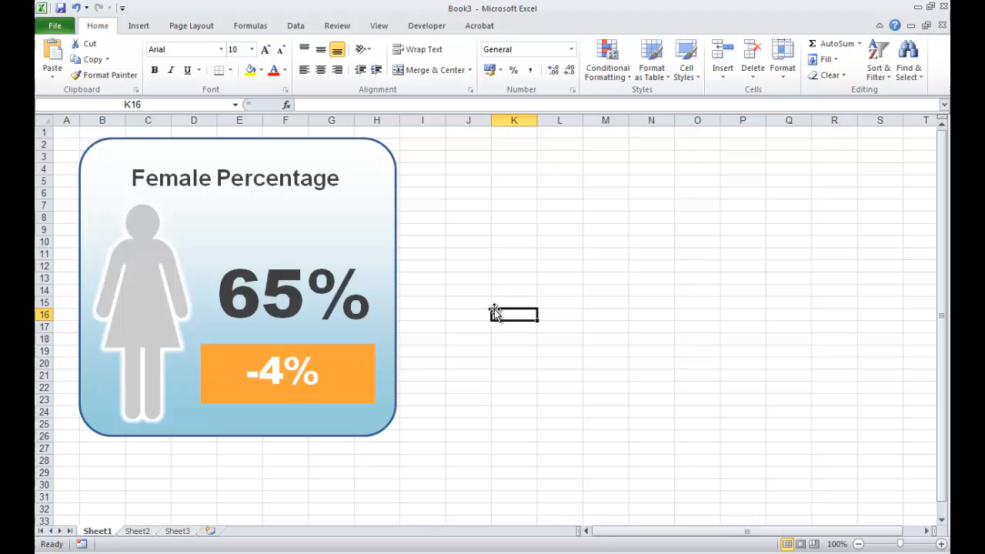
mouse_move(869, 547)
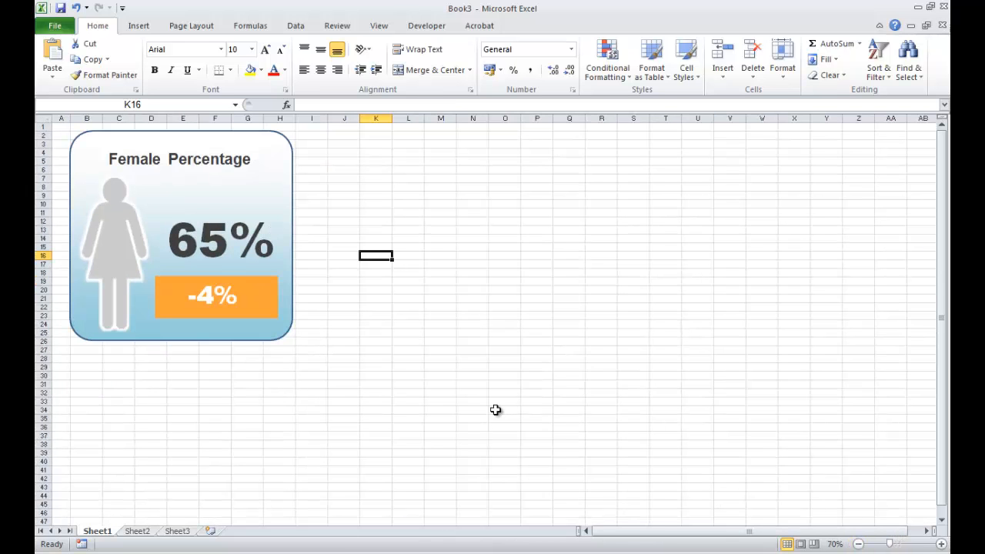
click(505, 409)
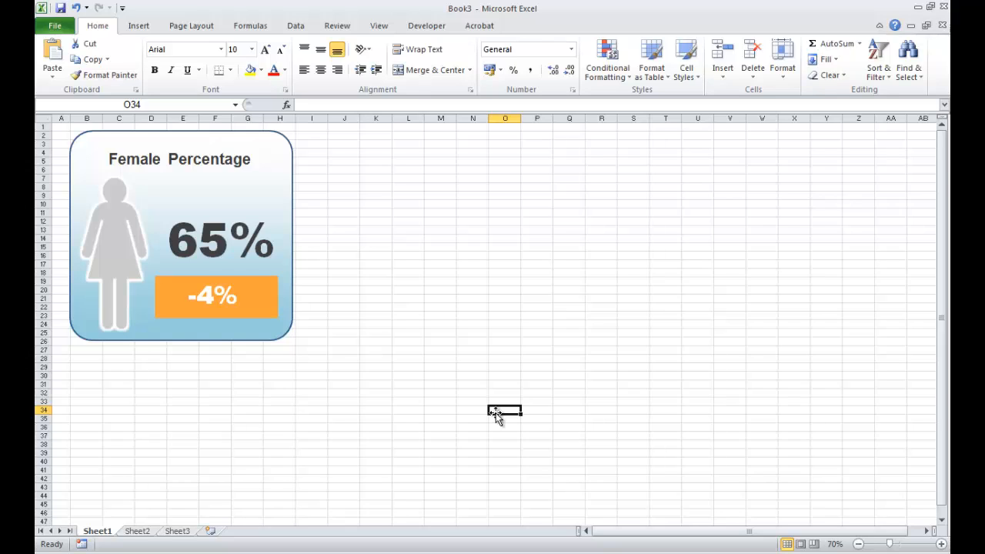
mouse_move(691, 223)
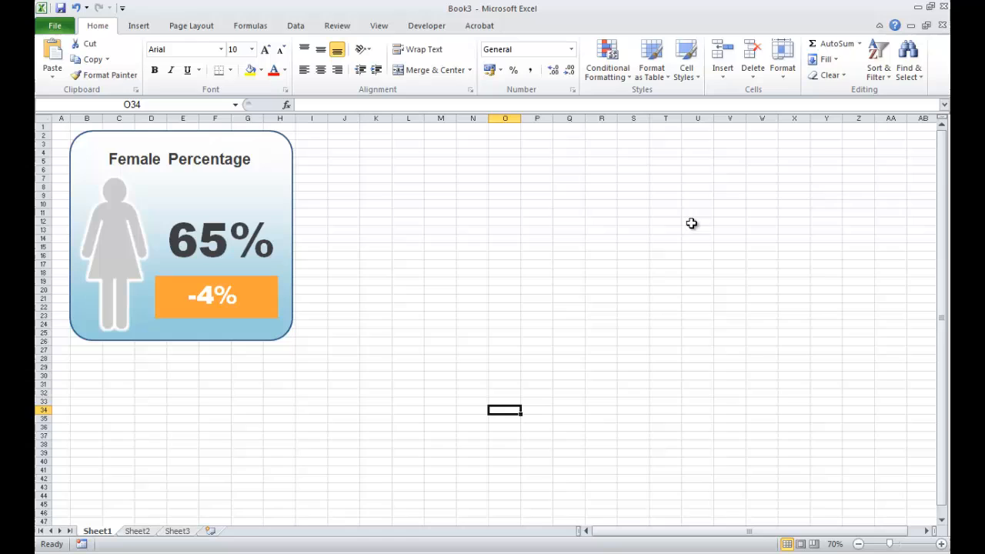
mouse_move(480, 311)
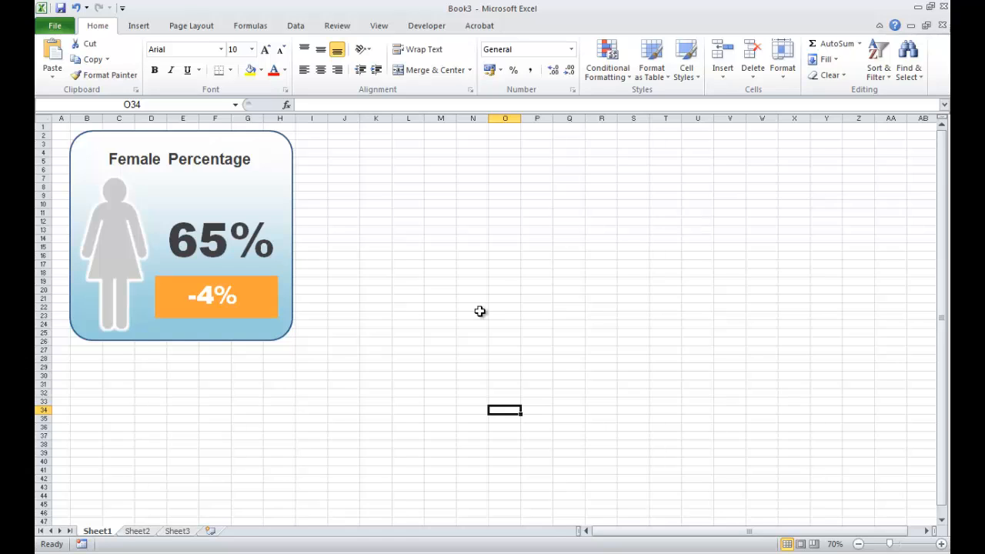
mouse_move(120, 314)
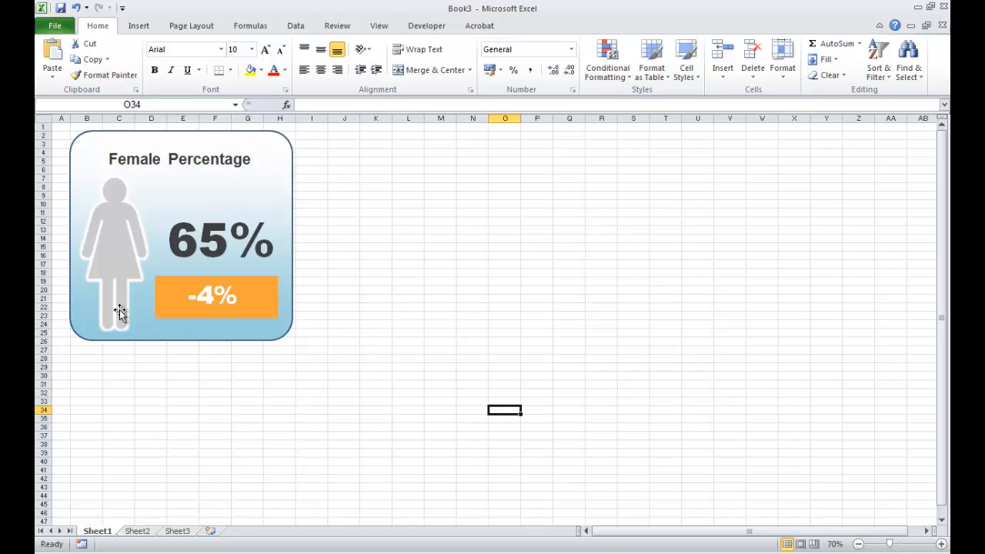
mouse_move(271, 406)
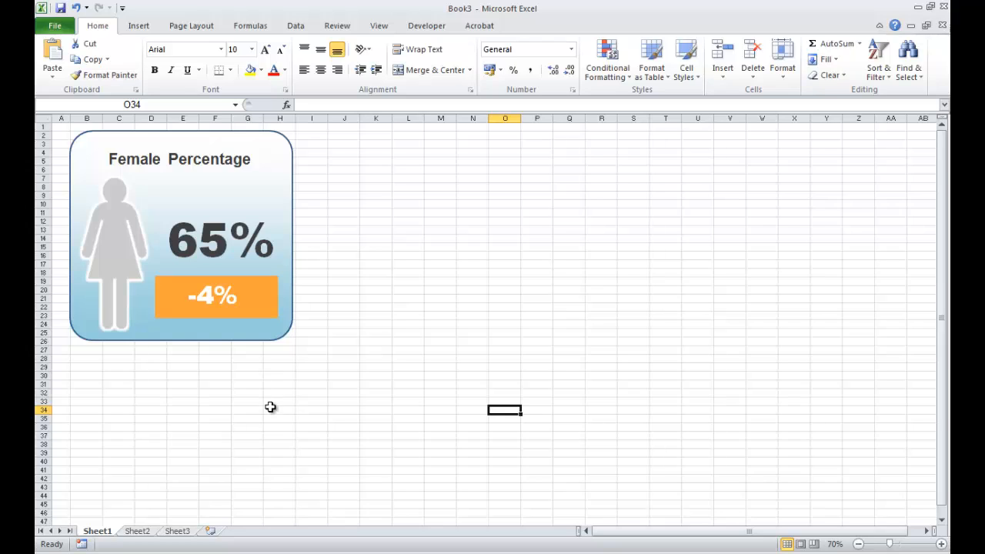
mouse_move(275, 384)
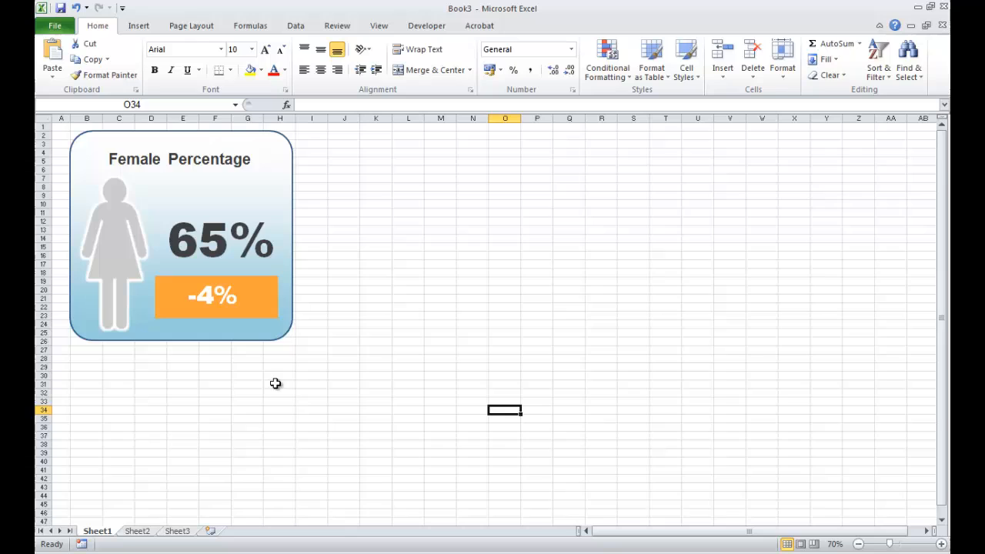
mouse_move(234, 323)
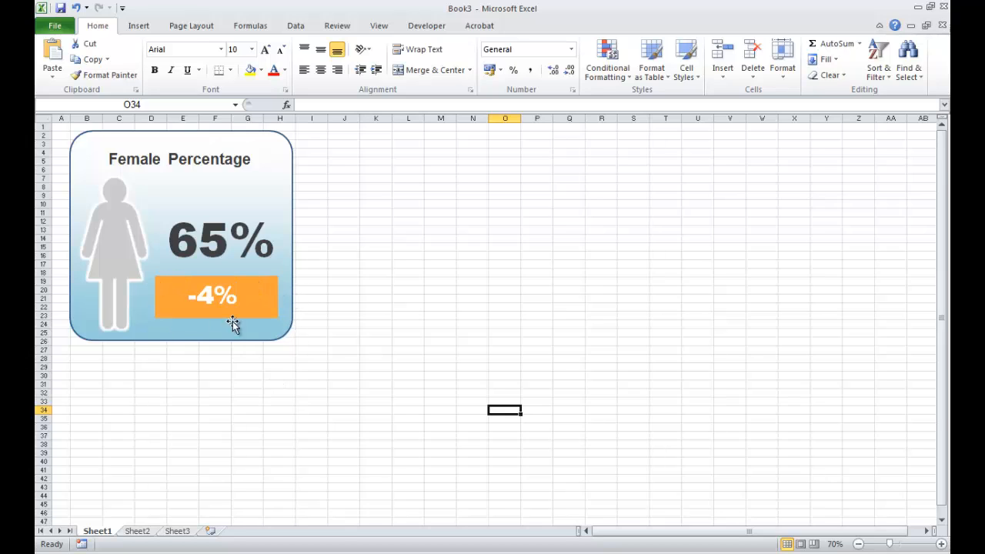
mouse_move(275, 383)
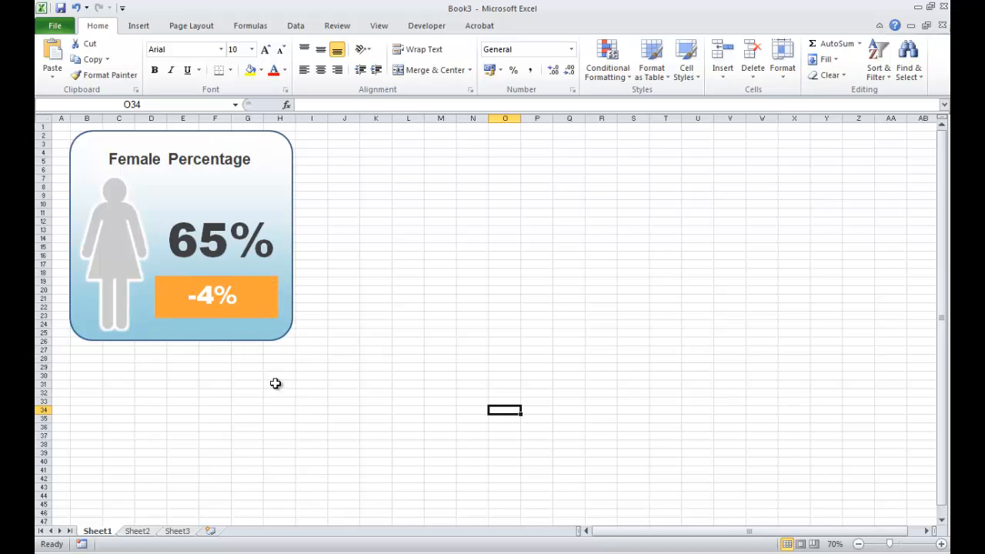
mouse_move(271, 311)
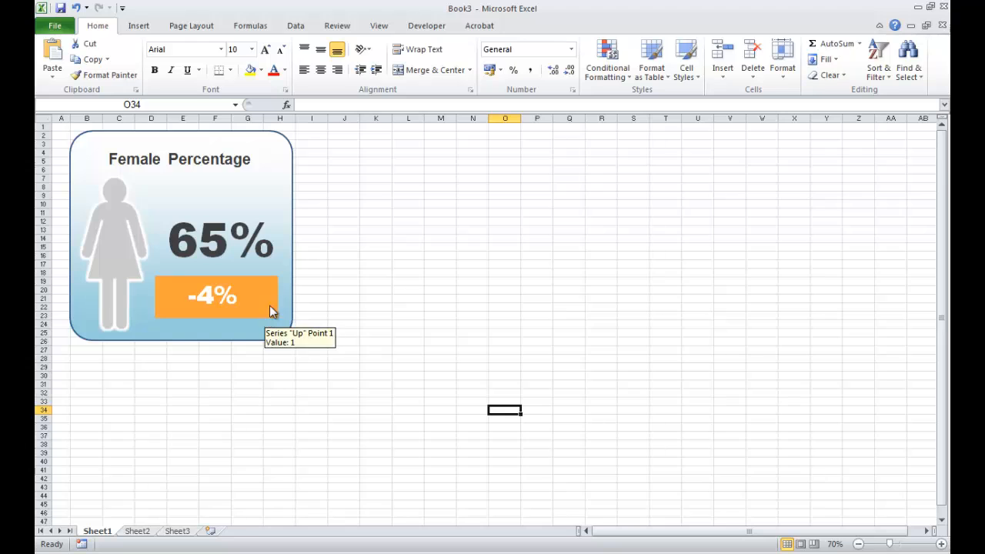
click(215, 296)
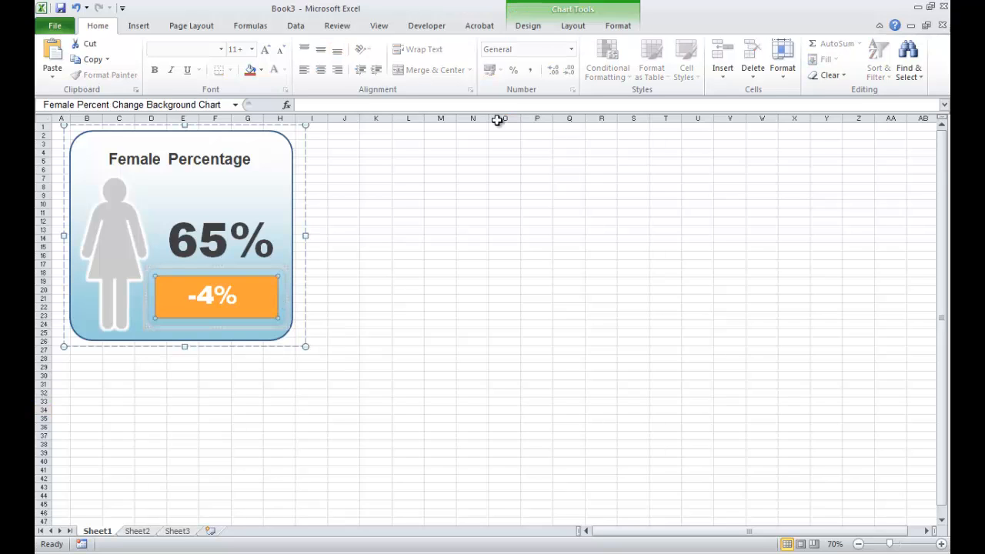
click(528, 25)
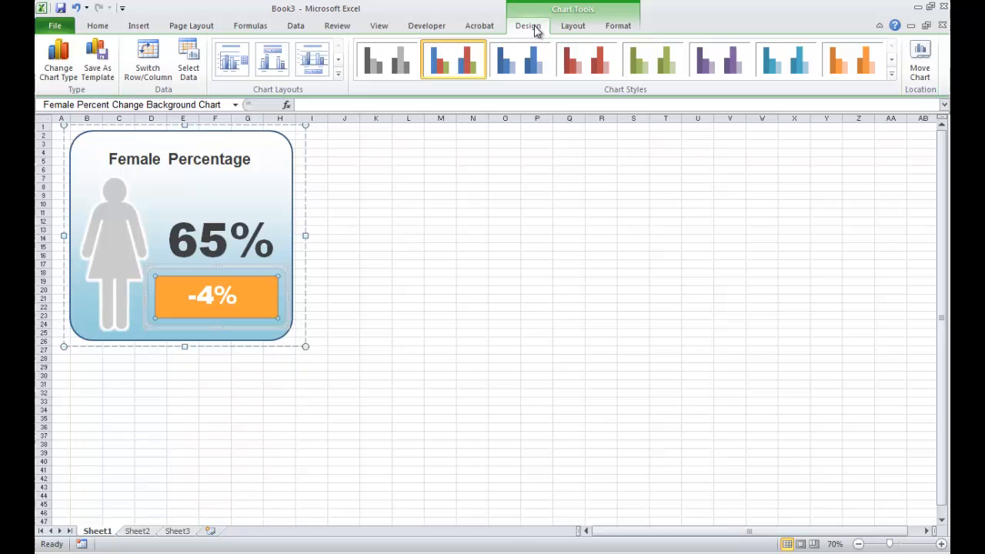
mouse_move(454, 60)
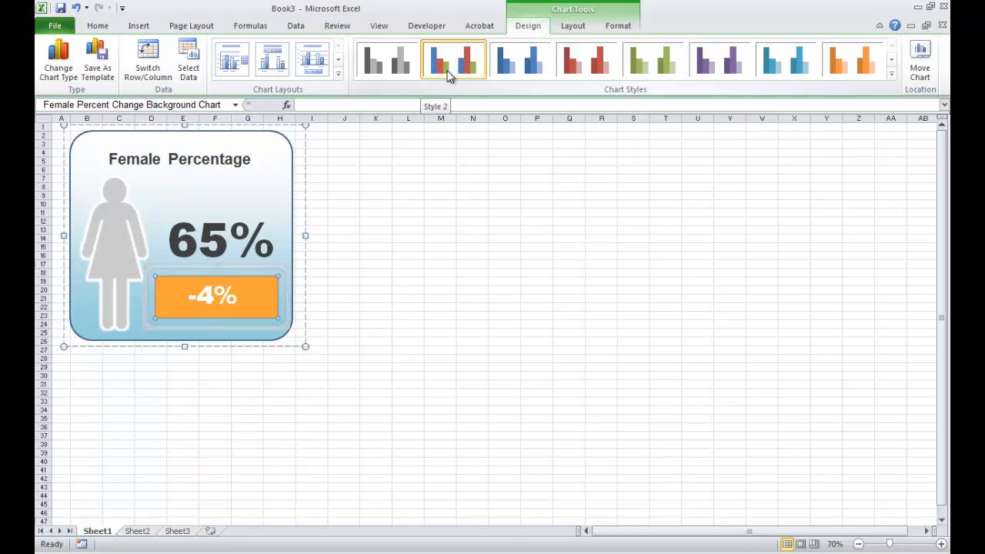
click(375, 255)
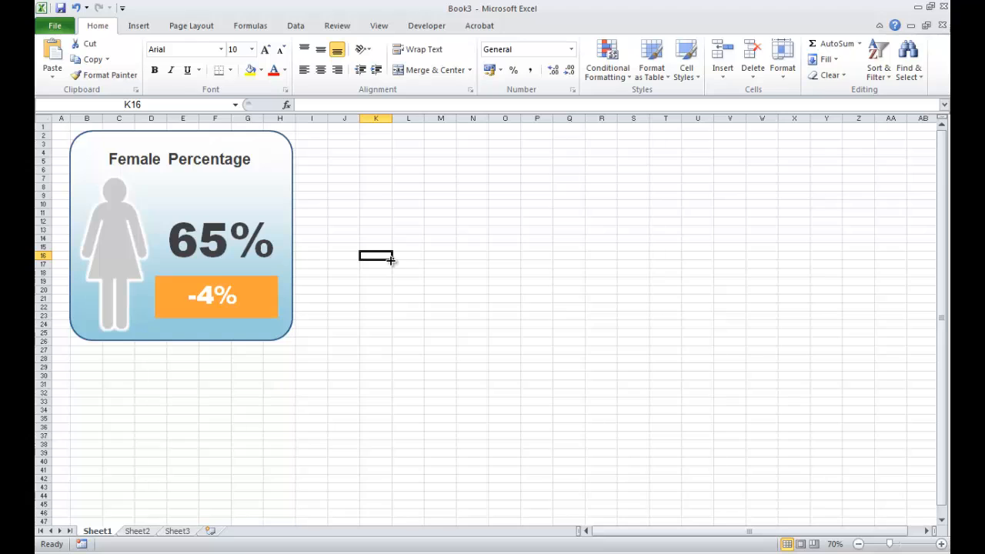
mouse_move(298, 179)
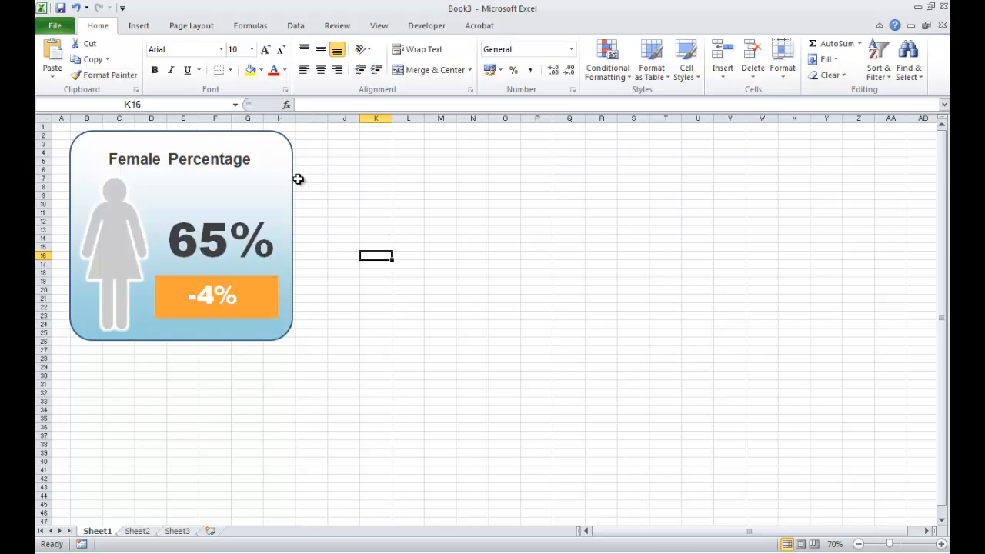
Ungroup the Female Percentage widget into its title, figure, percentage and change-box pieces
right_click(179, 231)
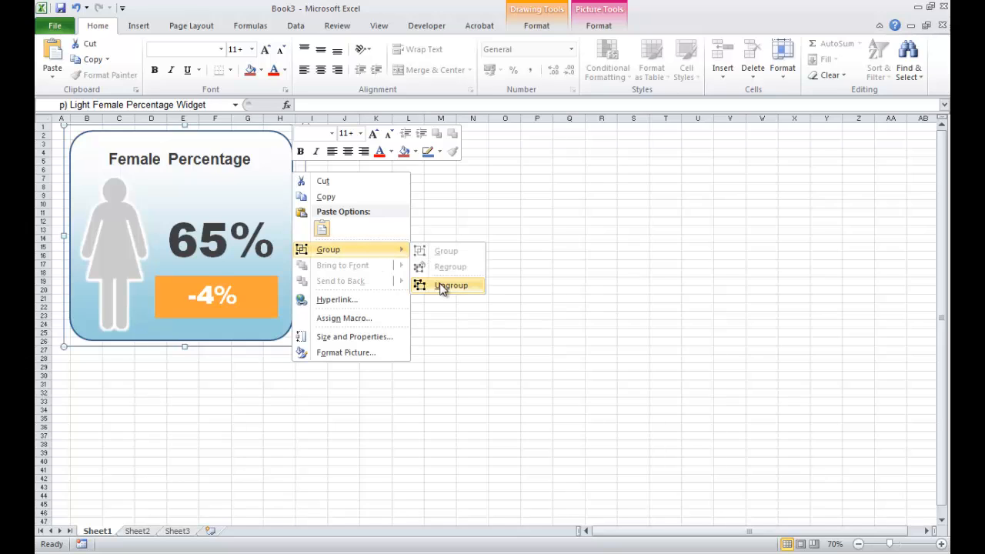
click(450, 285)
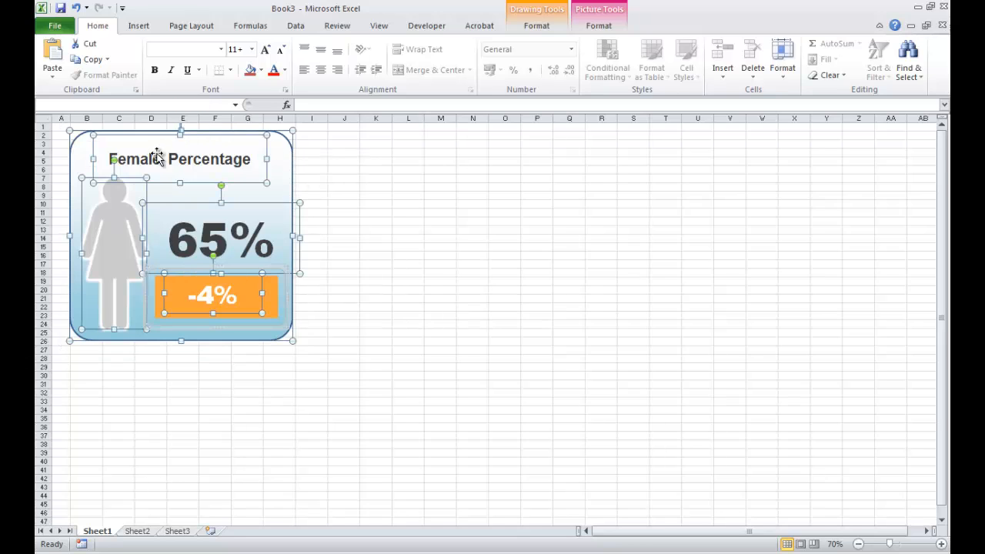
mouse_move(326, 252)
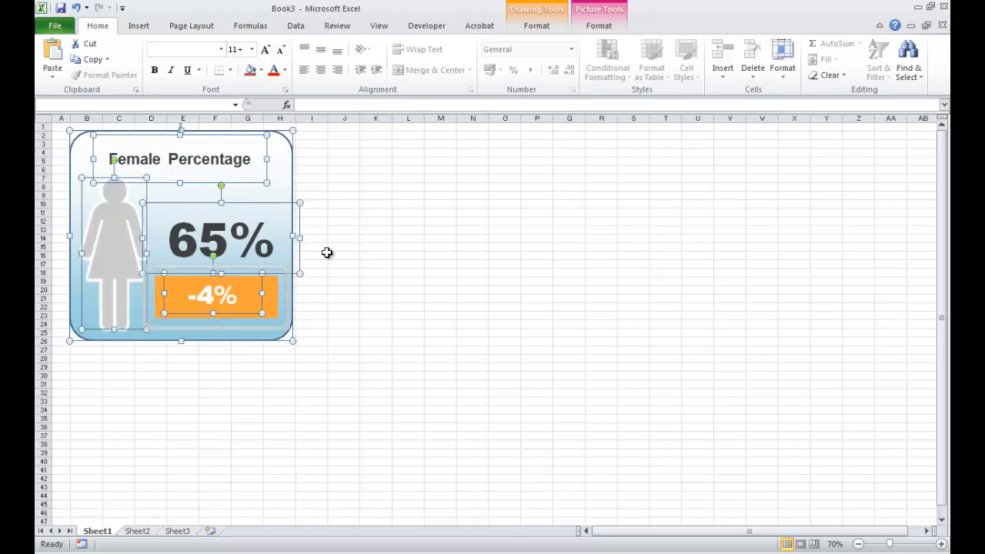
mouse_move(233, 151)
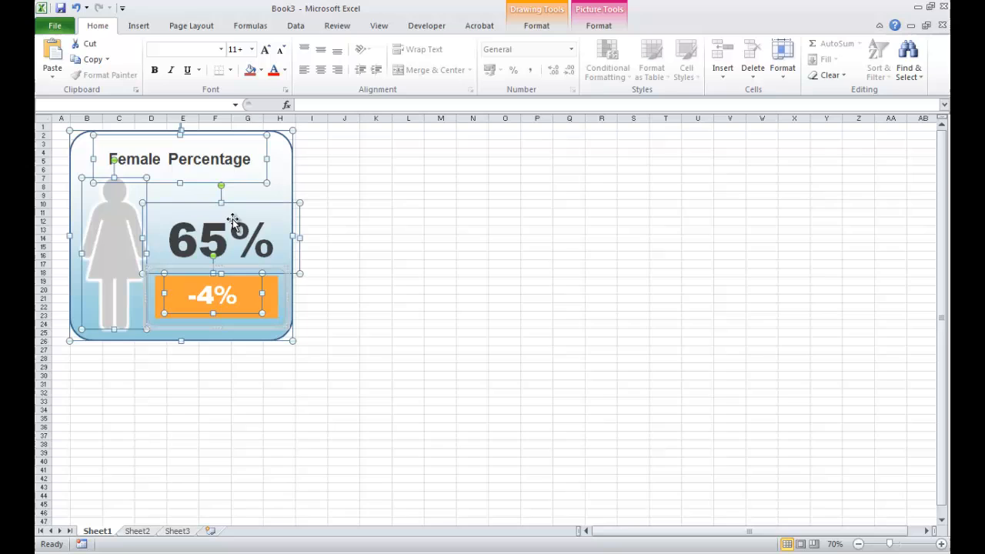
mouse_move(212, 231)
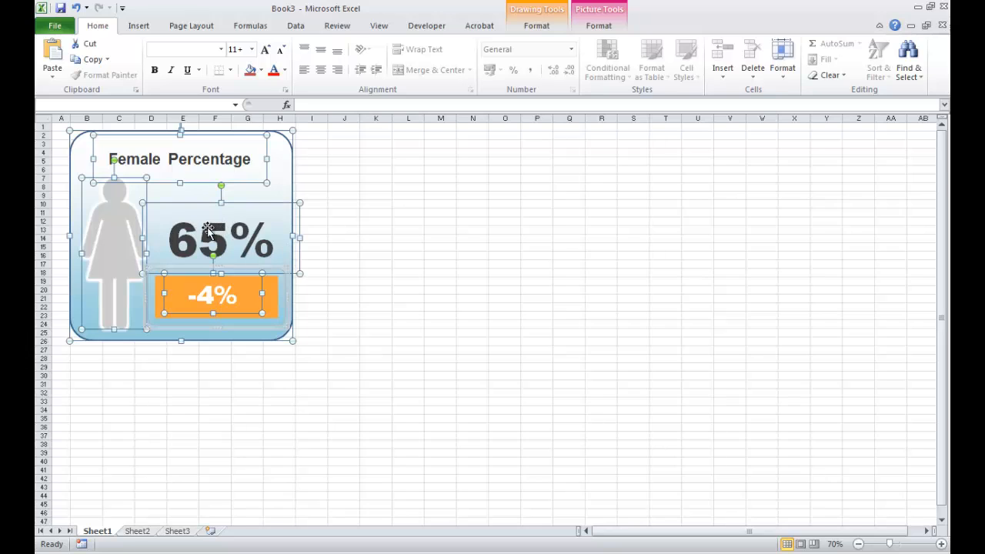
mouse_move(298, 189)
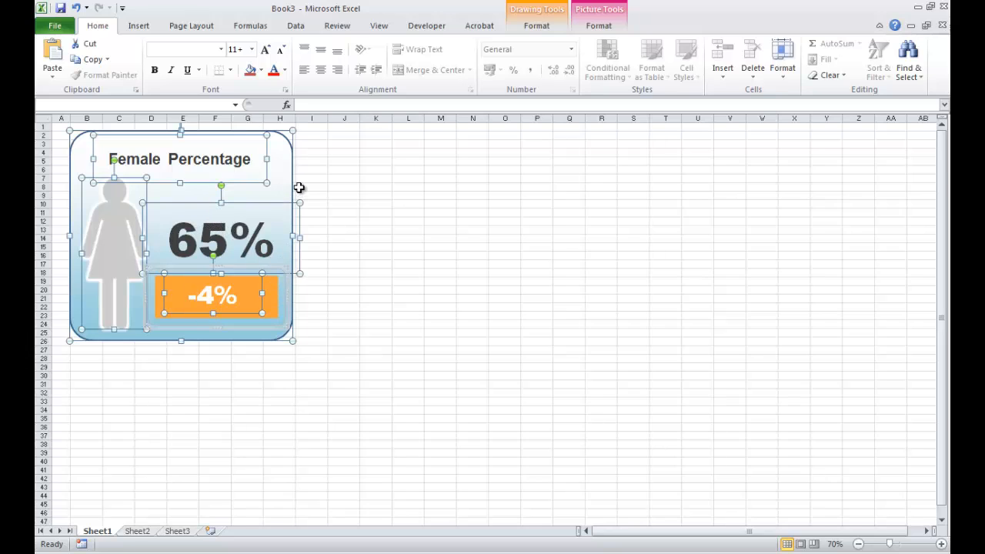
mouse_move(138, 248)
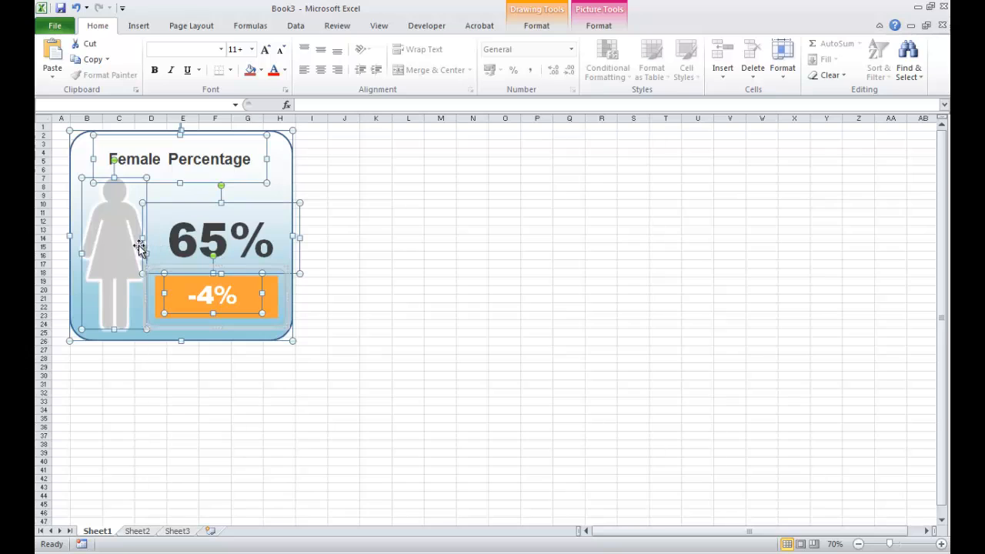
mouse_move(110, 237)
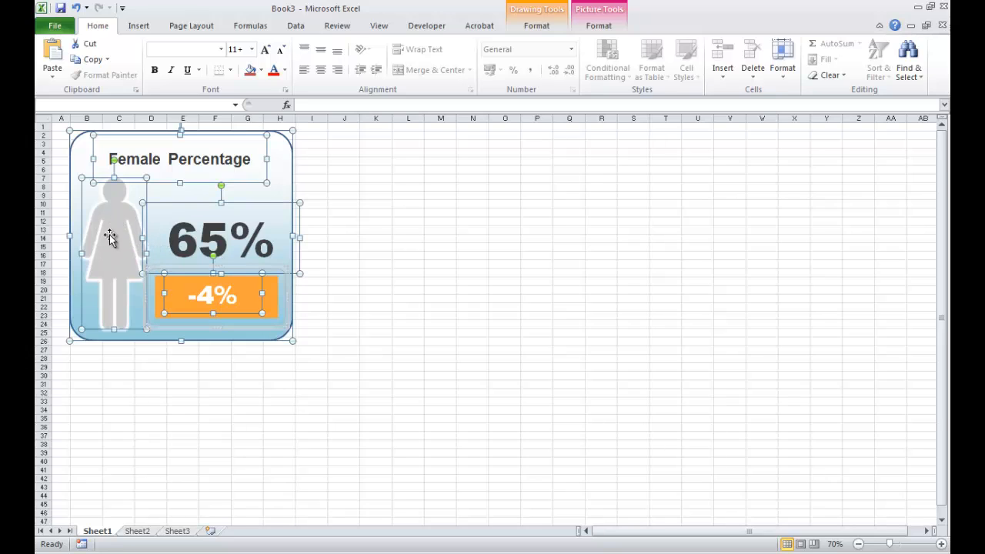
mouse_move(121, 222)
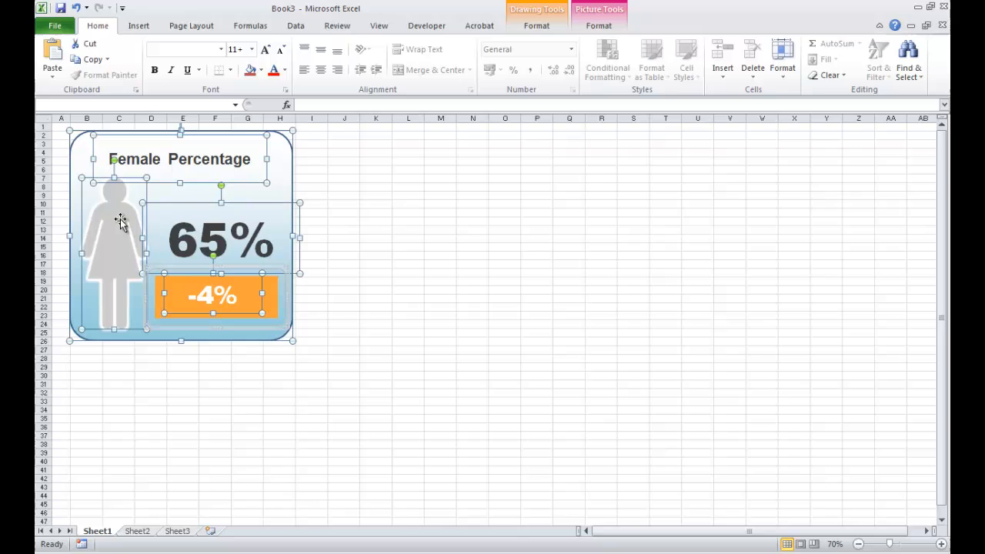
Deselect the ungrouped widget pieces and show the Find & Select options list
click(344, 178)
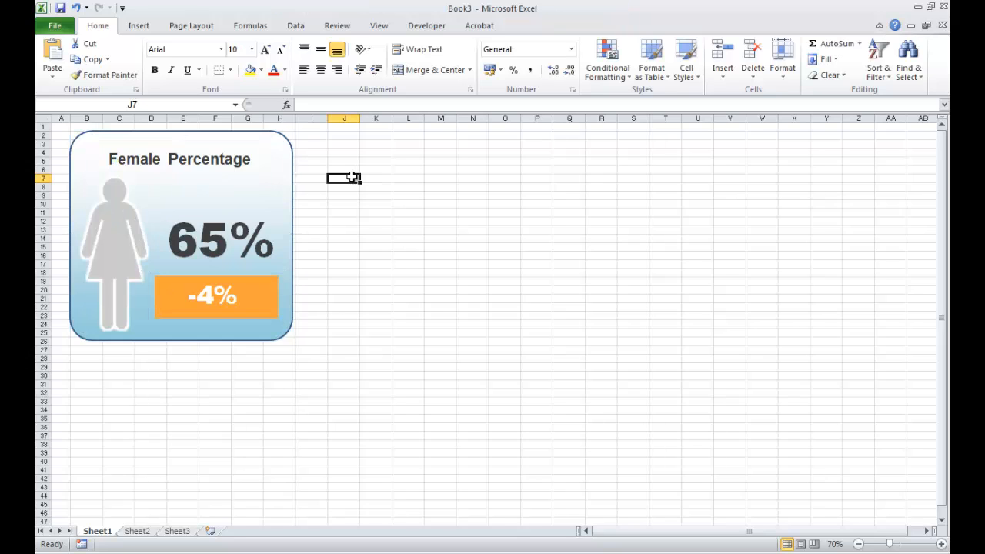
mouse_move(96, 258)
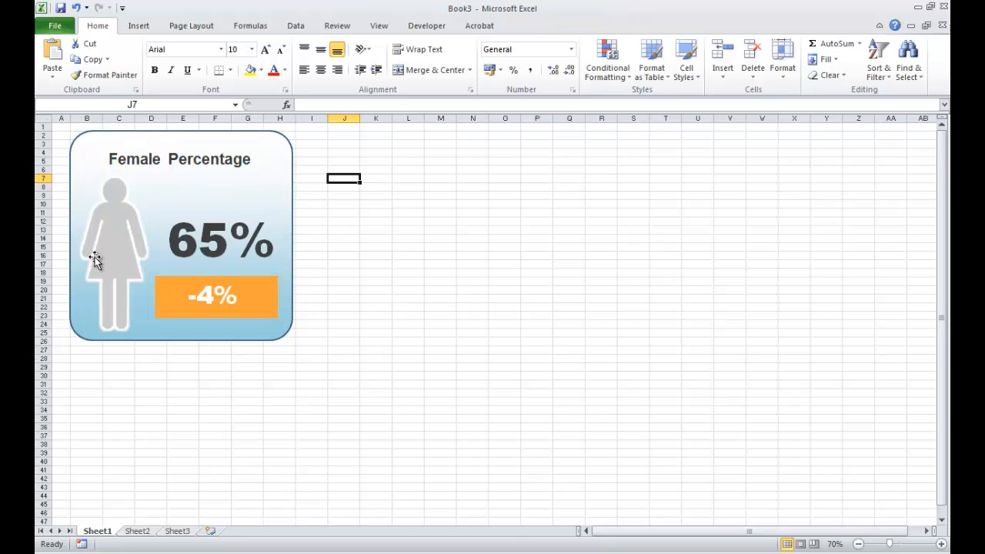
mouse_move(138, 25)
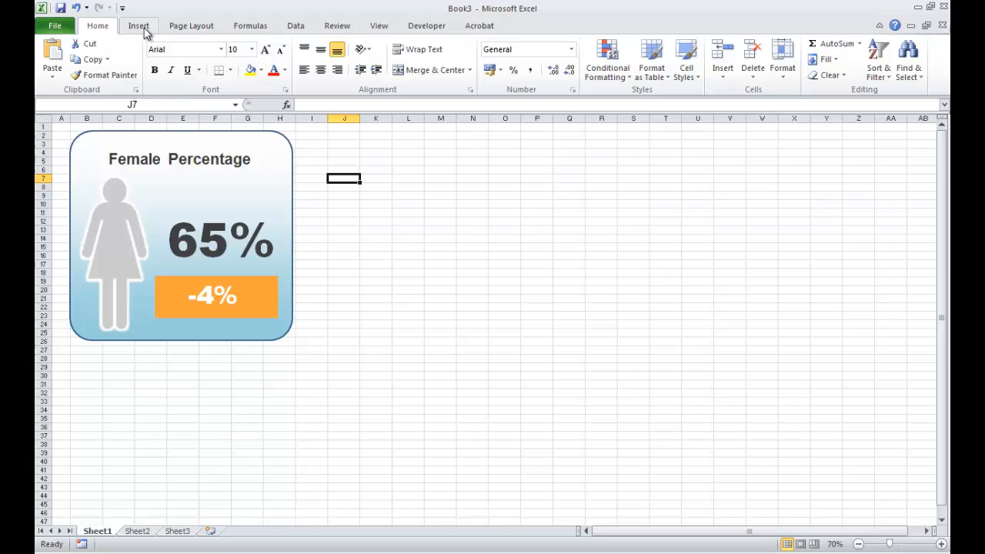
mouse_move(99, 29)
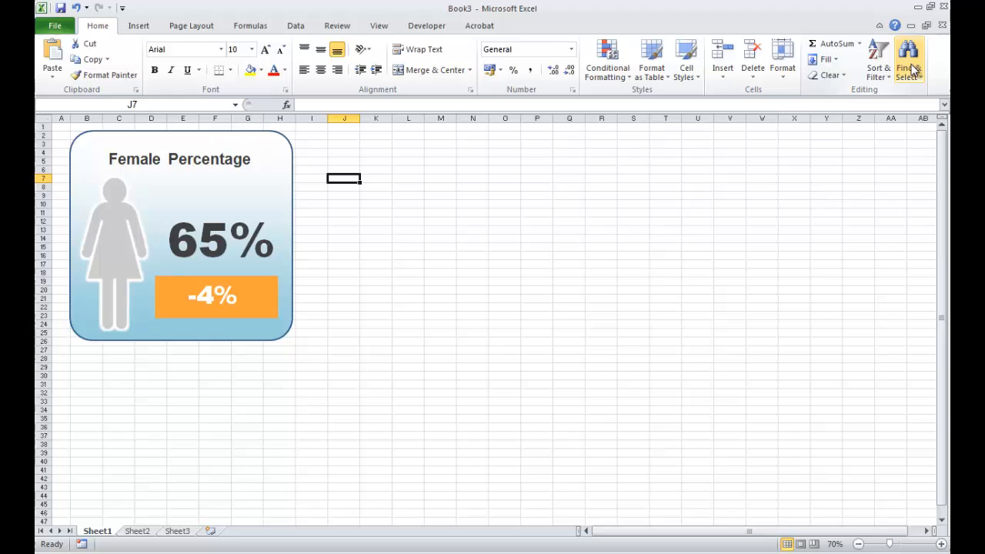
click(908, 58)
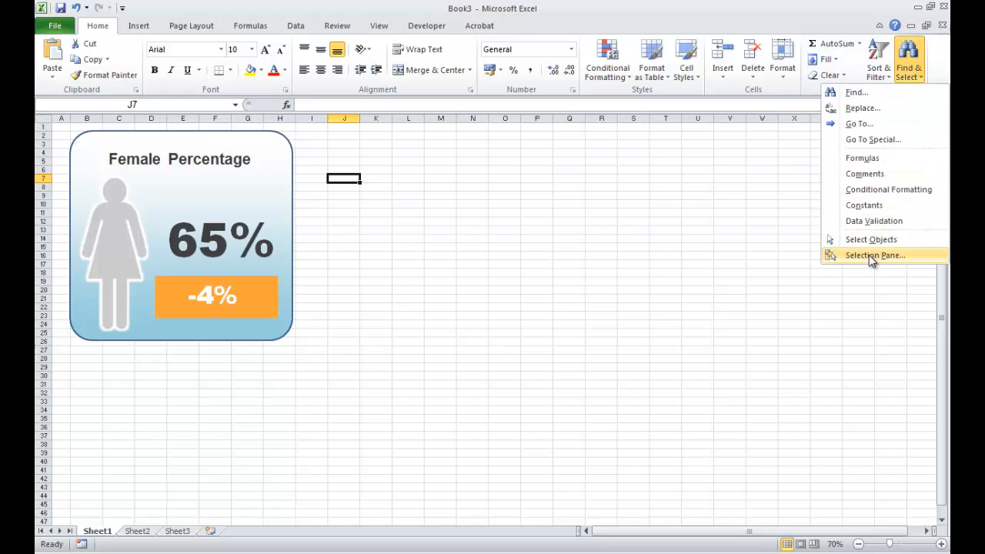
mouse_move(896, 262)
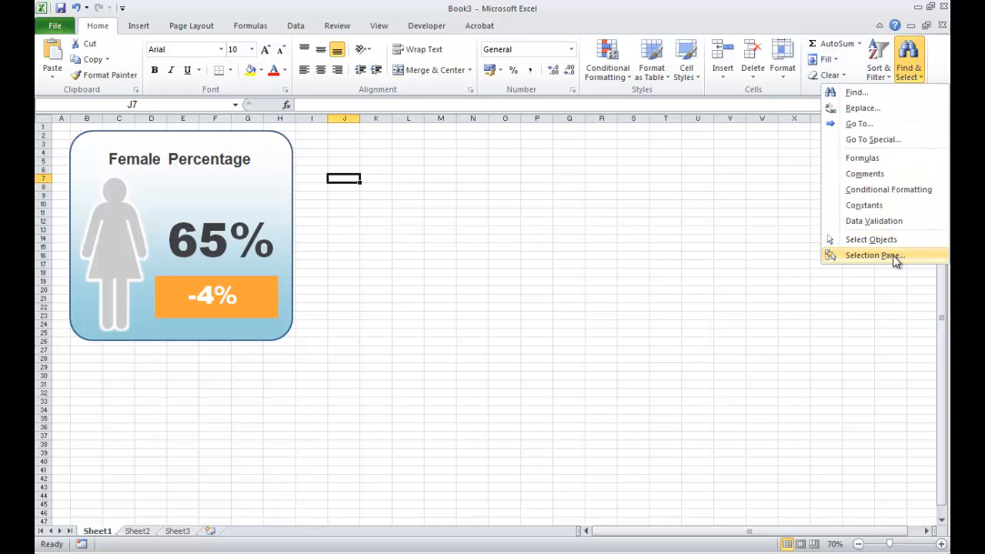
Show the Selection Pane listing the sheet's six widget shapes
click(874, 255)
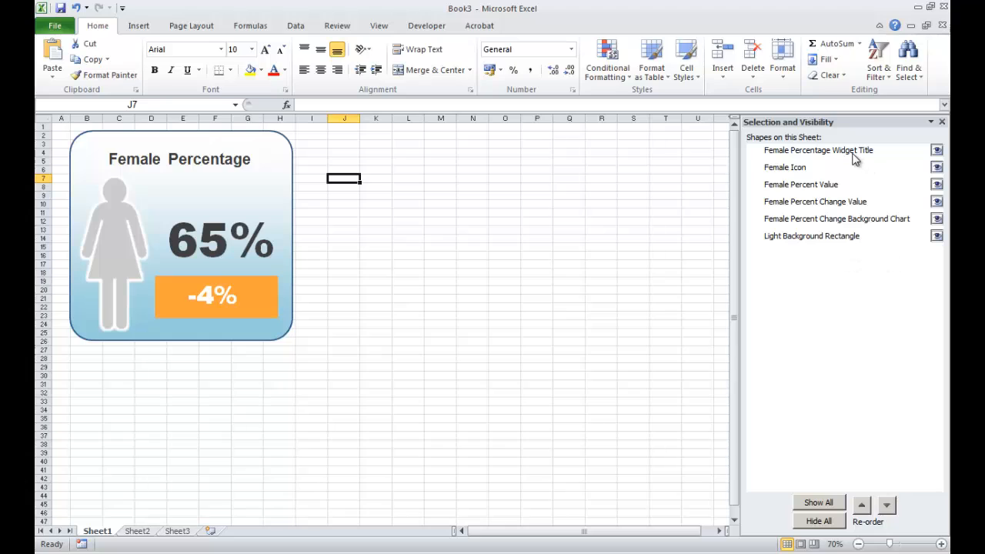
mouse_move(812, 157)
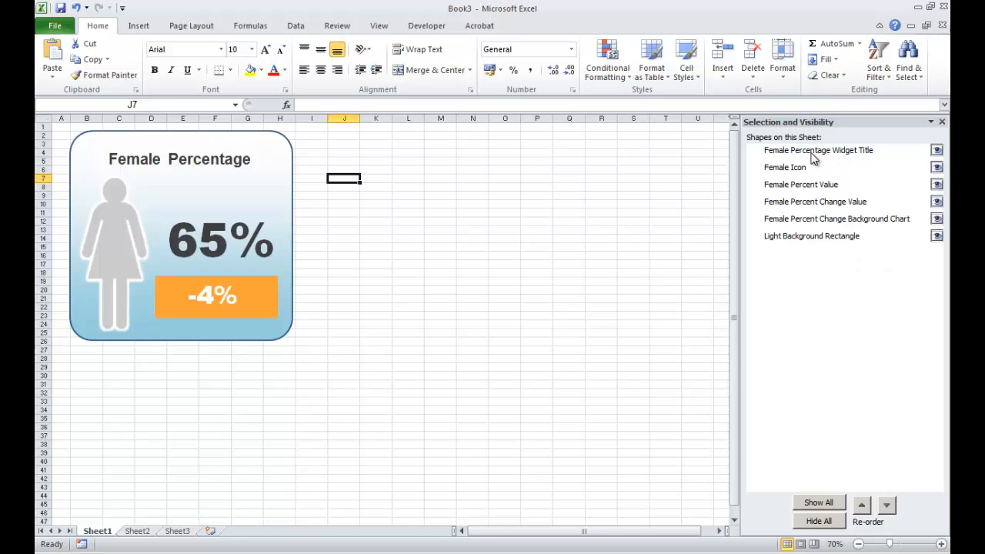
mouse_move(797, 218)
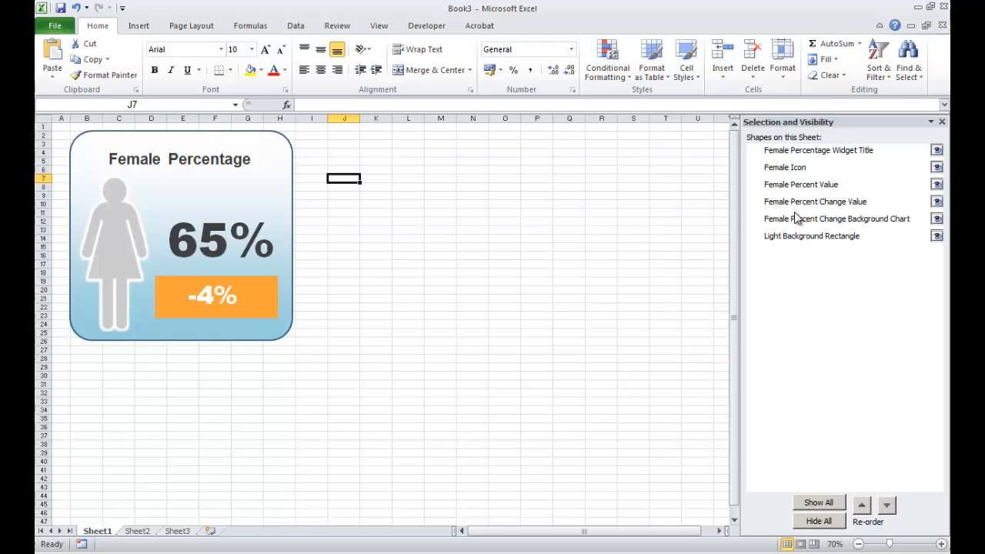
mouse_move(794, 246)
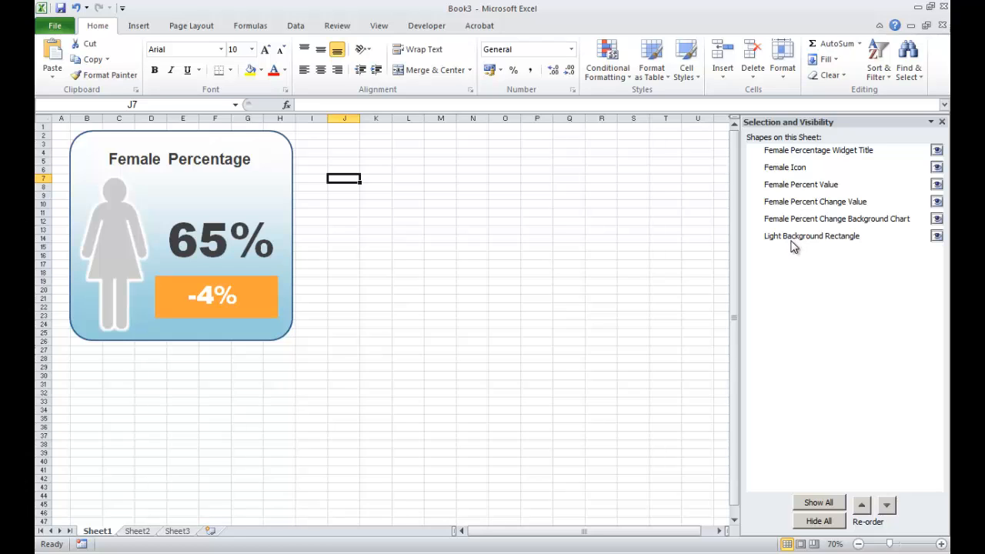
mouse_move(792, 172)
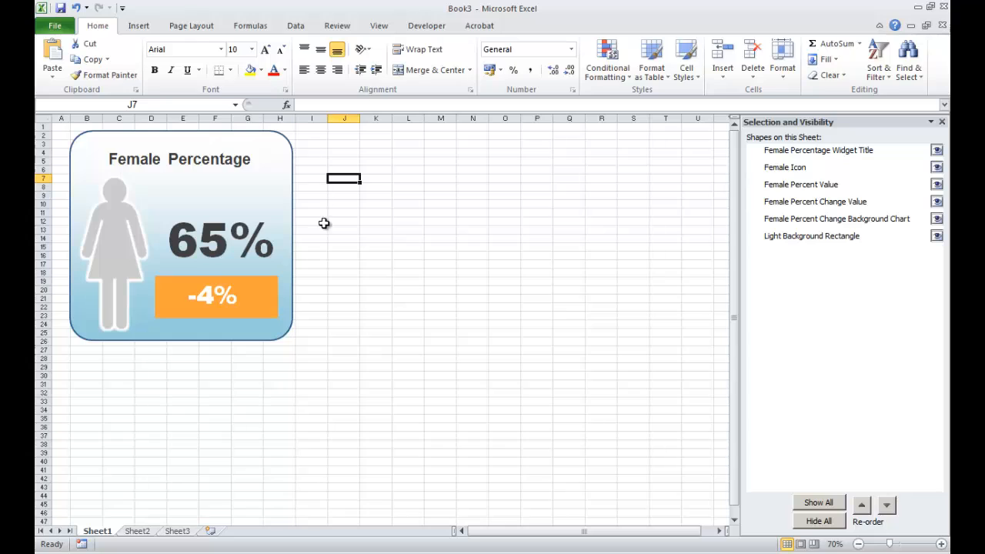
mouse_move(680, 157)
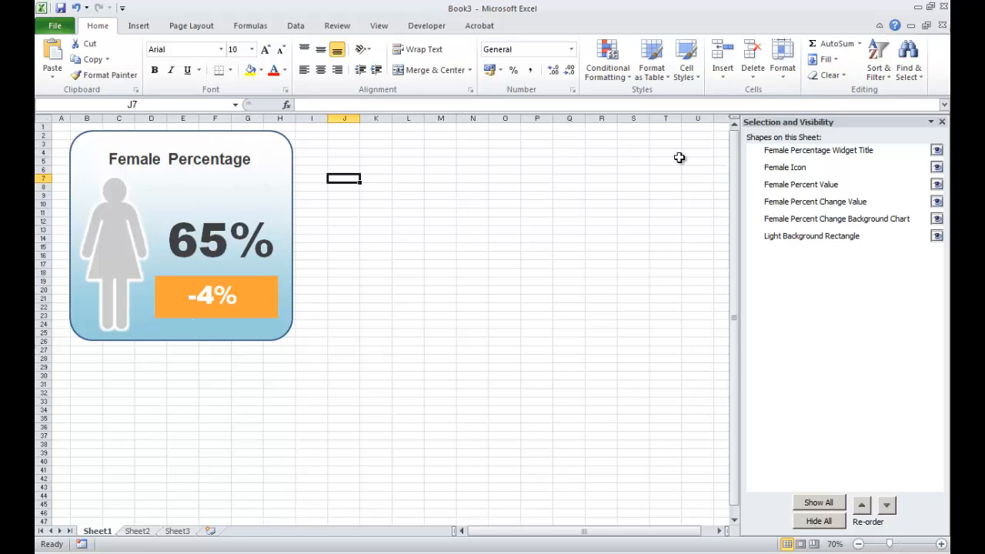
mouse_move(773, 148)
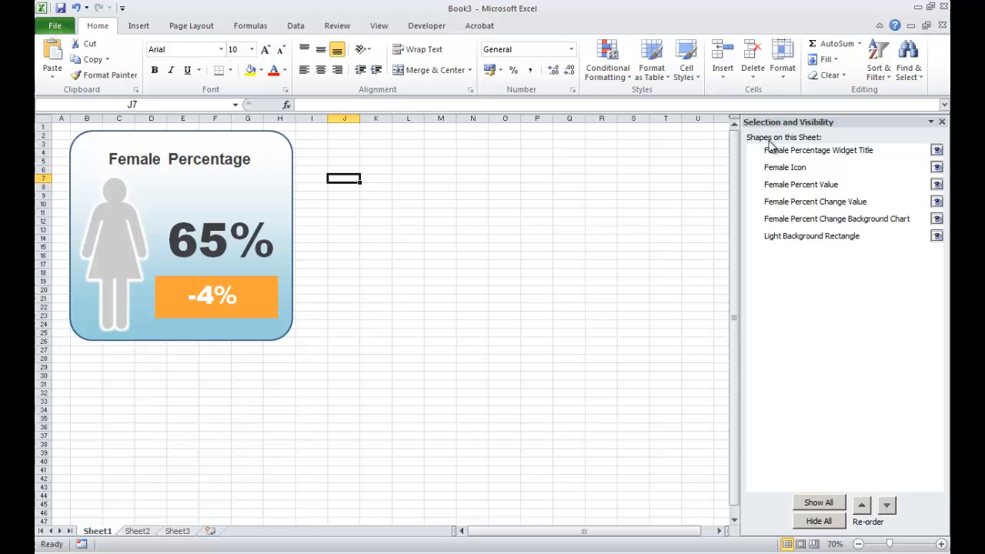
mouse_move(711, 188)
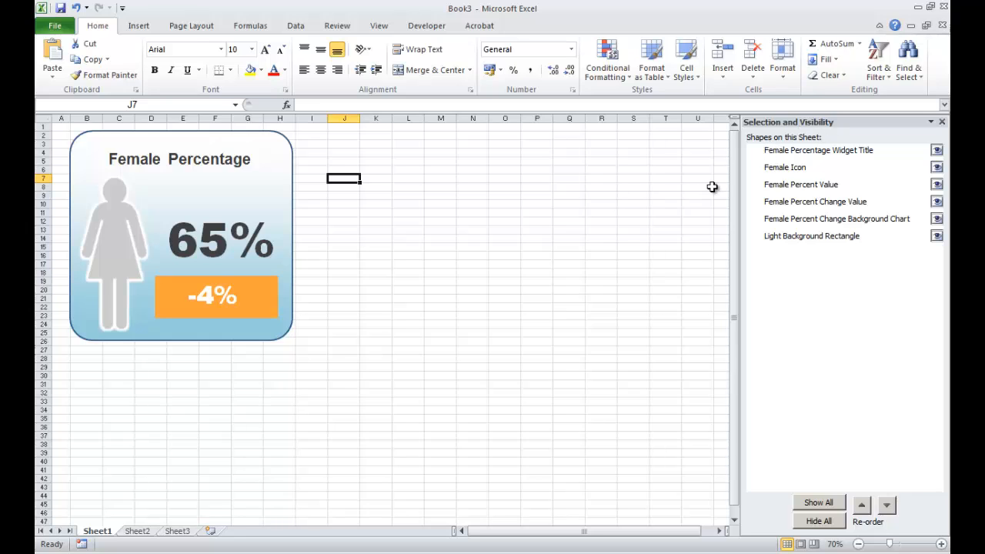
click(811, 235)
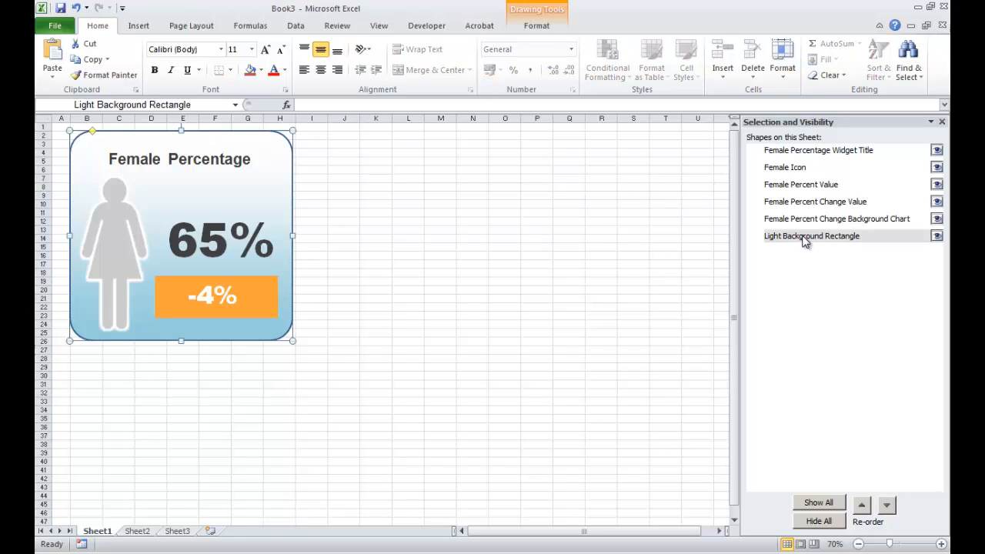
mouse_move(541, 284)
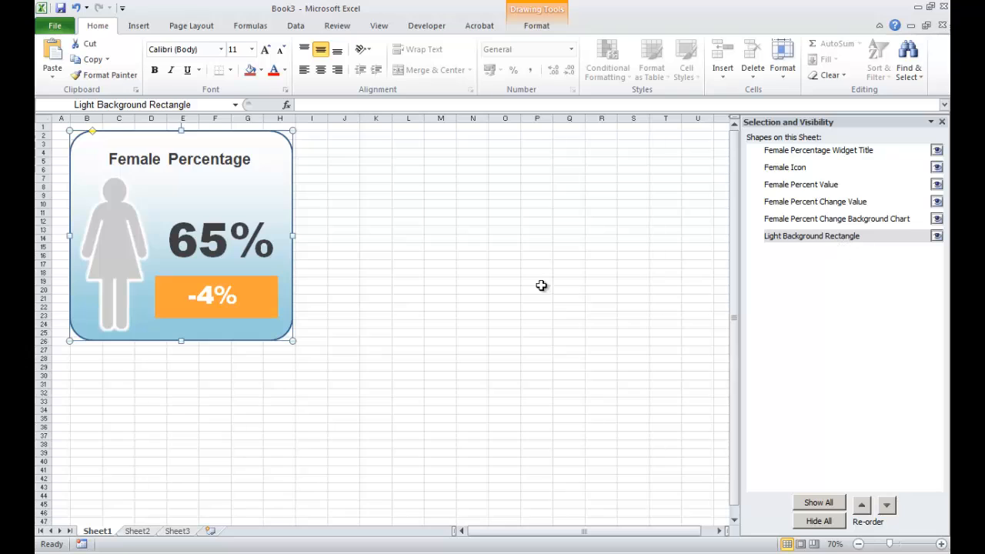
mouse_move(818, 197)
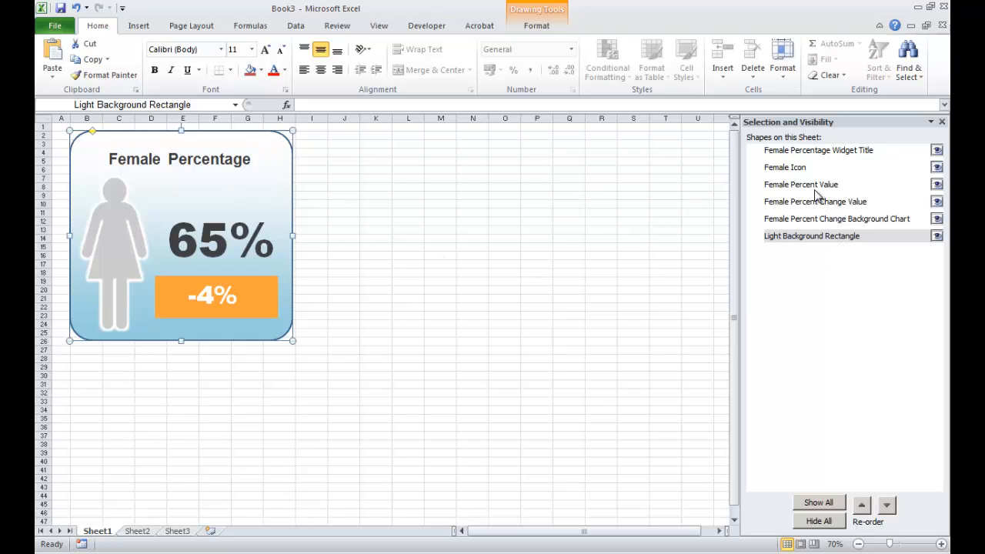
click(785, 166)
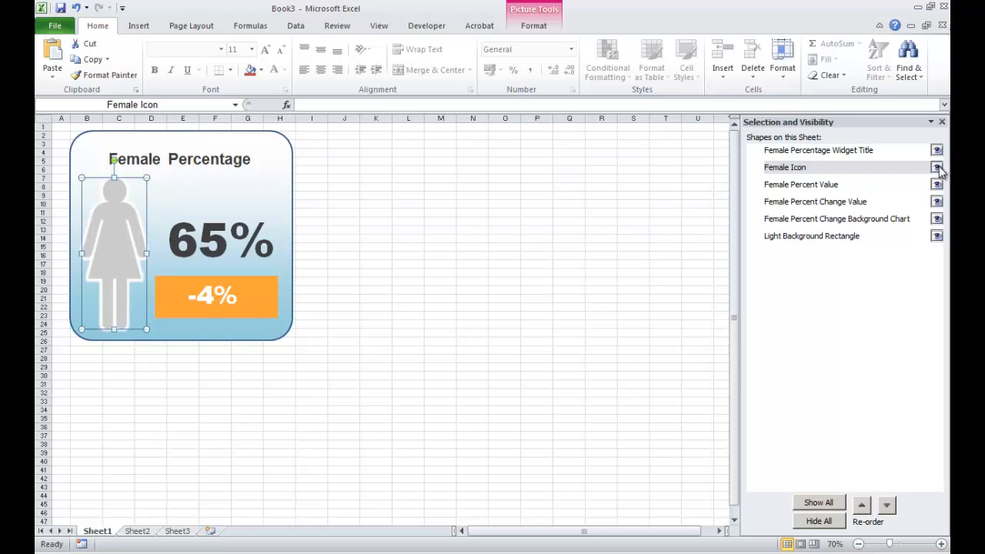
click(937, 167)
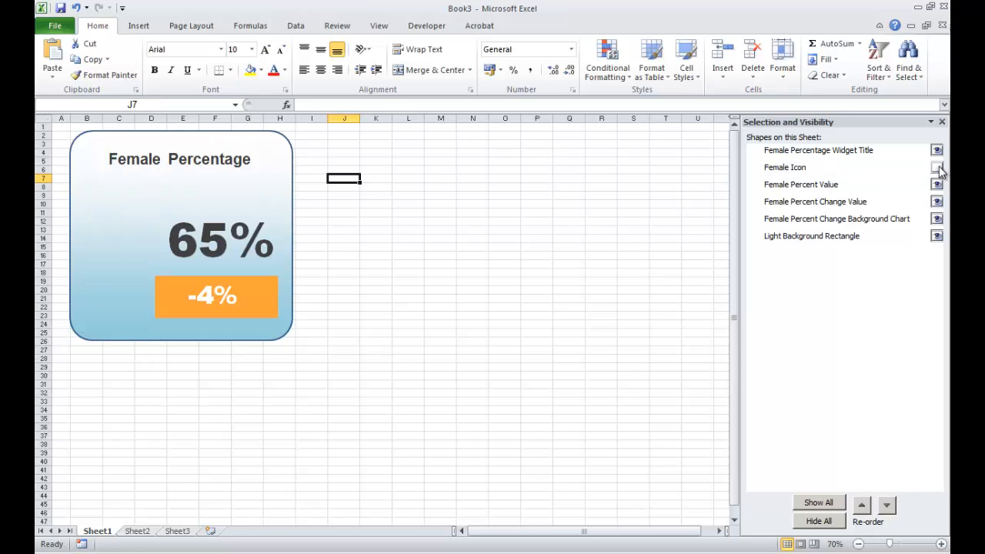
click(937, 166)
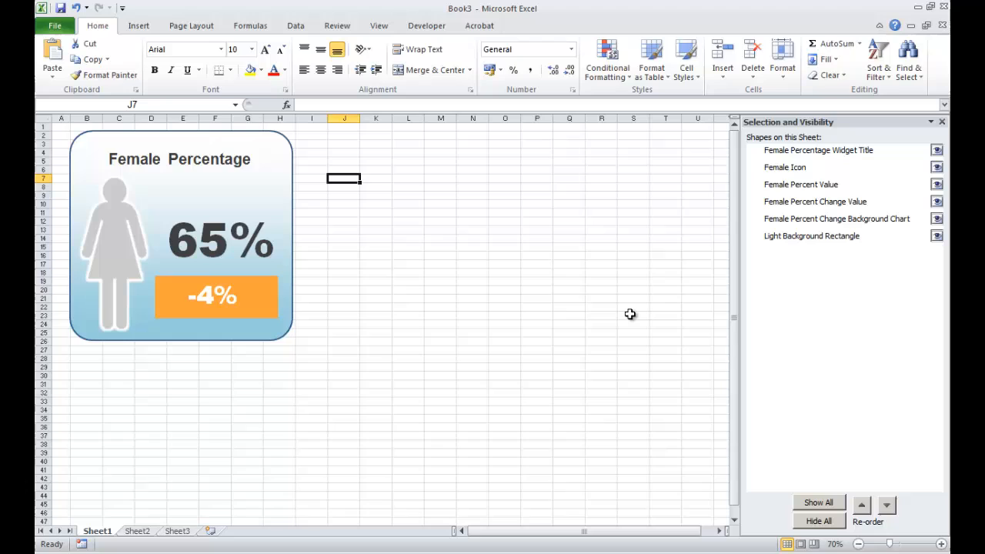
mouse_move(814, 163)
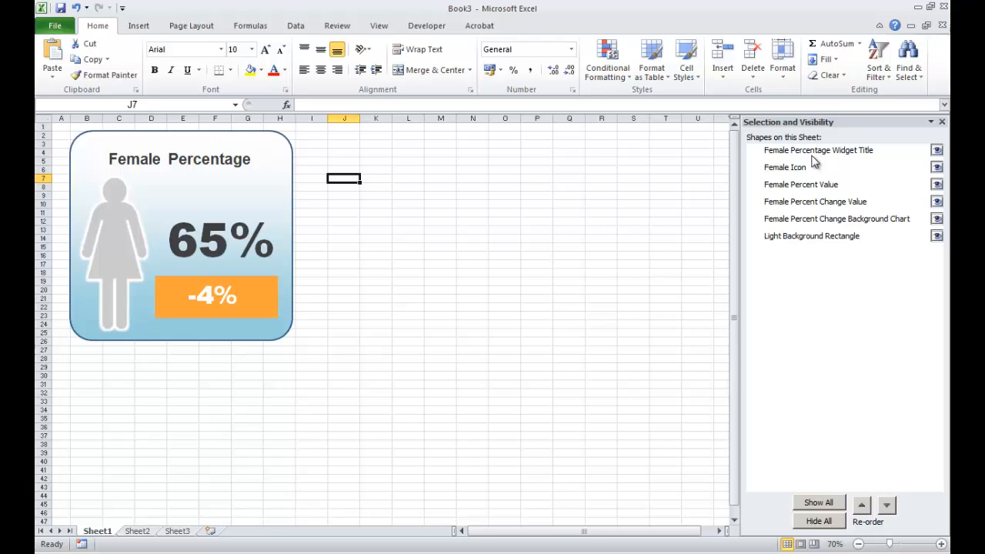
mouse_move(800, 166)
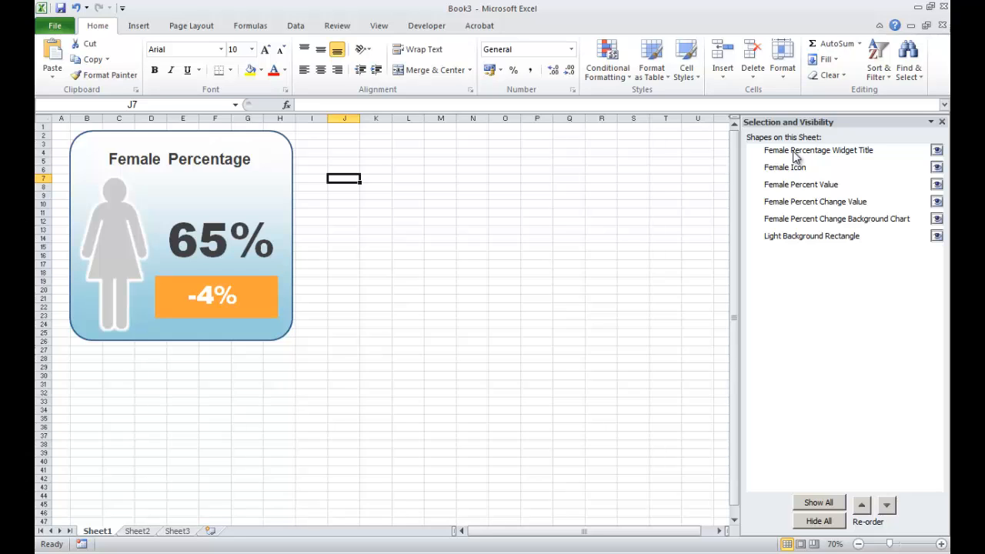
mouse_move(219, 152)
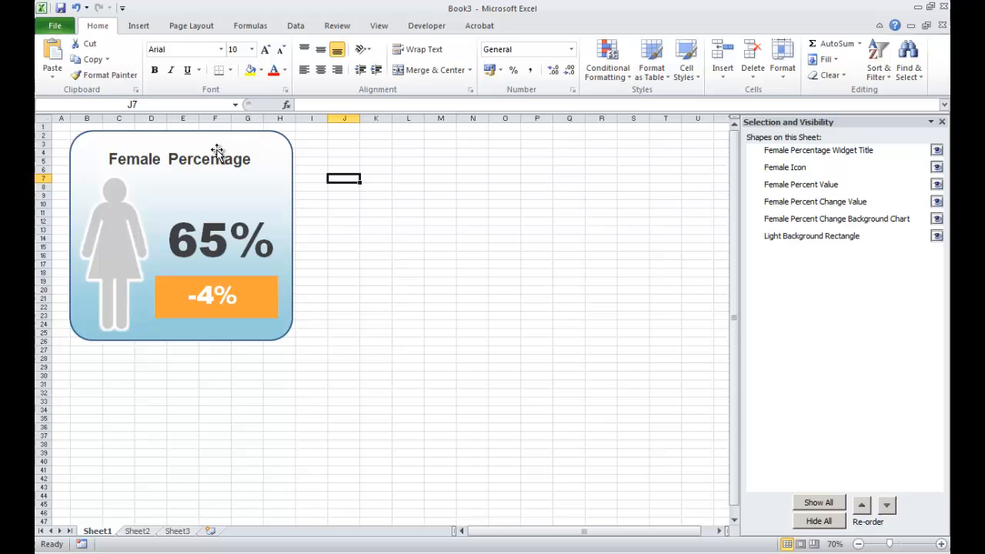
mouse_move(474, 188)
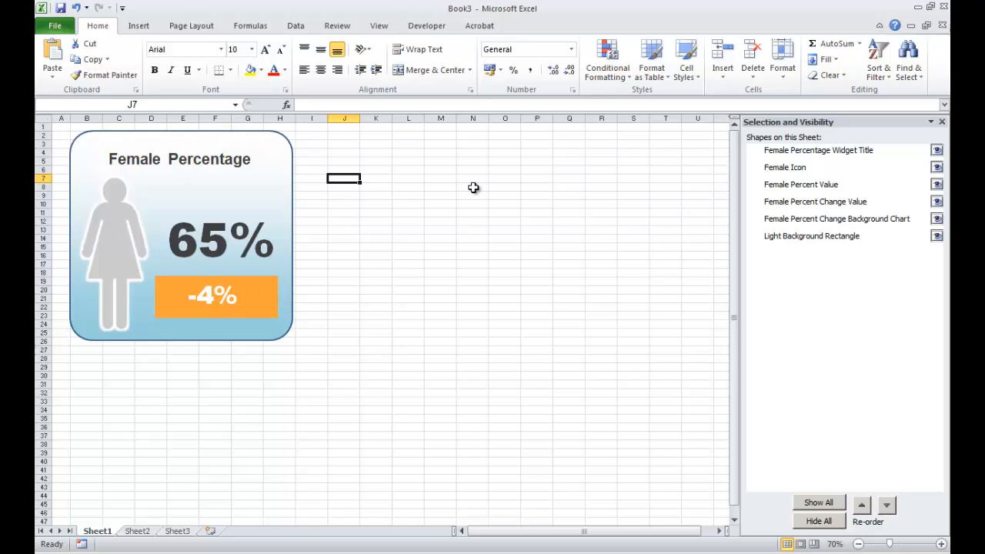
mouse_move(806, 250)
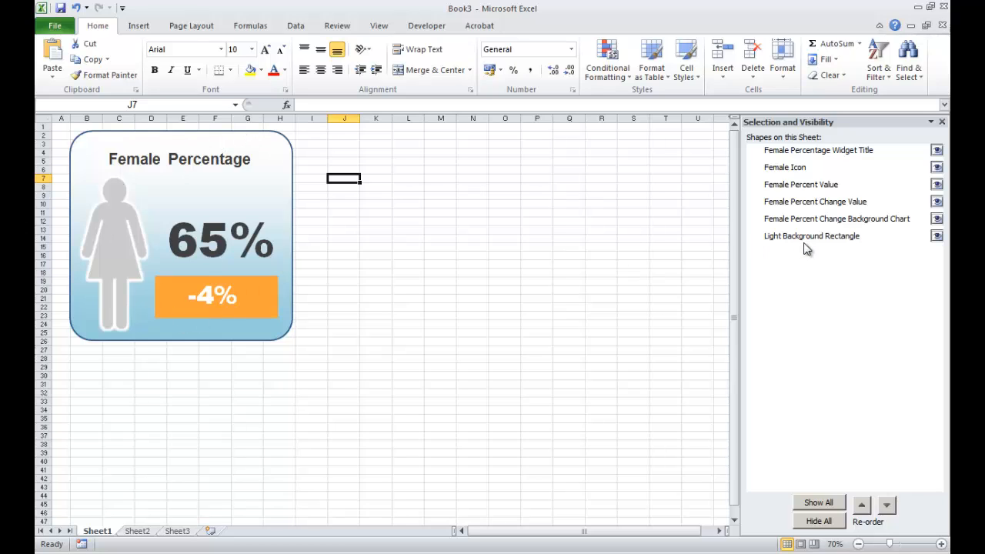
Bring the Light Background Rectangle to the front of the stacking order, covering the widget pieces
click(811, 235)
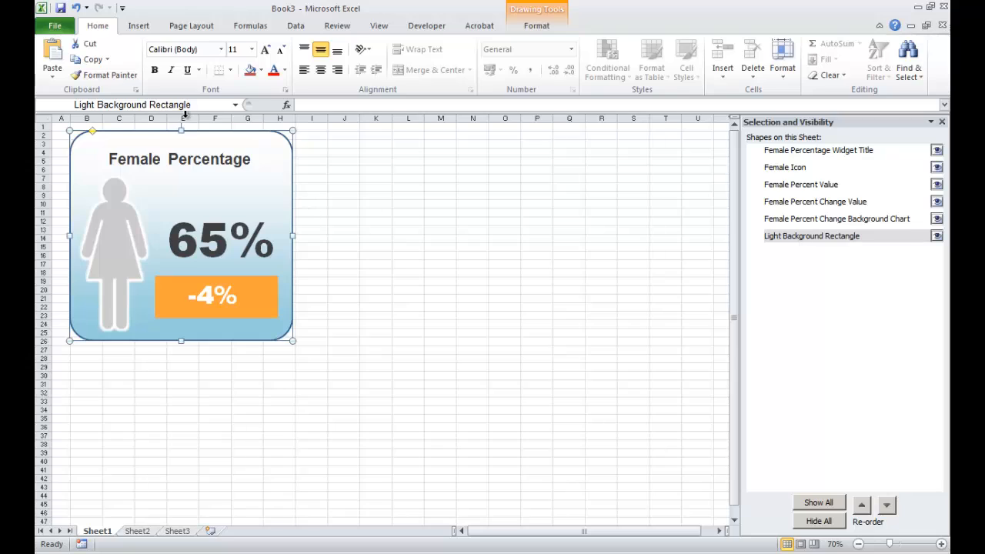
mouse_move(815, 409)
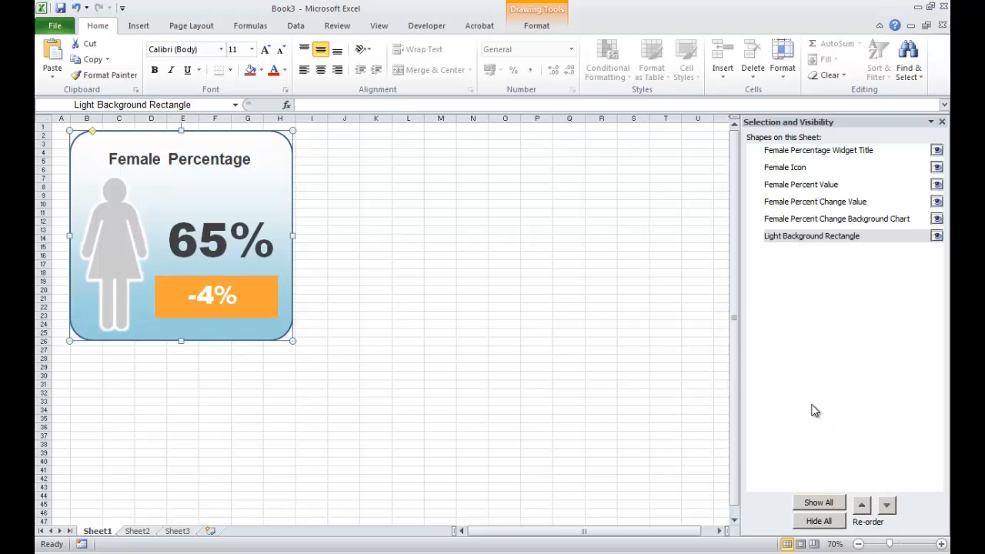
mouse_move(692, 403)
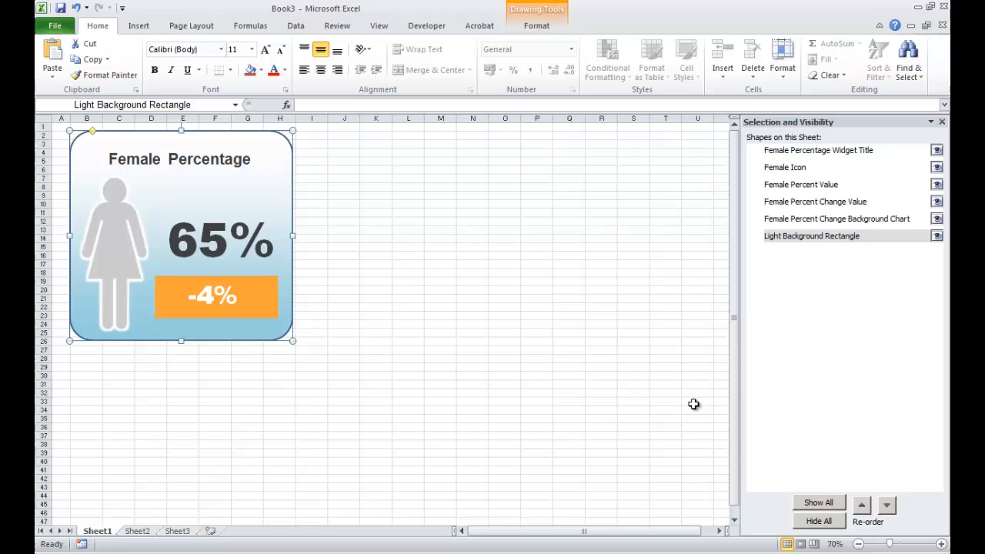
mouse_move(843, 222)
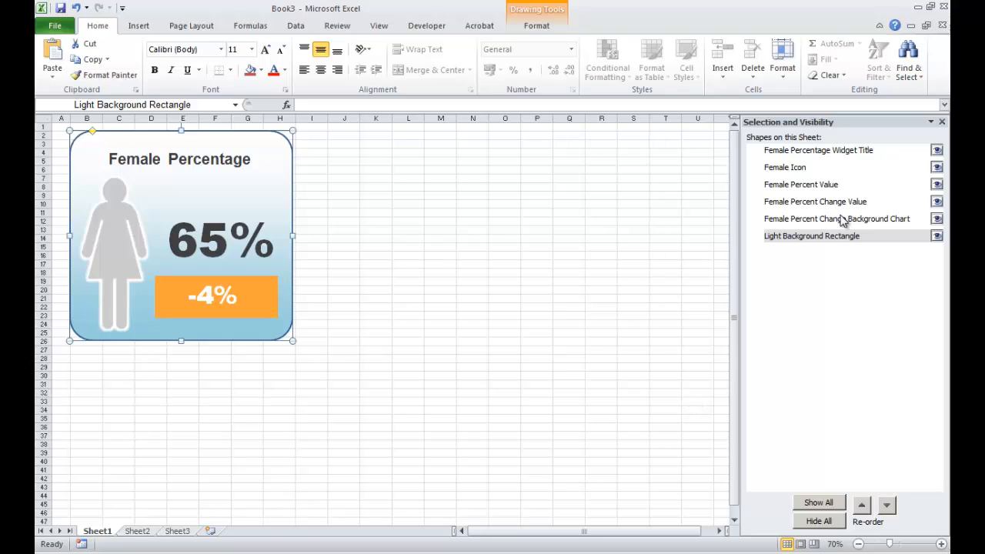
mouse_move(825, 243)
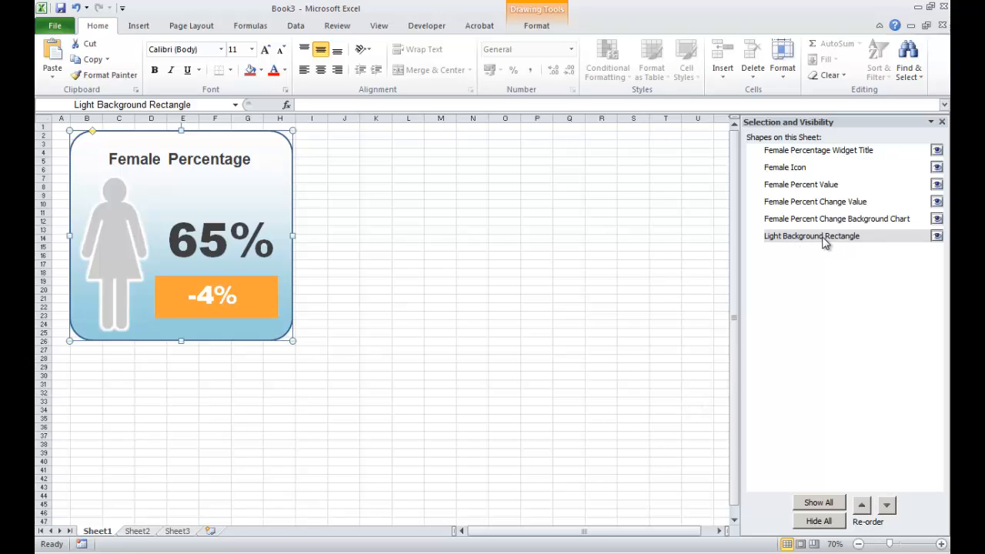
mouse_move(813, 462)
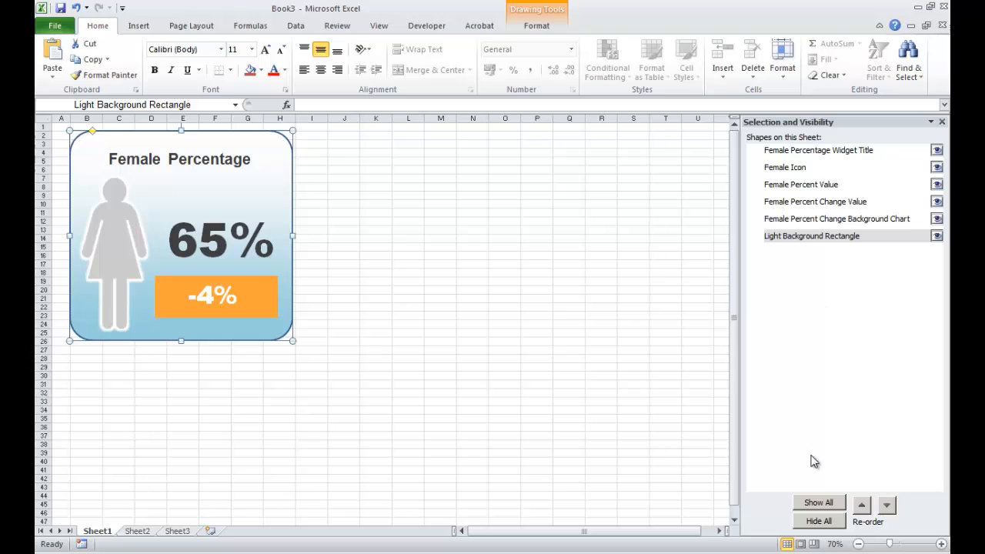
mouse_move(867, 514)
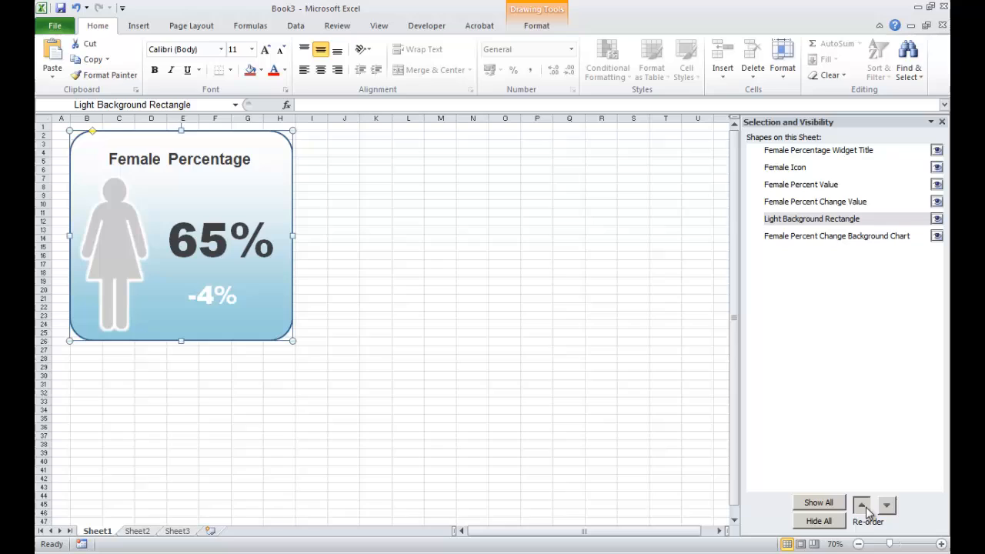
click(862, 505)
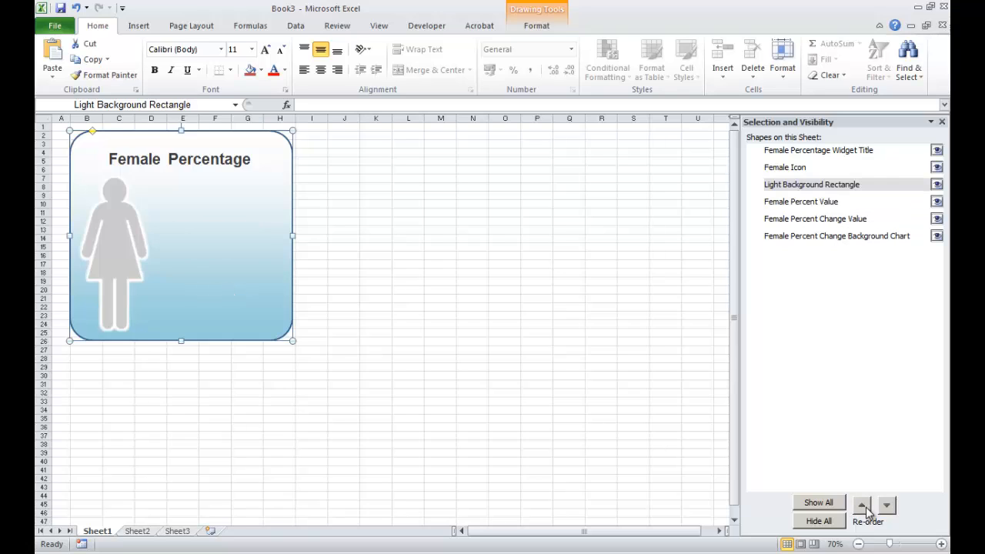
mouse_move(794, 169)
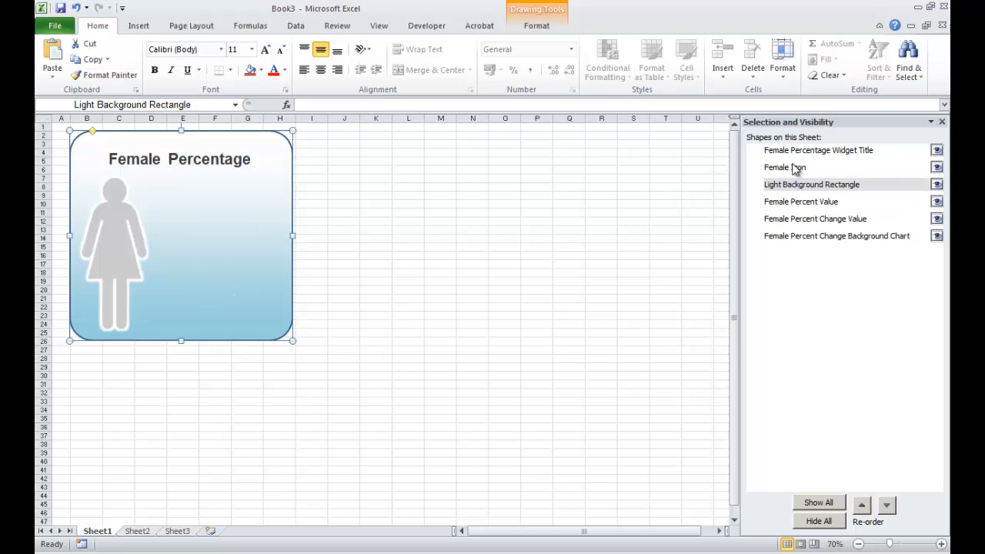
click(861, 505)
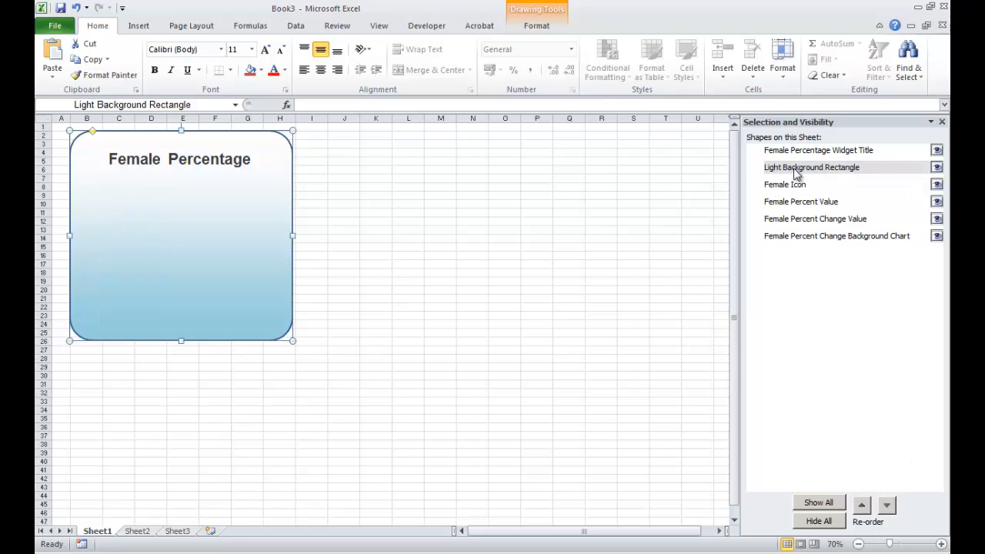
click(862, 505)
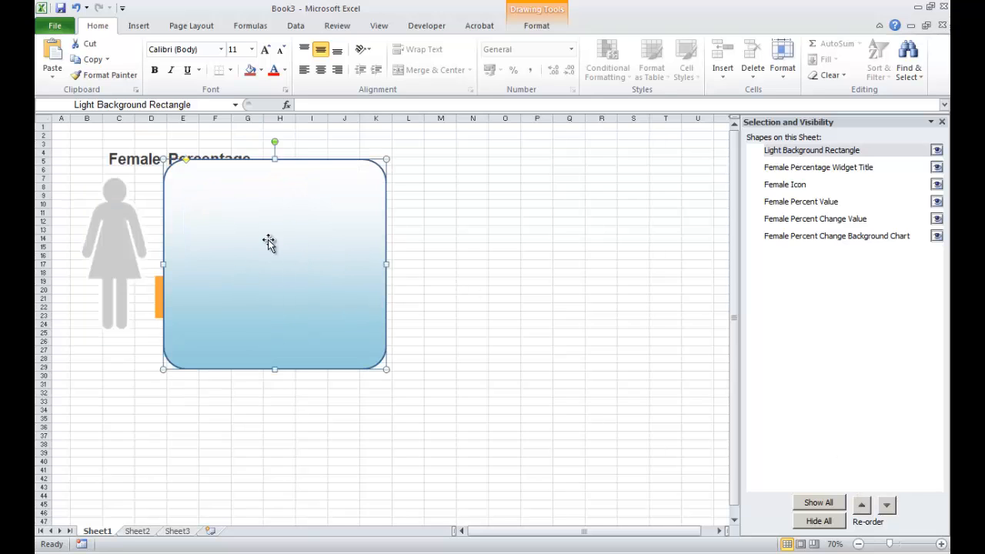
Reposition the background rectangle and send it to the very back behind the widget pieces
drag(270, 243, 290, 219)
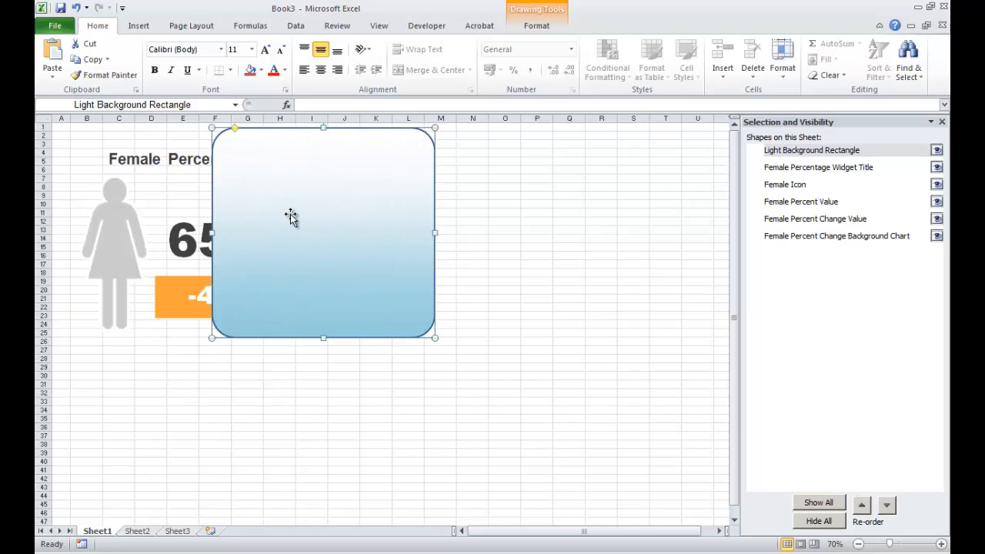
mouse_move(812, 160)
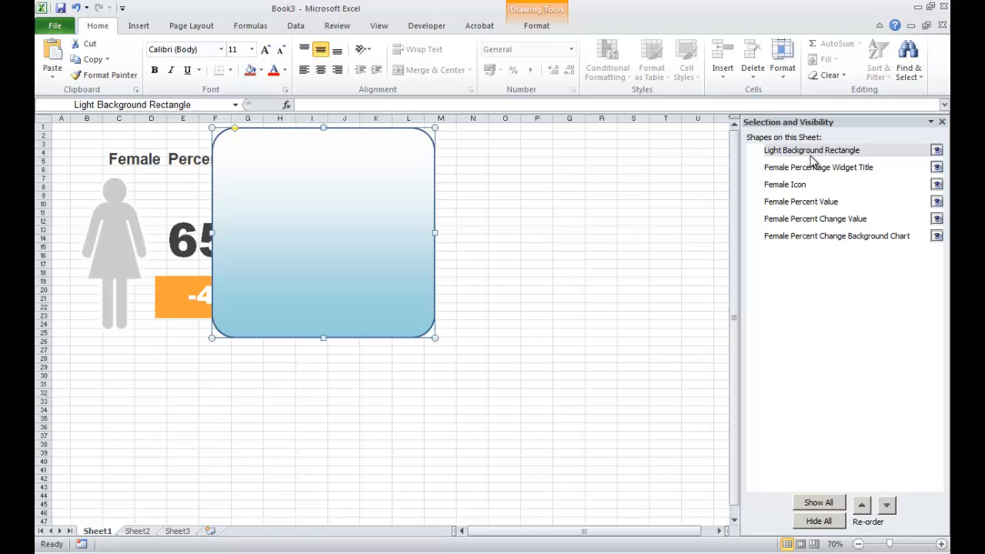
mouse_move(823, 232)
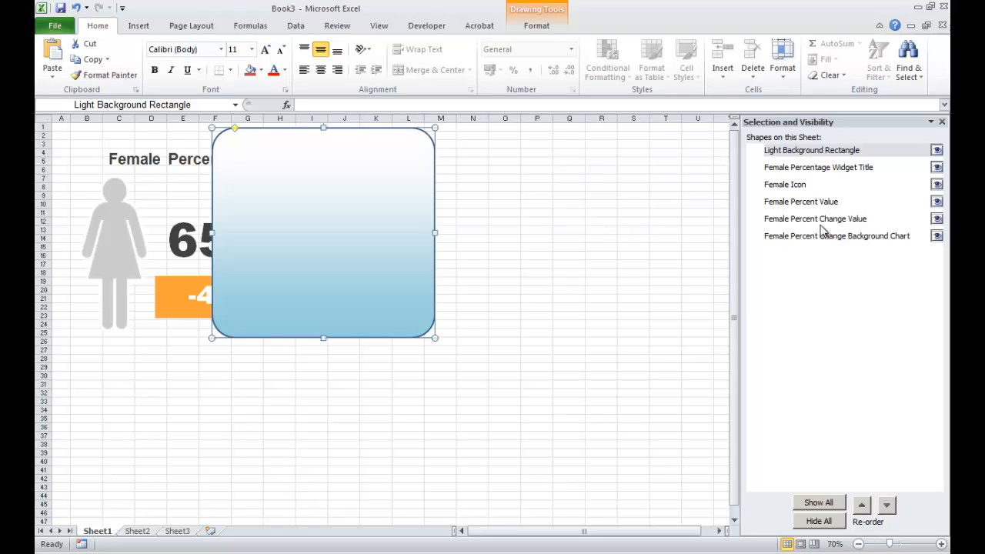
click(886, 505)
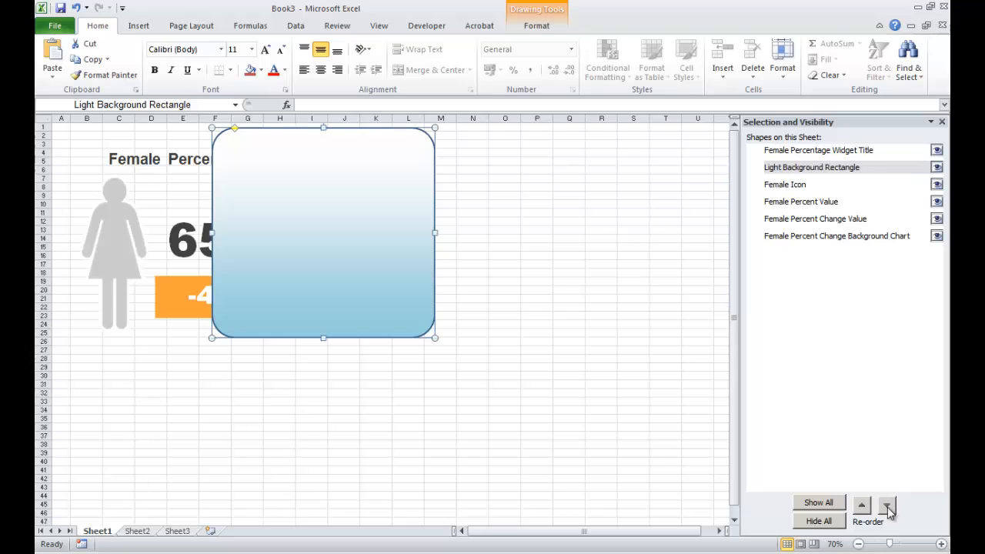
click(861, 505)
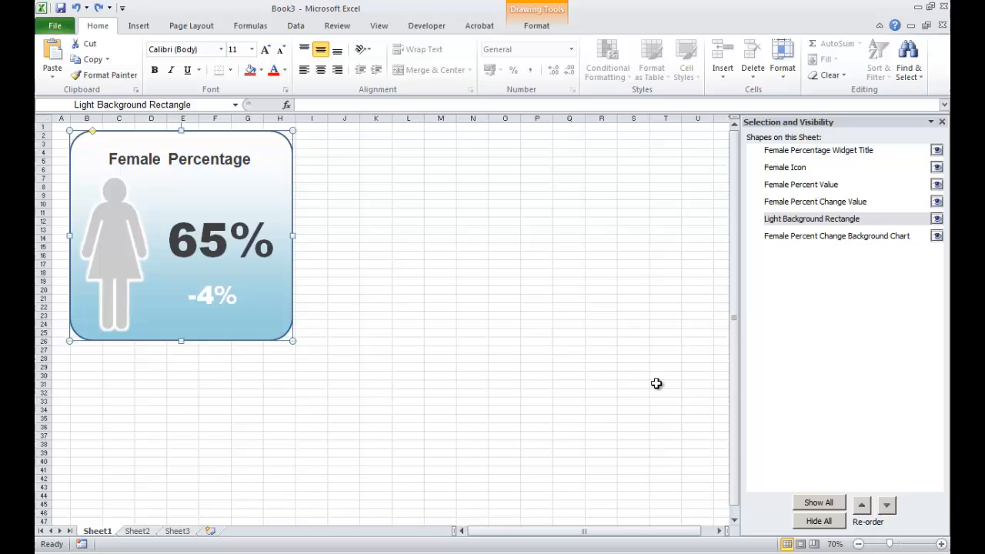
click(860, 504)
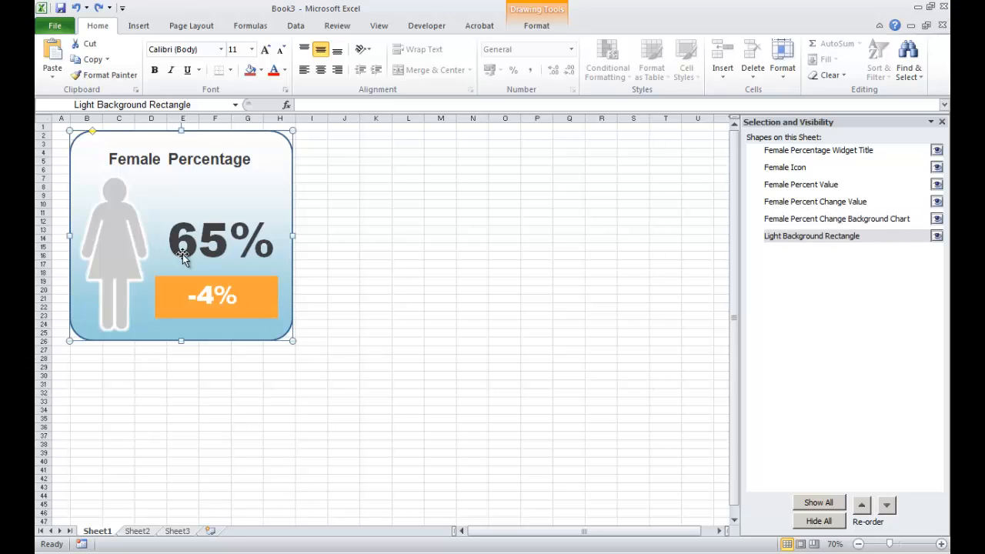
Move the female icon out of the widget and deselect it
click(114, 223)
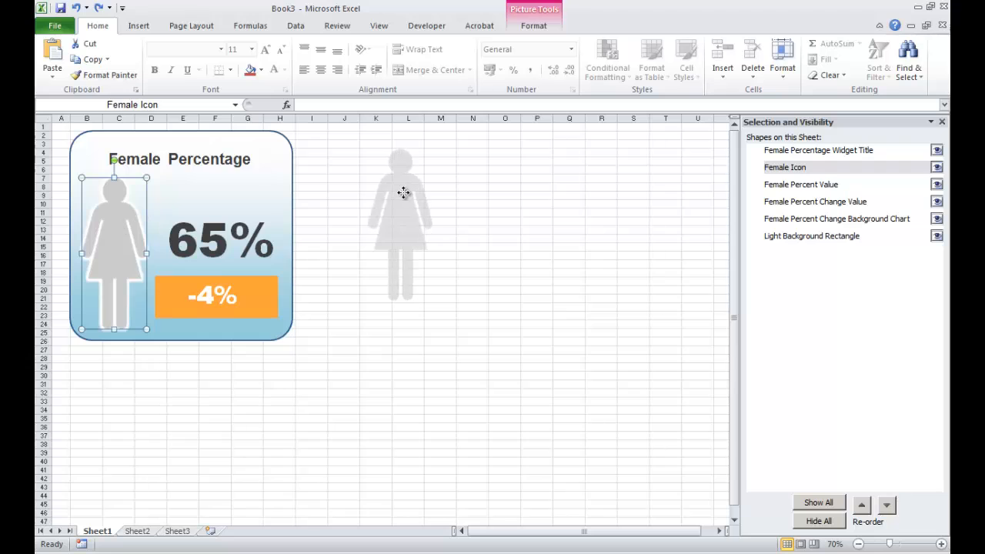
click(473, 203)
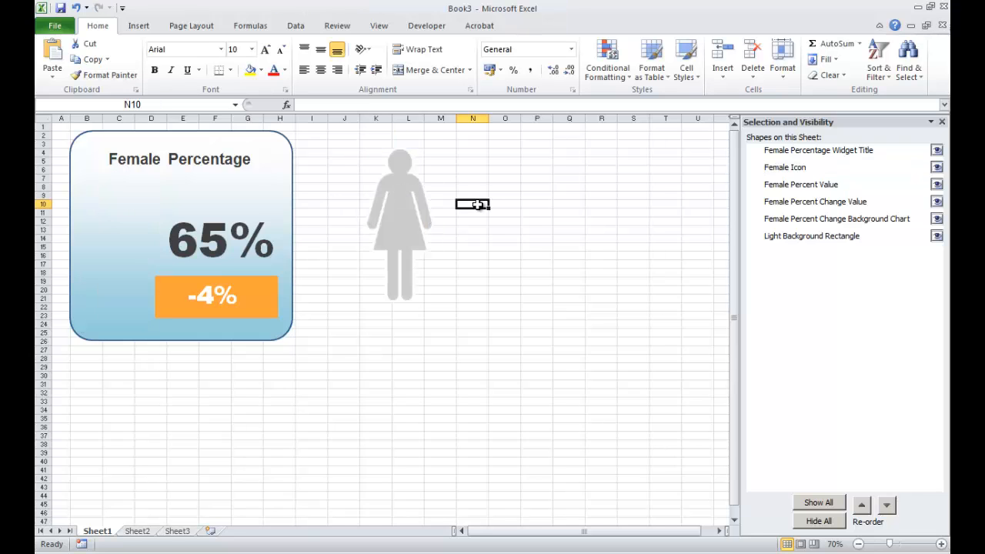
Insert the People.png picture, shrink it and place it in the widget's icon spot left of 65%
click(138, 25)
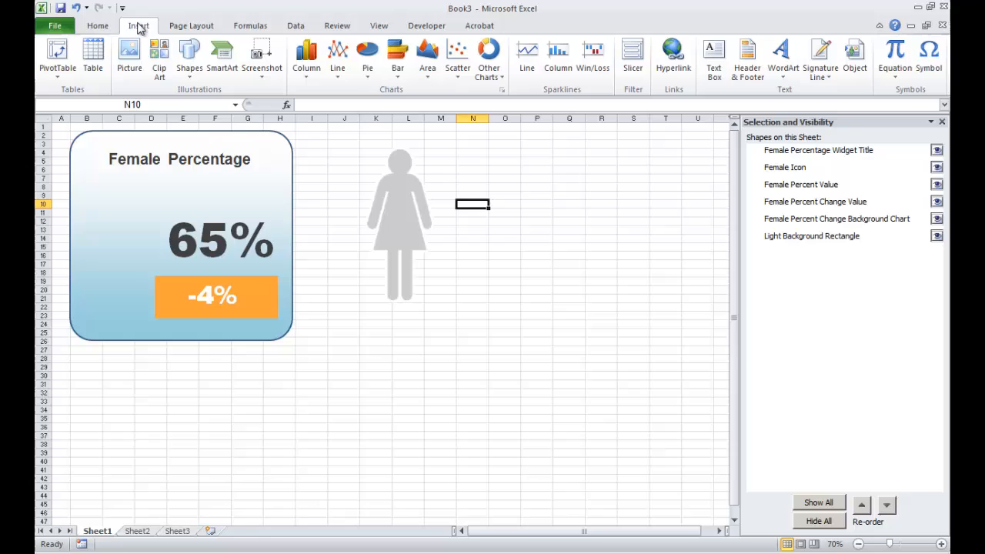
click(129, 54)
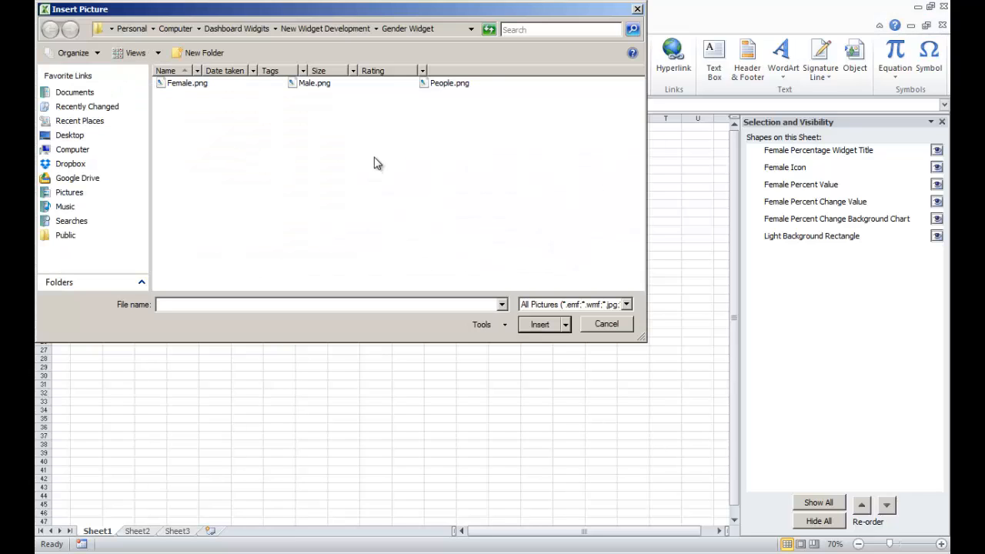
mouse_move(449, 83)
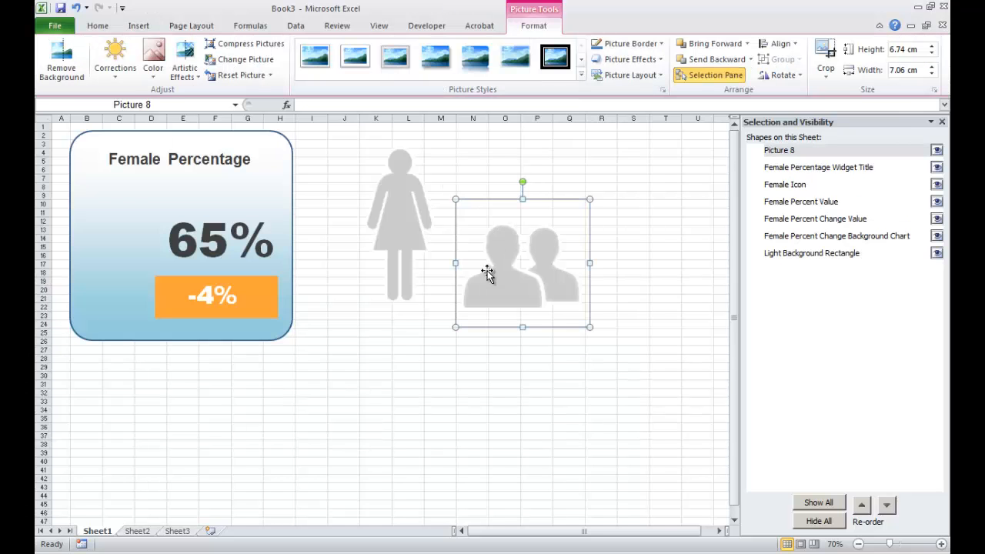
mouse_move(592, 199)
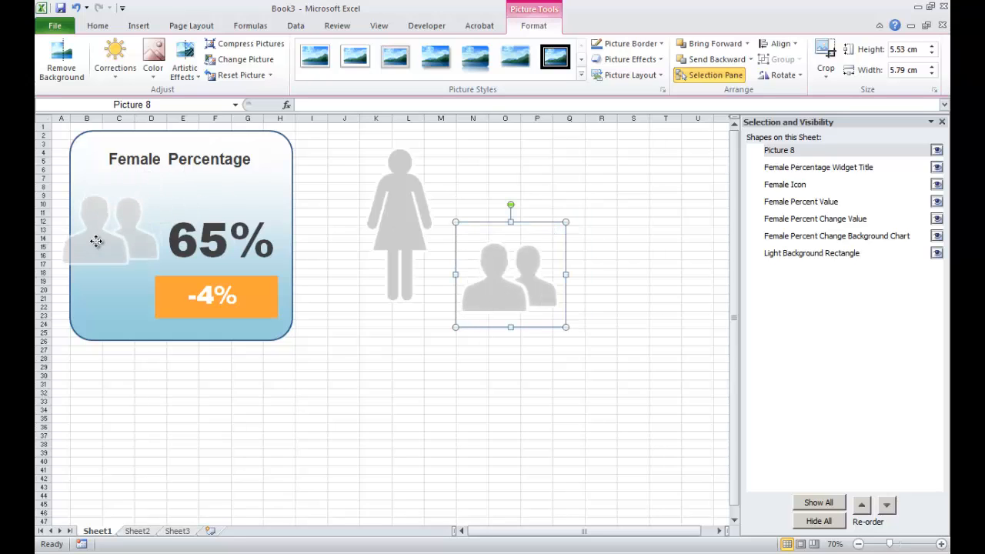
drag(511, 274, 131, 230)
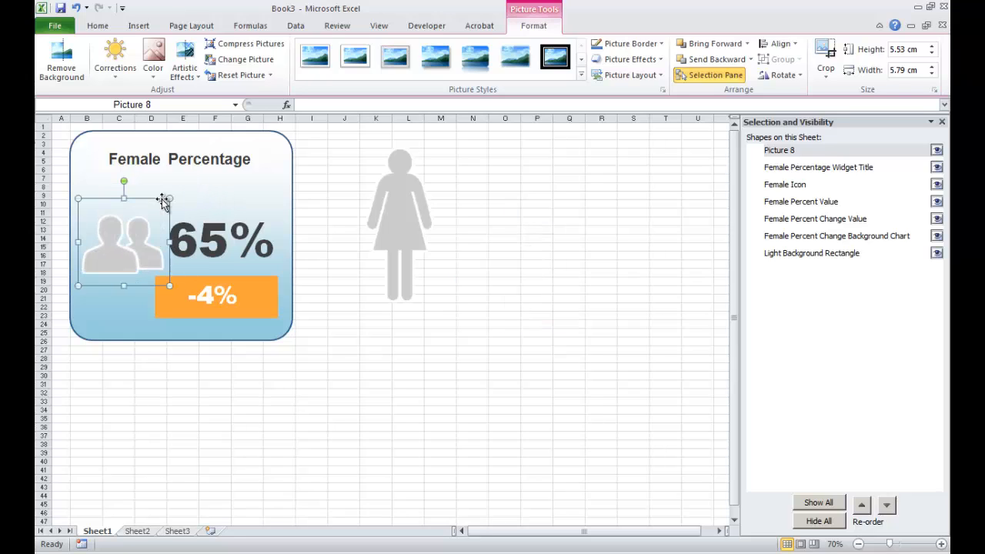
drag(169, 284, 163, 273)
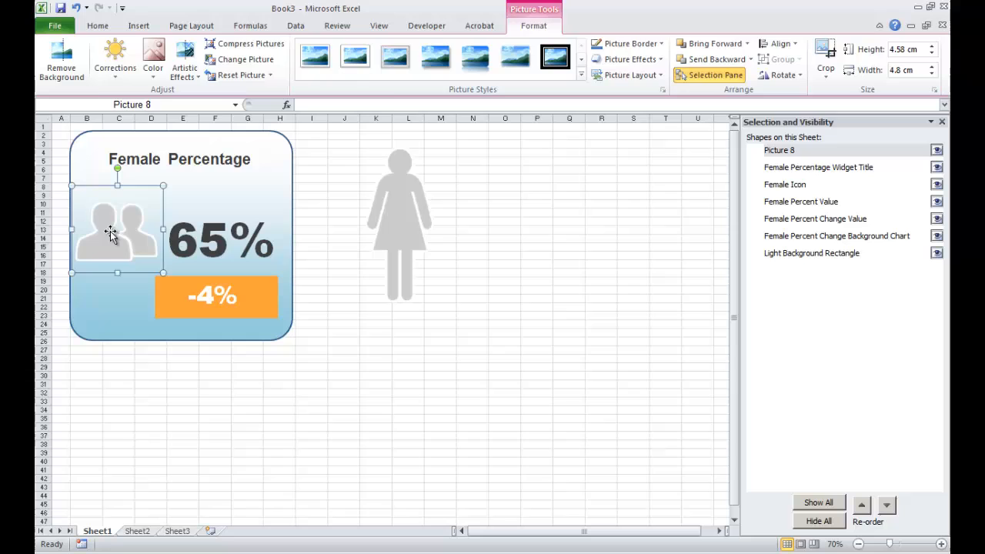
click(400, 223)
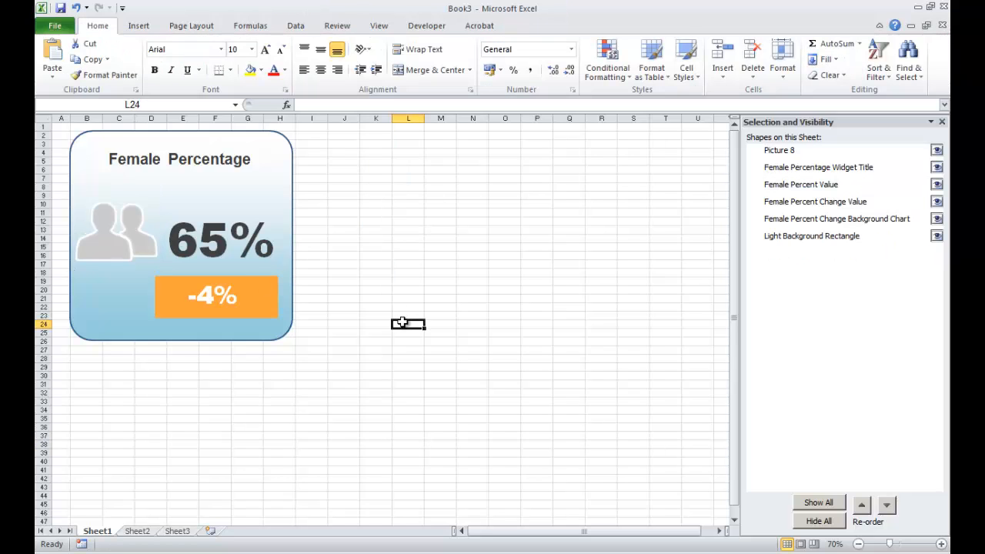
mouse_move(640, 148)
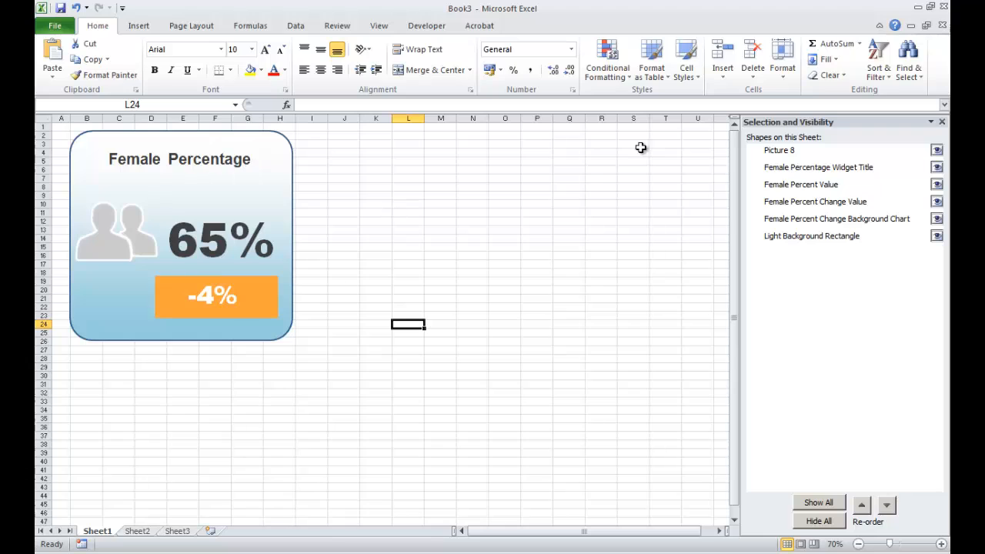
mouse_move(702, 194)
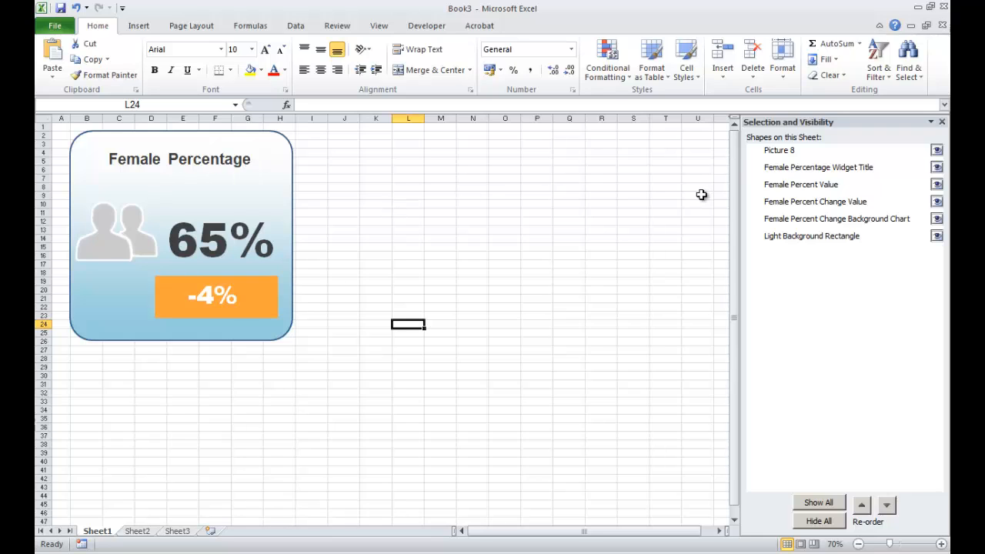
mouse_move(355, 219)
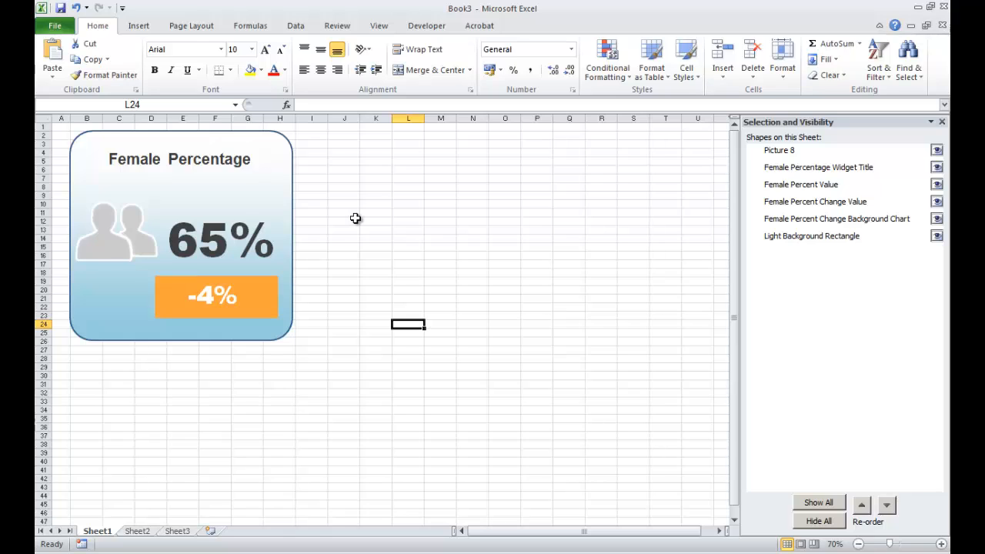
mouse_move(678, 178)
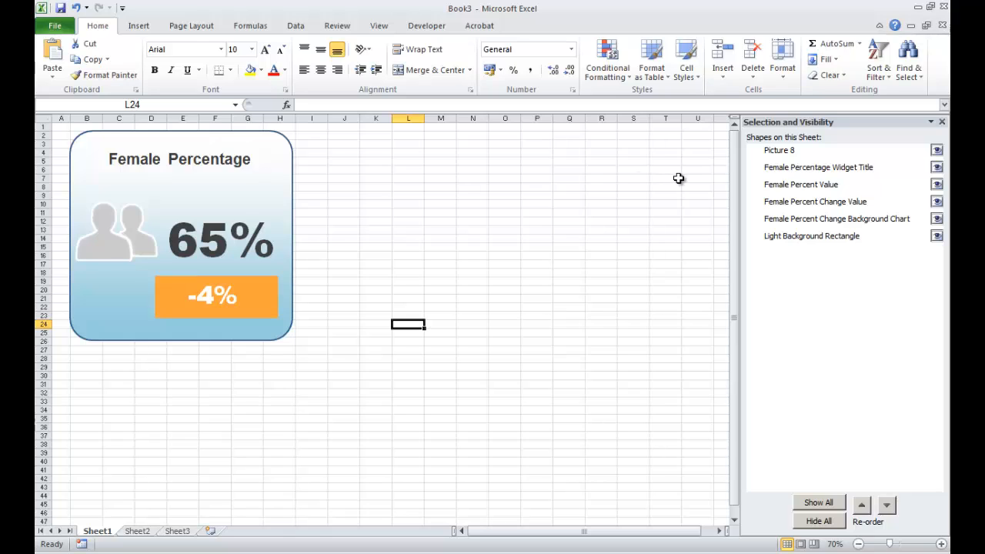
mouse_move(792, 169)
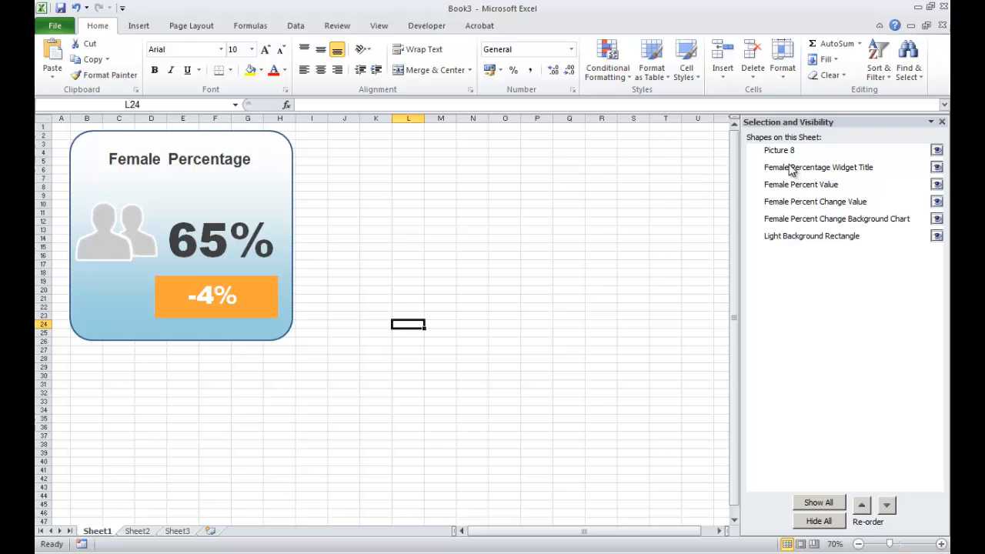
Rename the inserted Picture 8 to Persons Icon in the Selection Pane
click(779, 150)
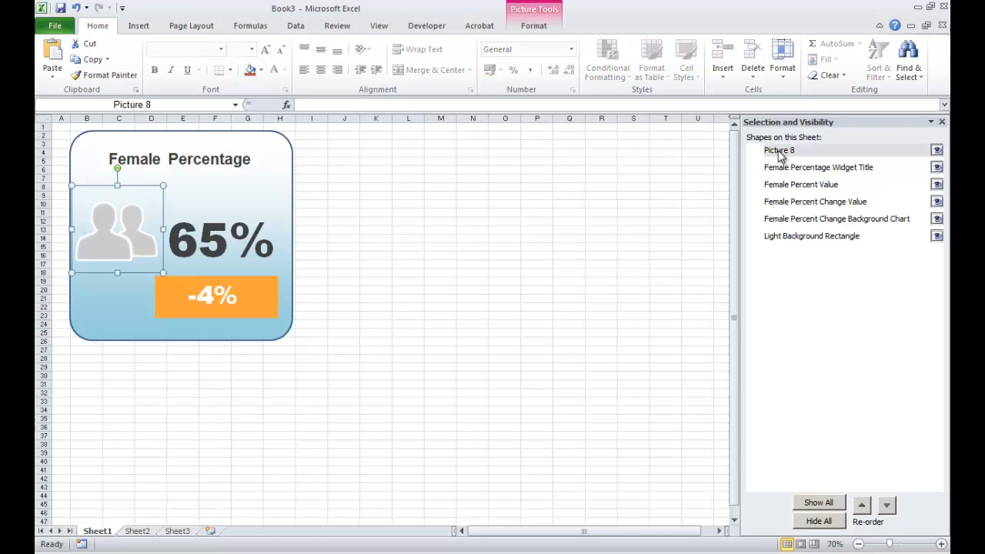
double_click(778, 150)
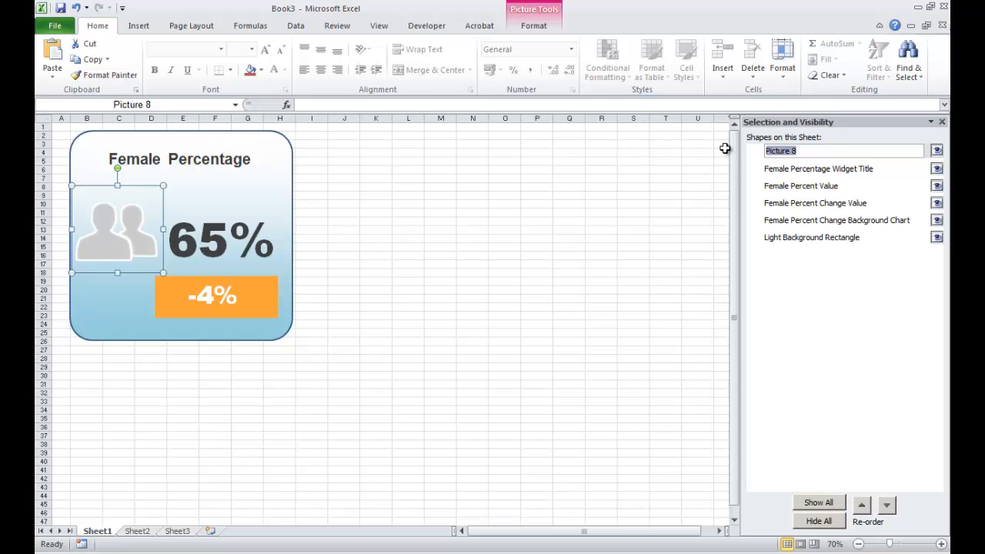
text(Persons Icon)
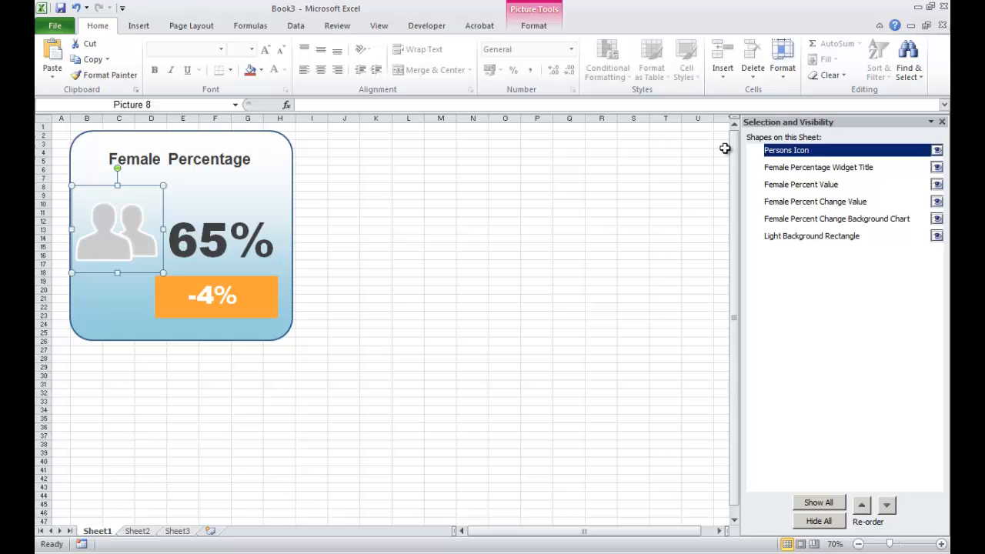
click(819, 167)
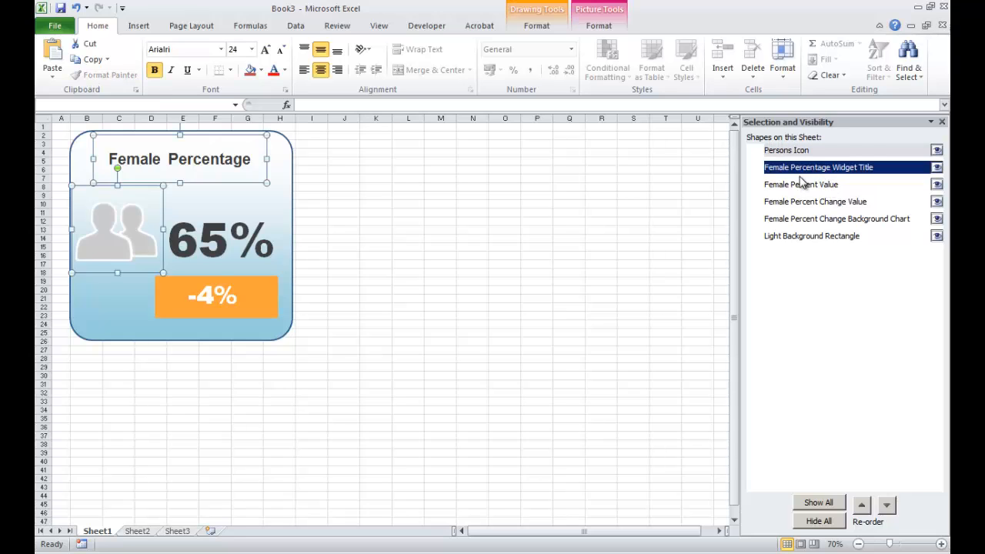
Select all six widget shapes and group them together as Group 9
click(816, 200)
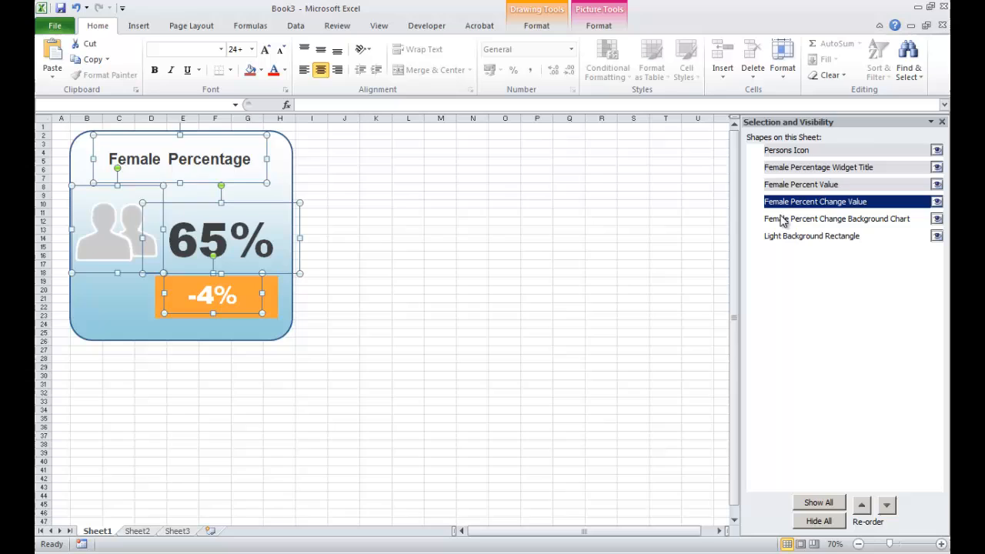
click(836, 219)
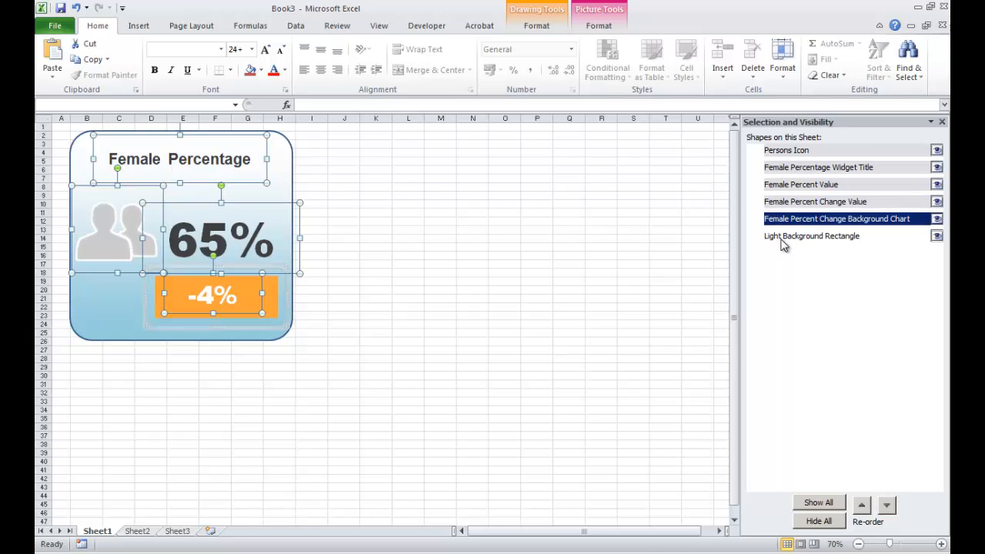
click(811, 235)
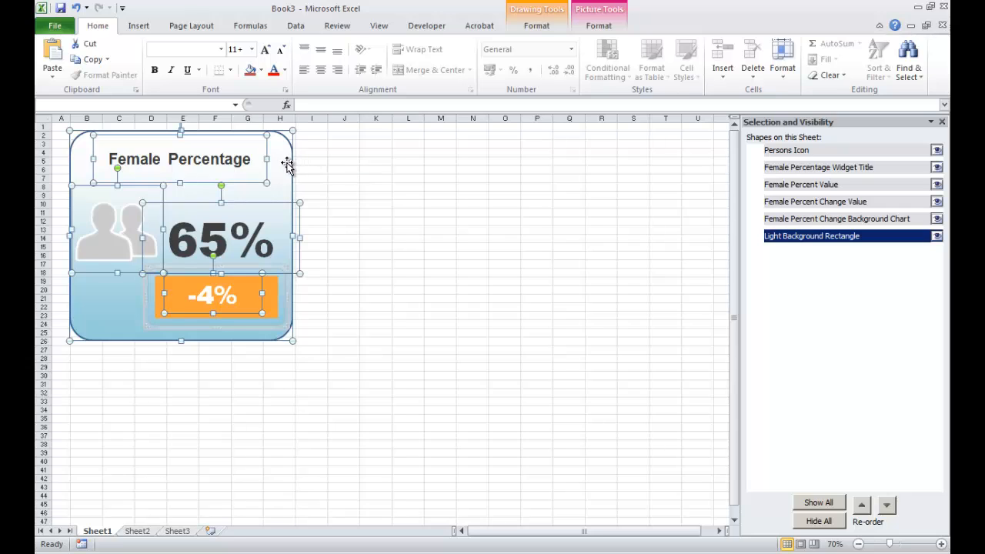
right_click(286, 166)
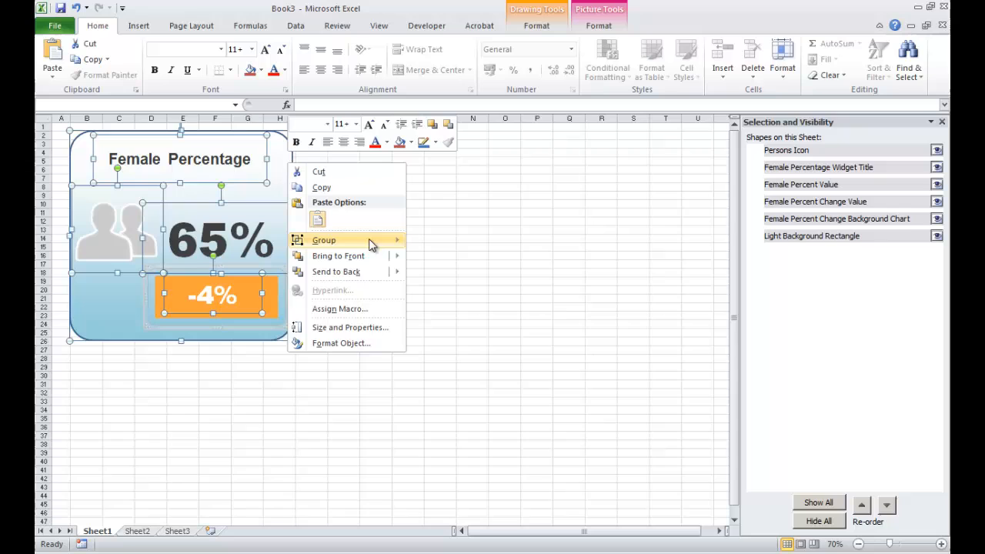
click(323, 240)
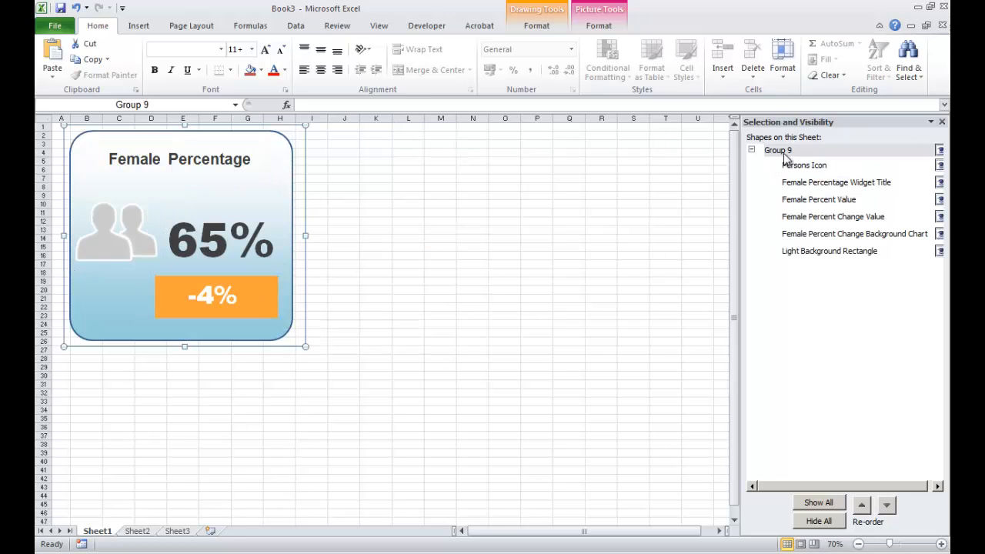
mouse_move(753, 151)
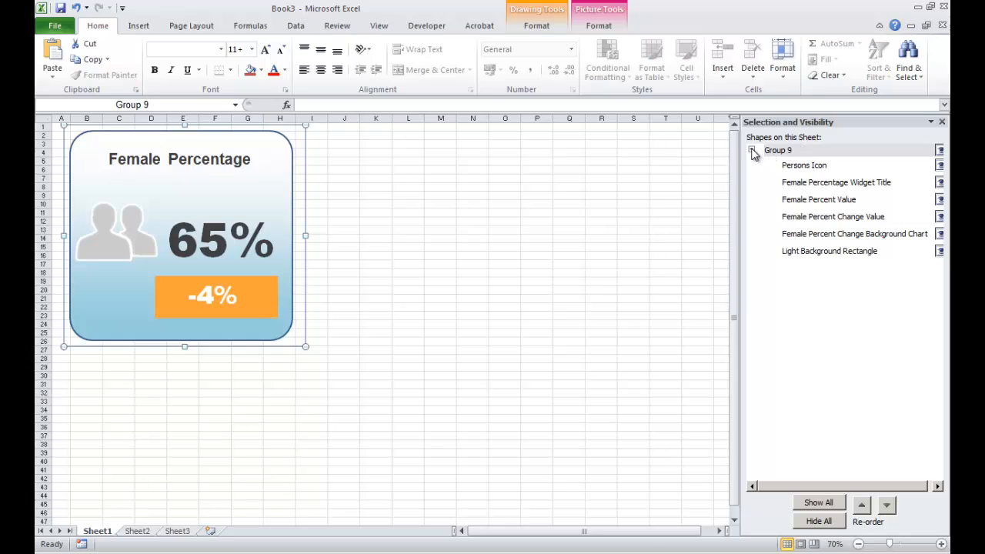
Rename Group 9 to Percentage Widget and close the Selection Pane
double_click(777, 150)
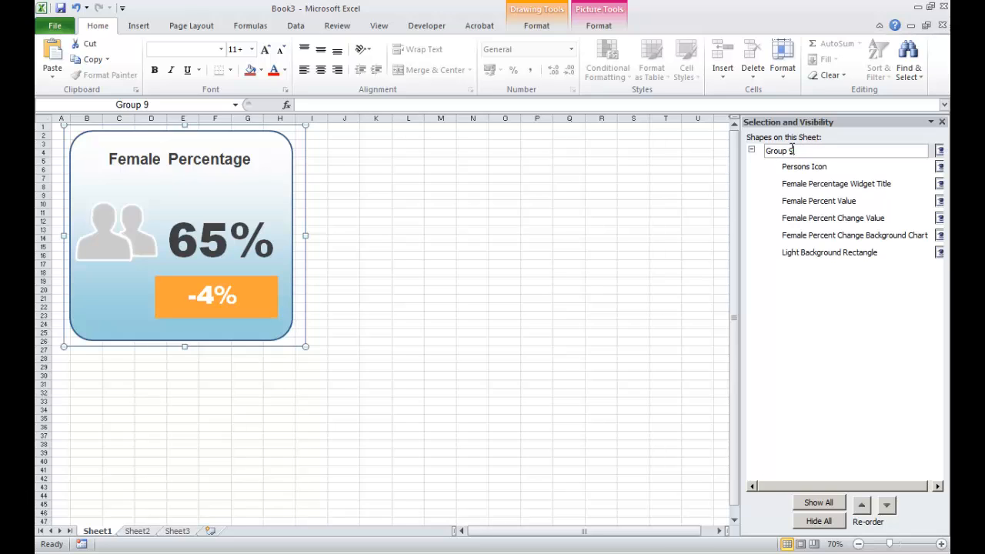
text(P)
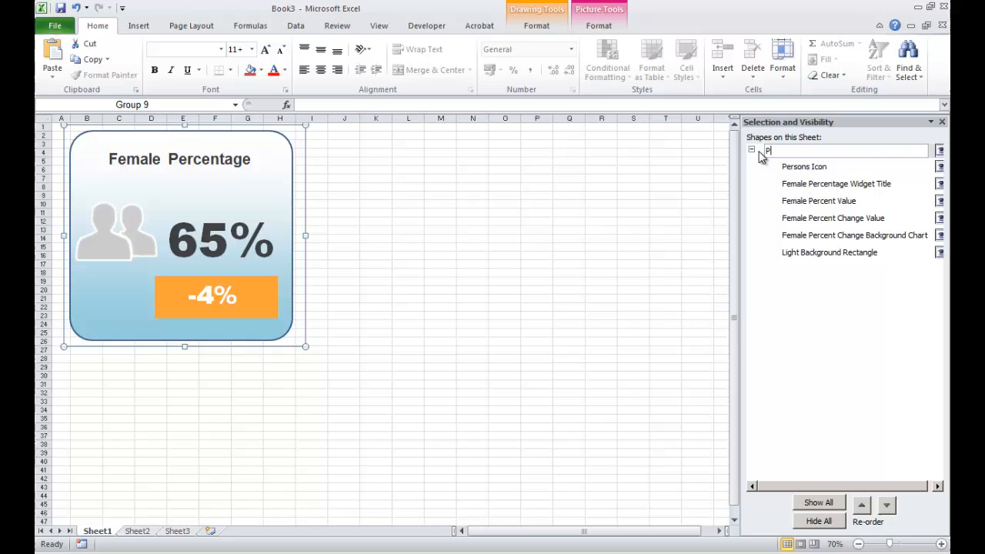
text(ercentage Wi)
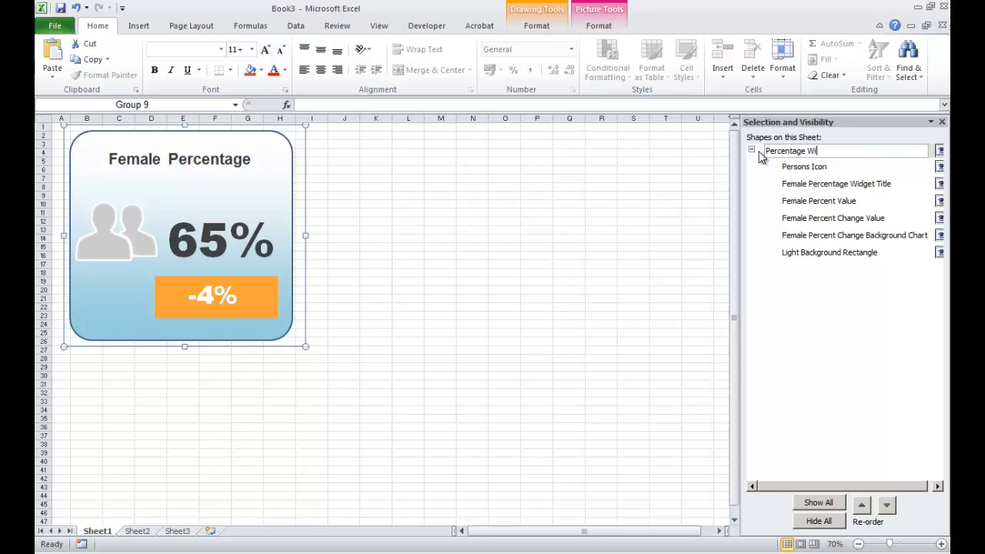
text(dget)
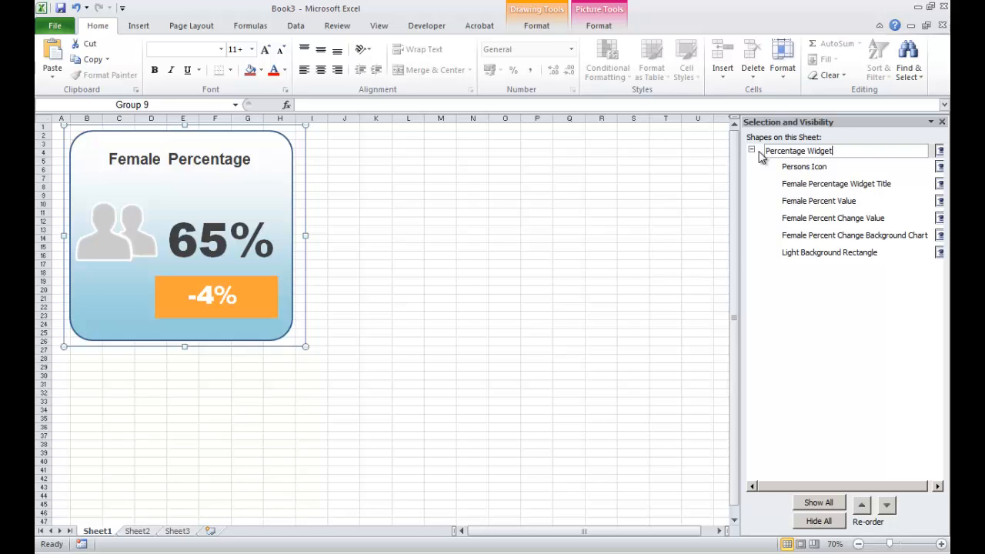
click(570, 246)
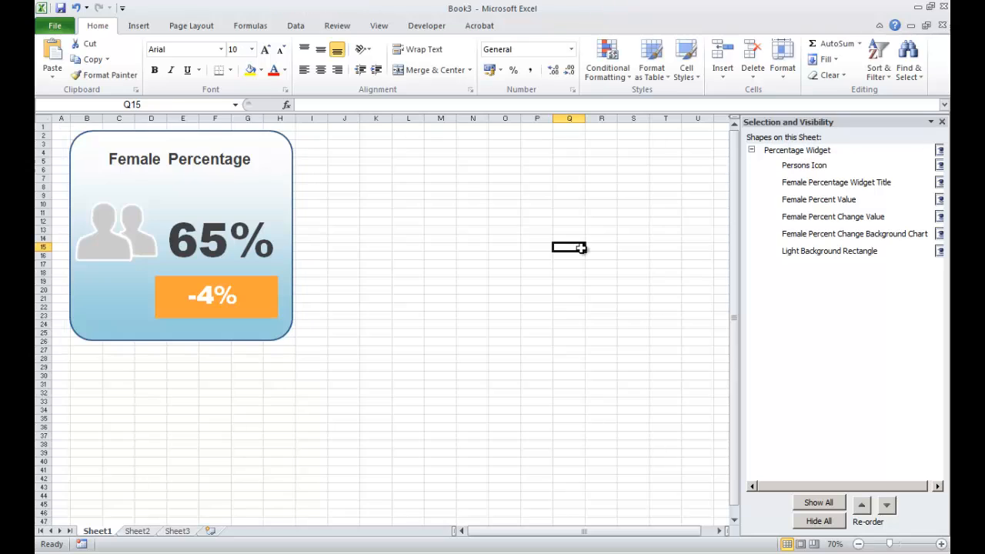
mouse_move(548, 189)
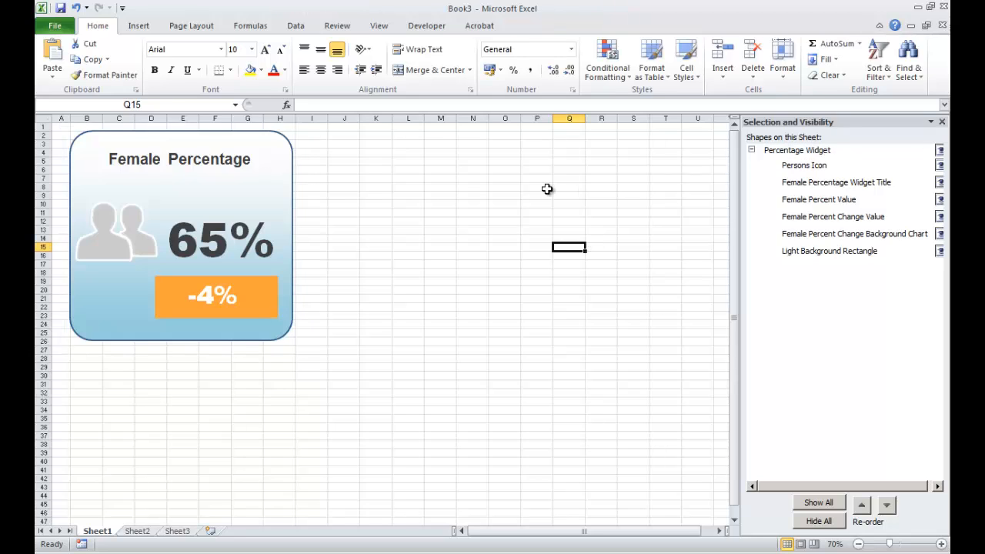
click(942, 122)
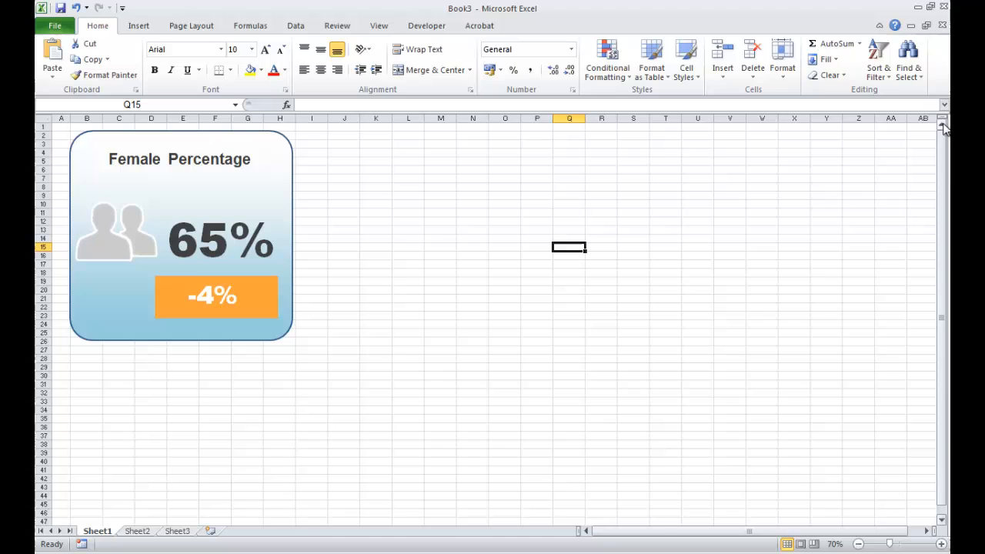
Drag the grouped 65% / -4% Percentage Widget as one unit to the sheet's top-left area
click(408, 376)
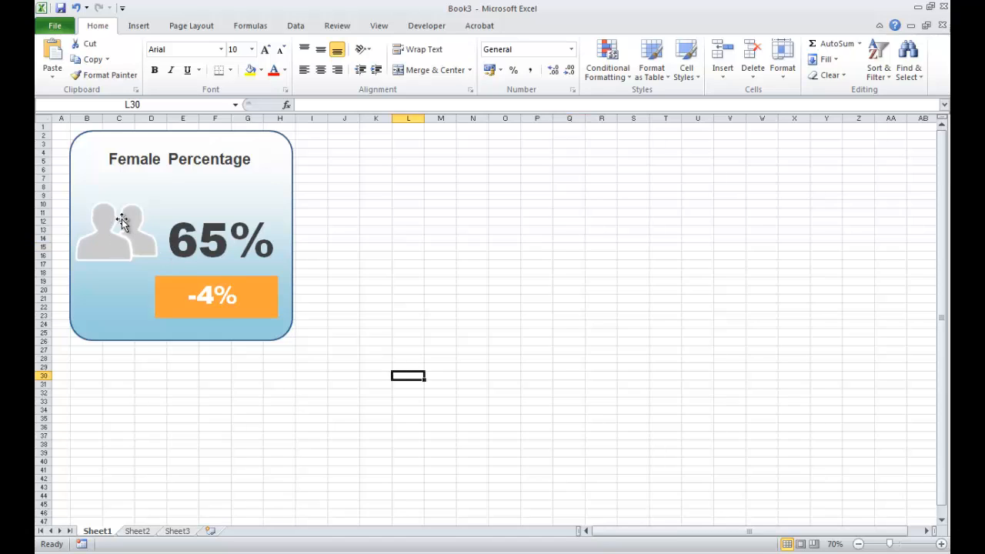
click(115, 231)
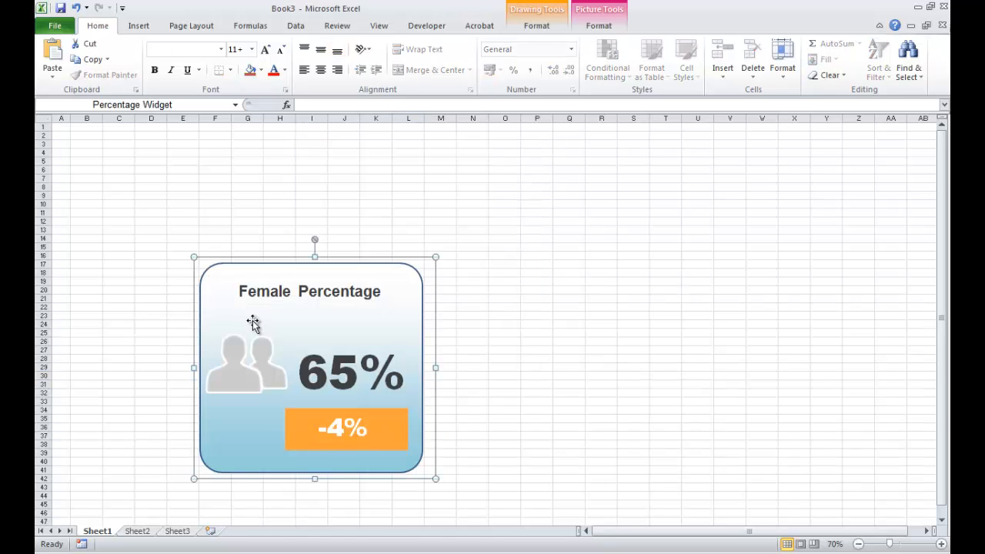
drag(314, 367, 223, 282)
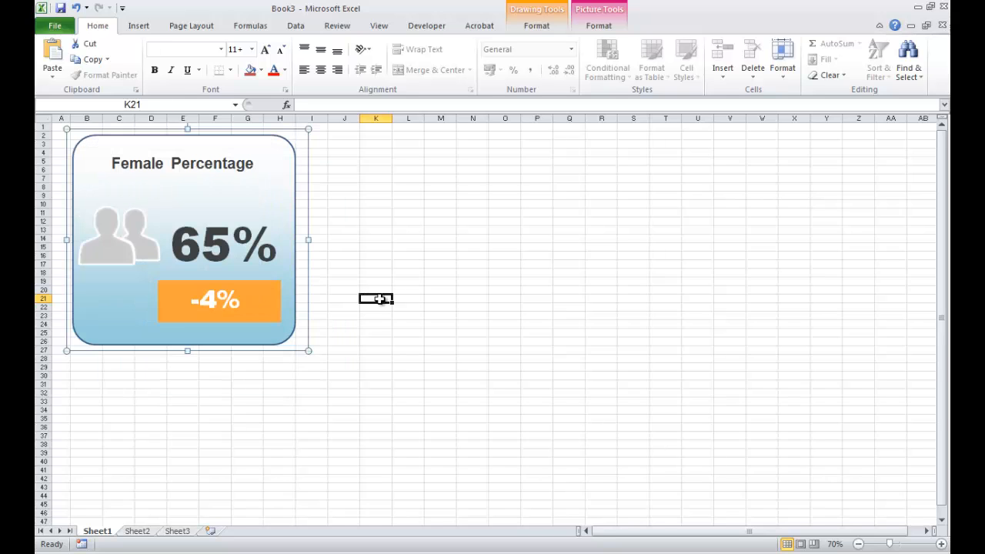
click(375, 298)
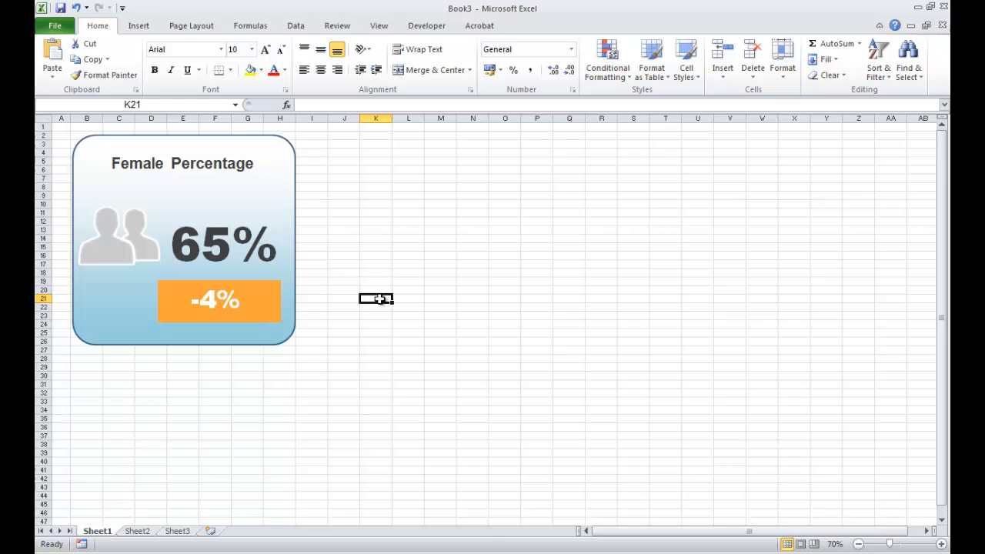
mouse_move(200, 137)
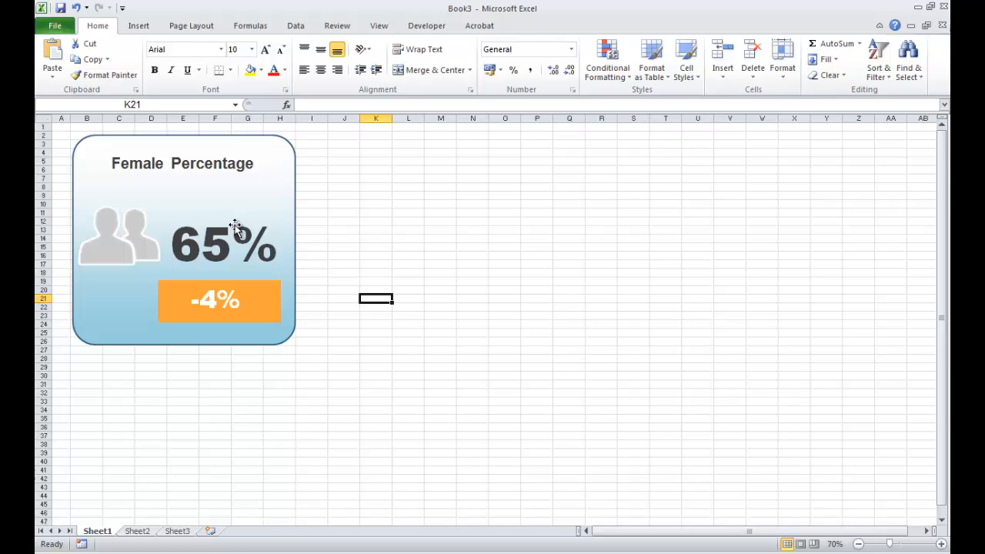
mouse_move(283, 316)
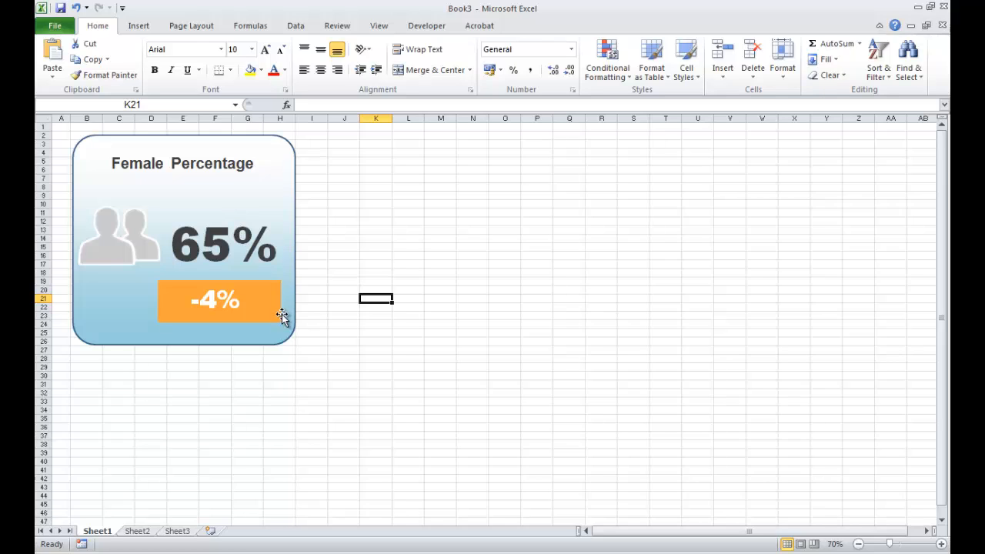
mouse_move(317, 375)
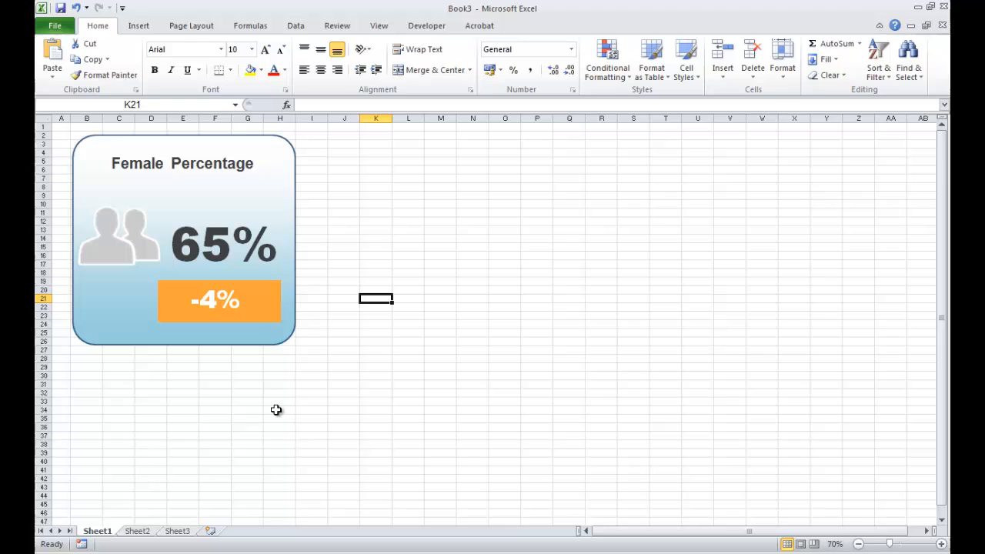
mouse_move(203, 168)
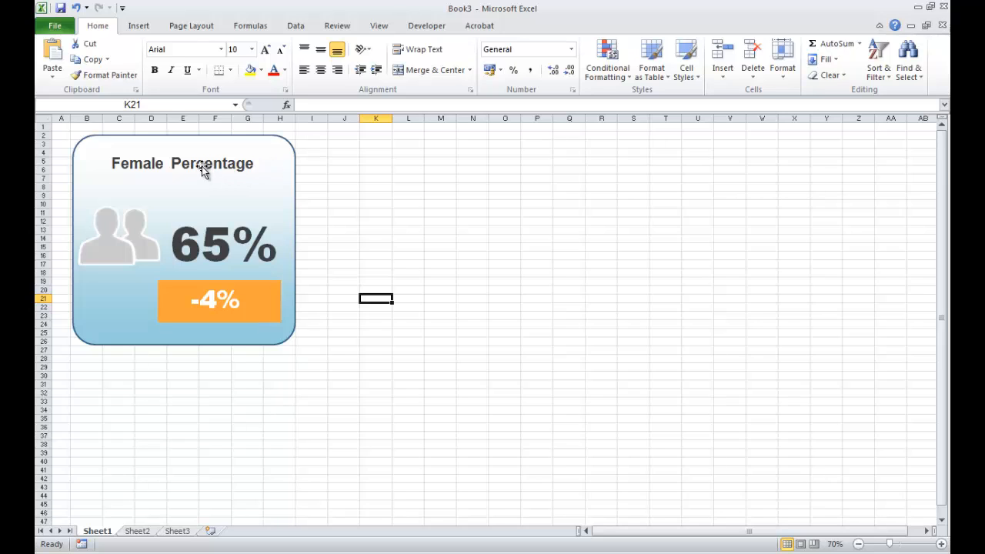
Inspect the widget title and 65% value links pointing to the ExcelDashboardWidgets workbook
click(182, 163)
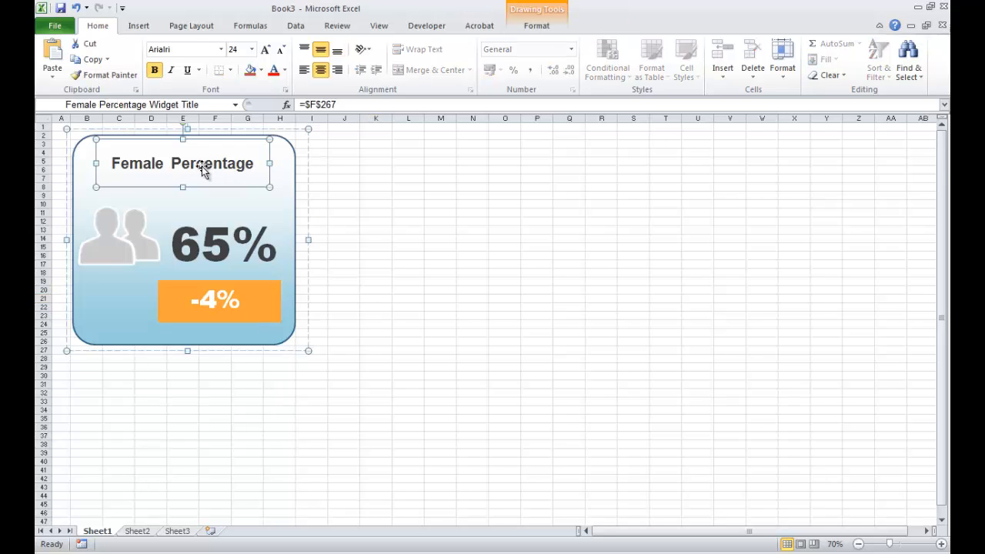
click(375, 298)
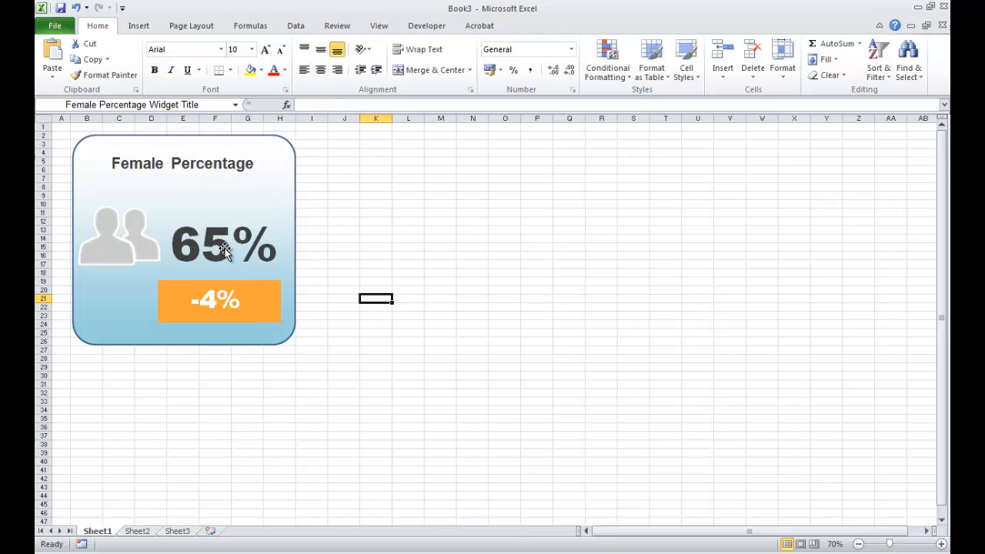
click(223, 243)
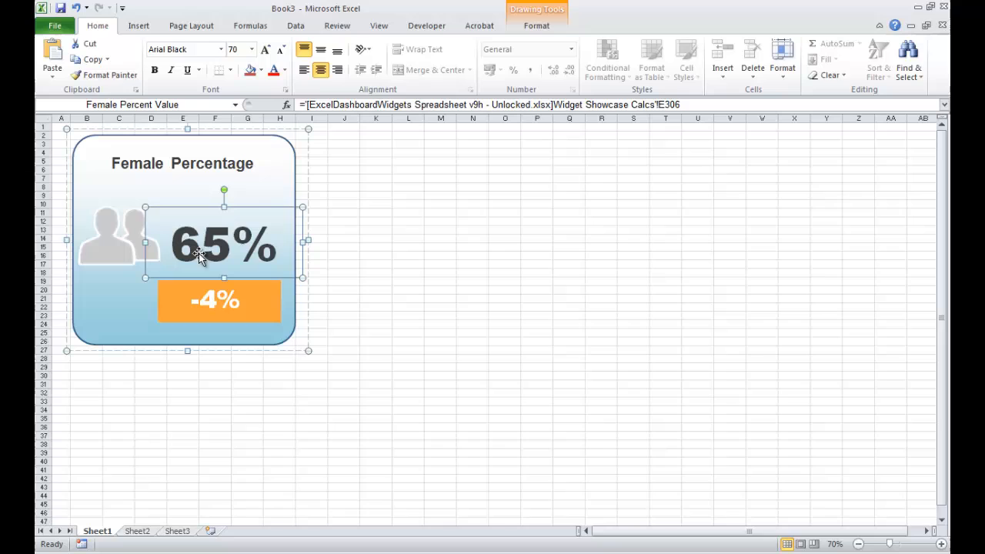
mouse_move(437, 105)
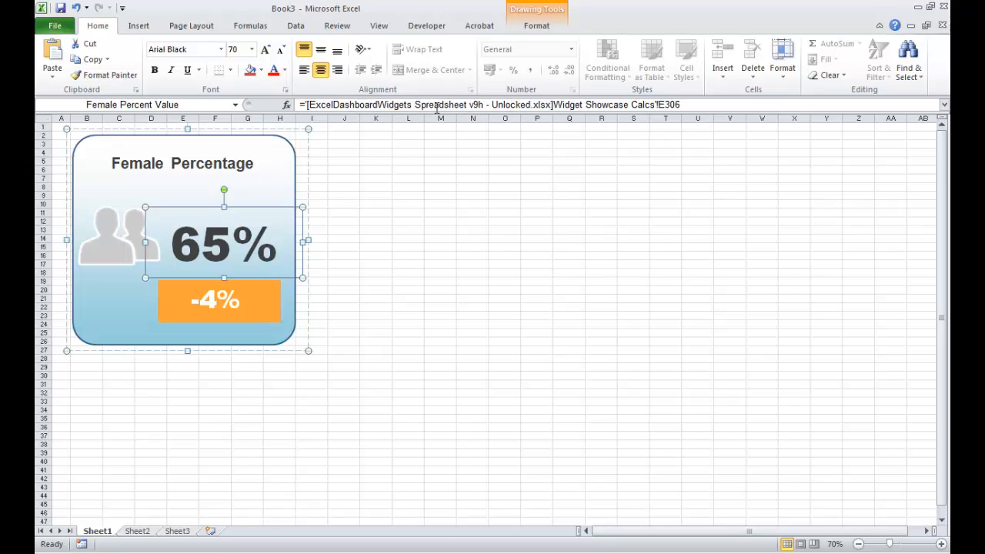
mouse_move(446, 104)
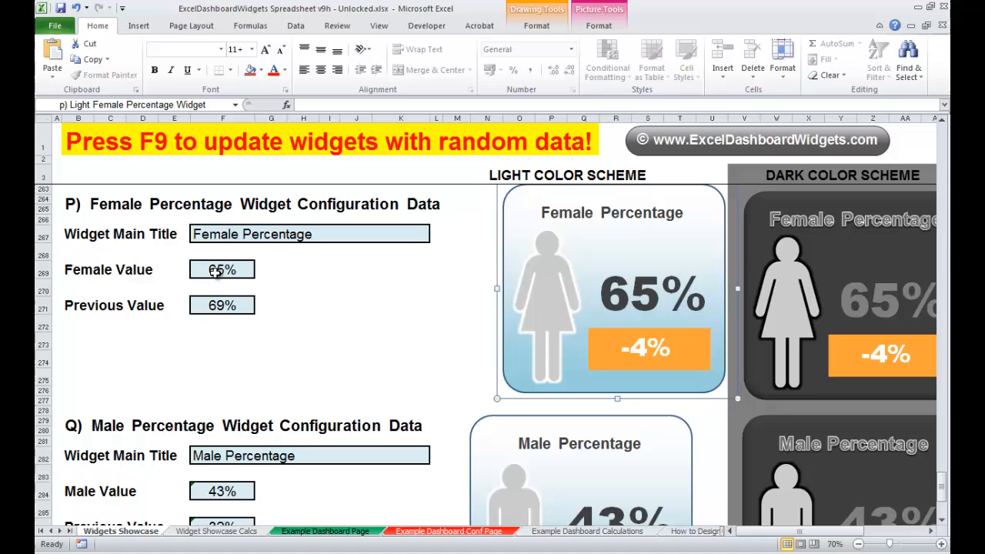
Change the source Female Value to 70% so the linked widget shows 70% with +1%
click(222, 269)
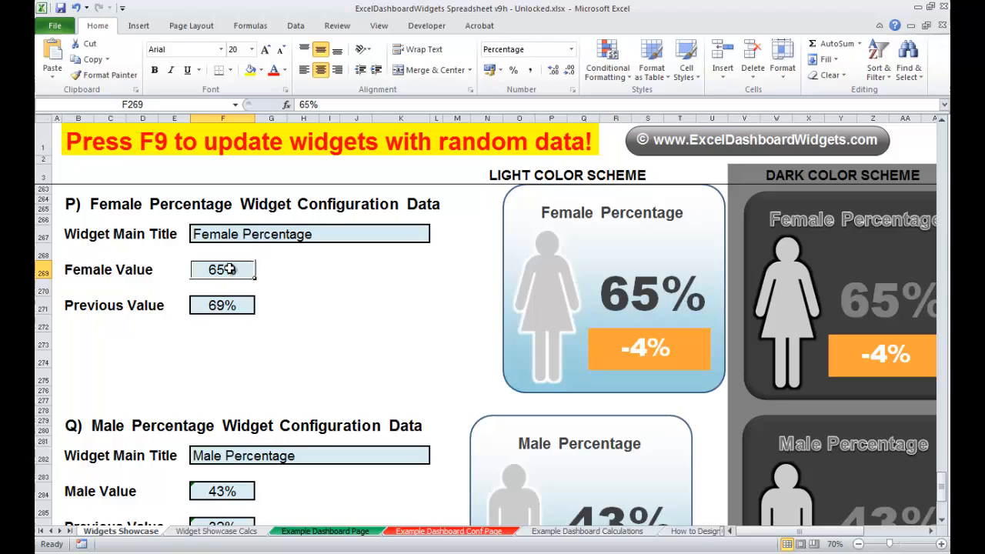
key(f9)
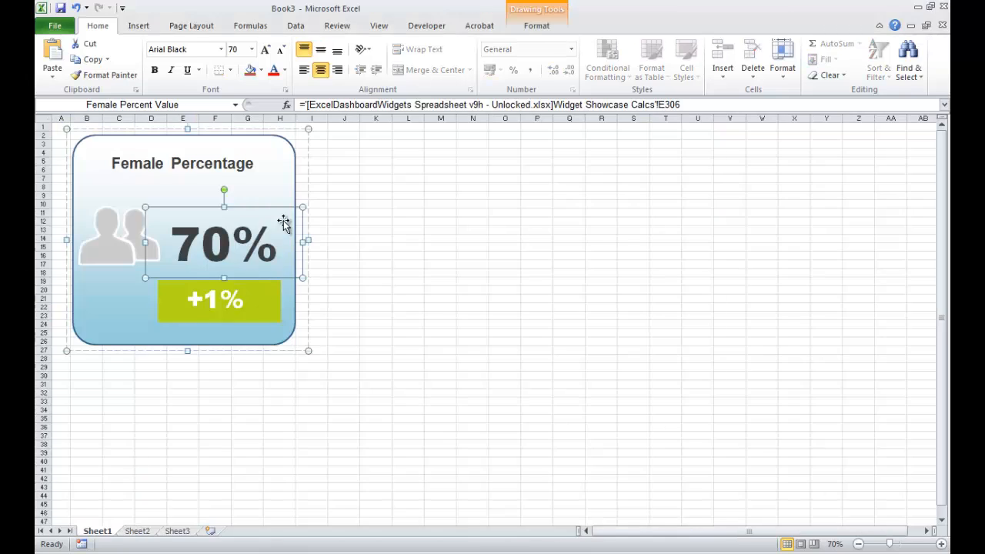
click(407, 306)
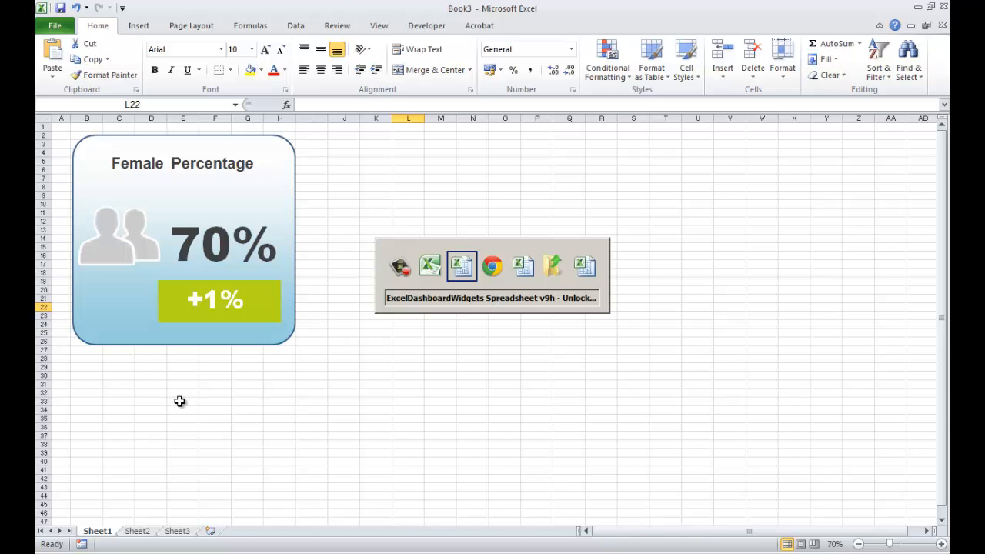
Paste configuration rows below the widget: Widget Main Title, Female Value 50%, Previous Value 49%
click(461, 265)
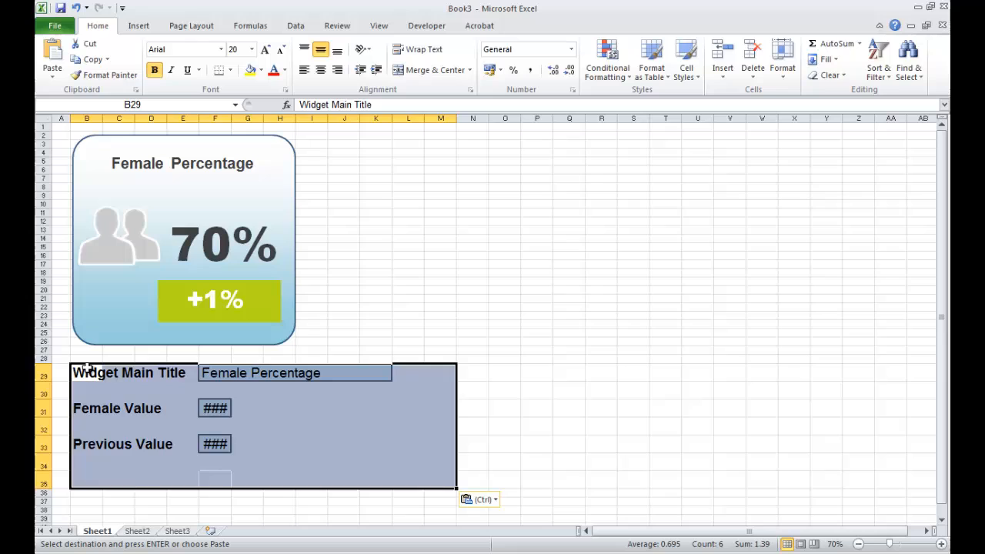
click(504, 306)
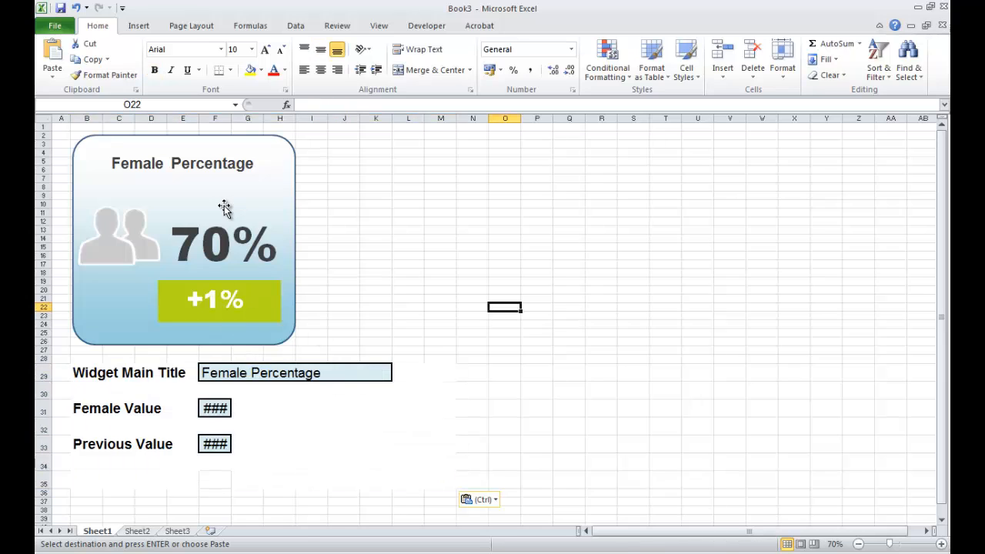
click(216, 408)
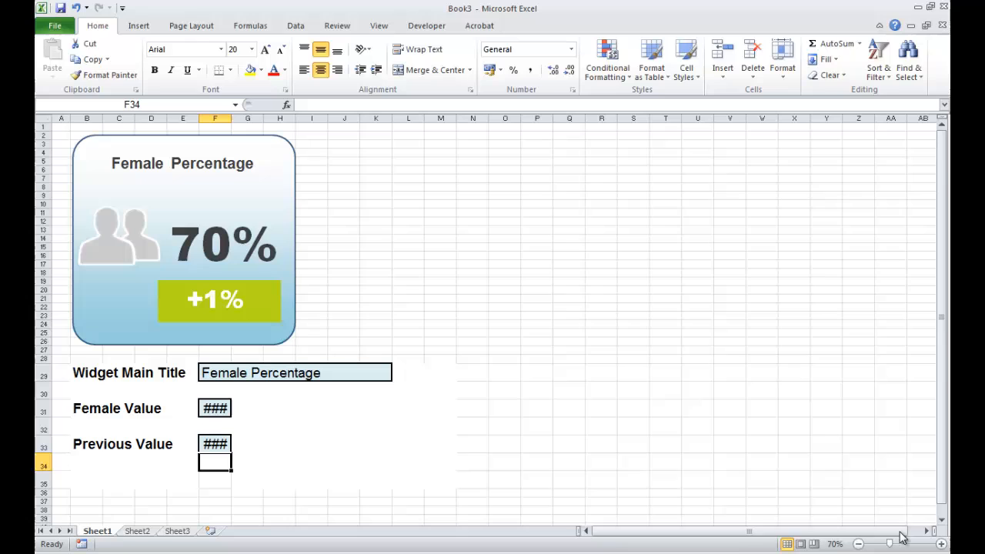
mouse_move(297, 435)
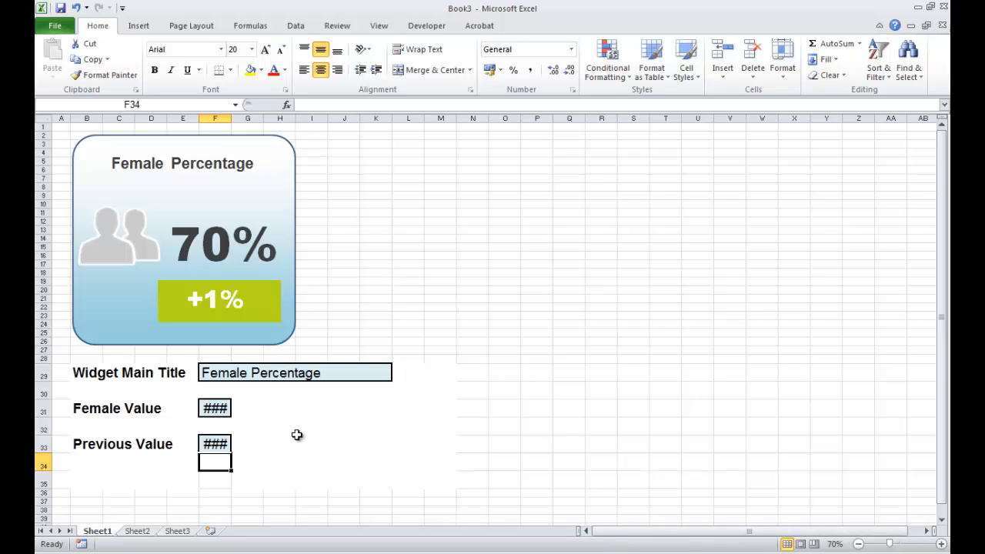
mouse_move(108, 369)
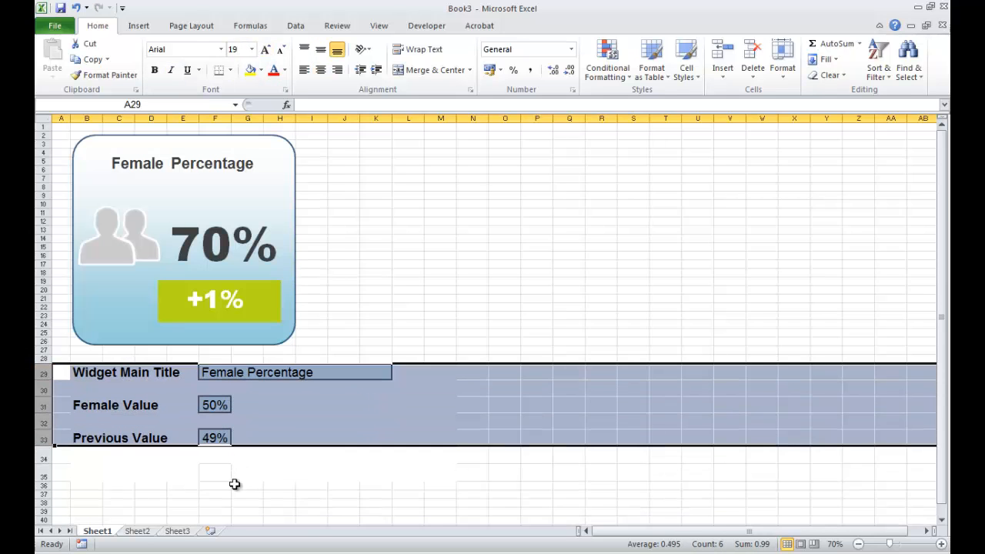
click(247, 485)
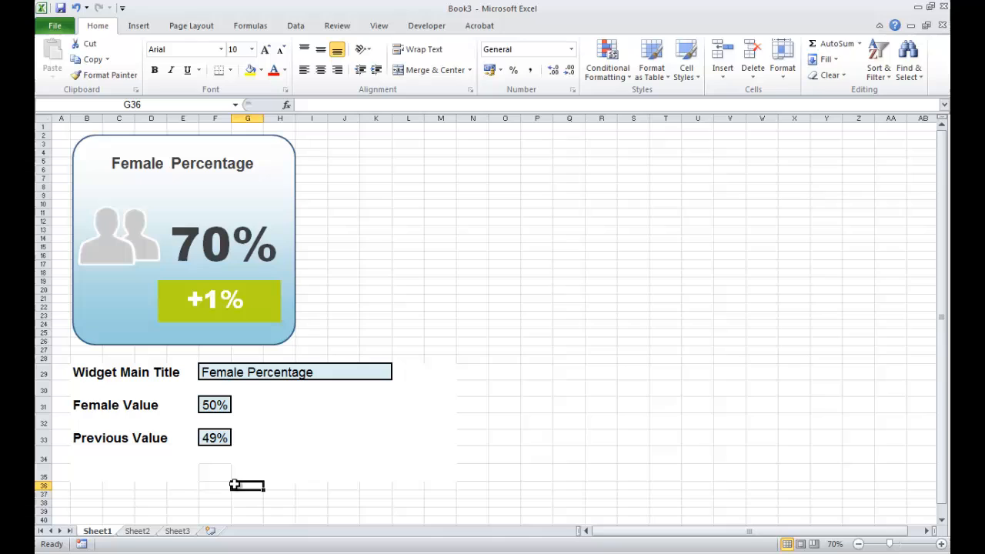
mouse_move(268, 439)
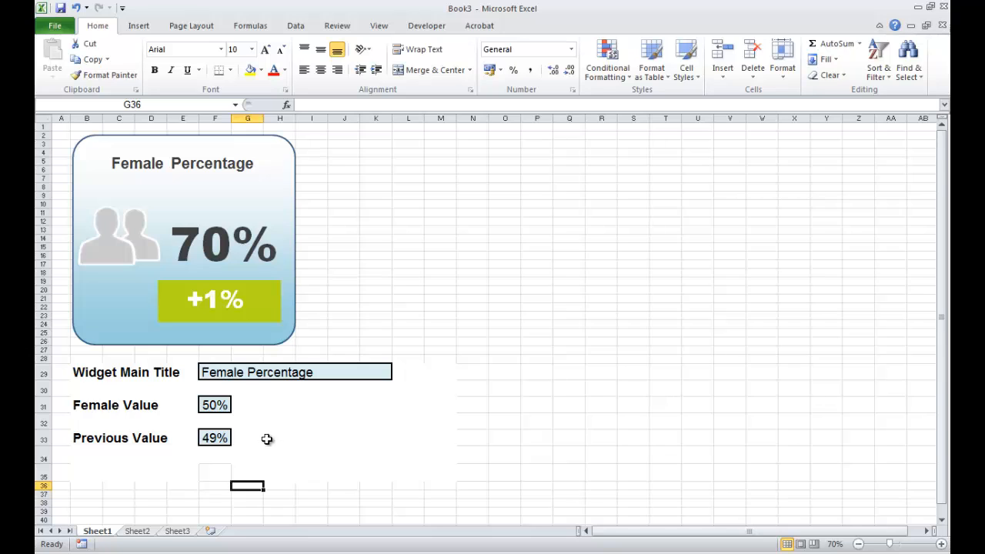
Relink the widget's large percentage box to Book3's own Female Value cell, showing 50%
click(216, 240)
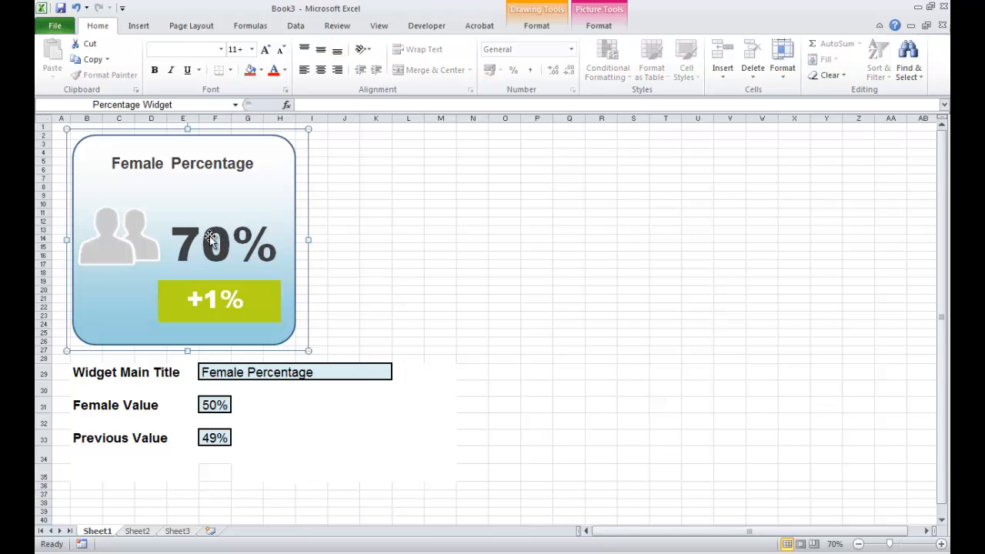
click(223, 243)
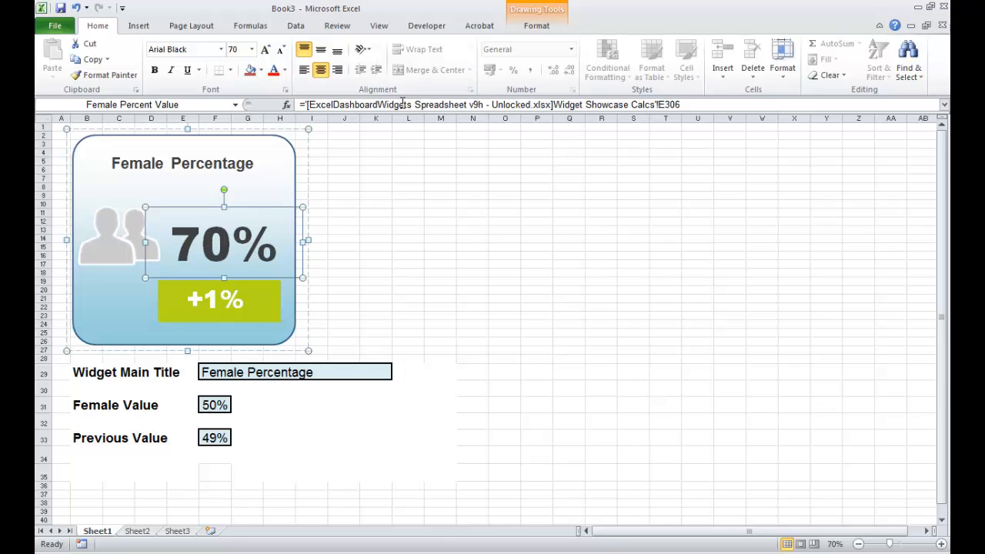
click(493, 104)
text(=)
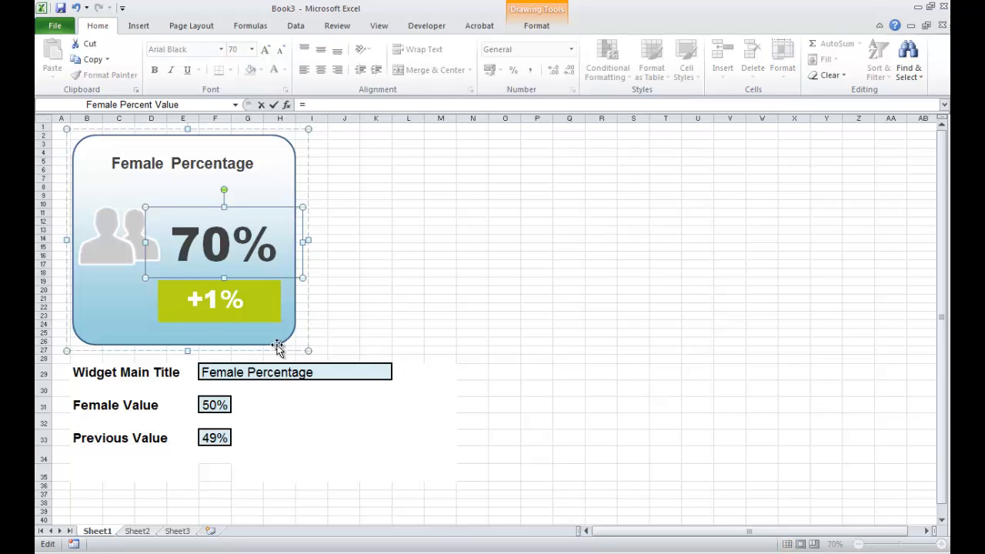
click(214, 403)
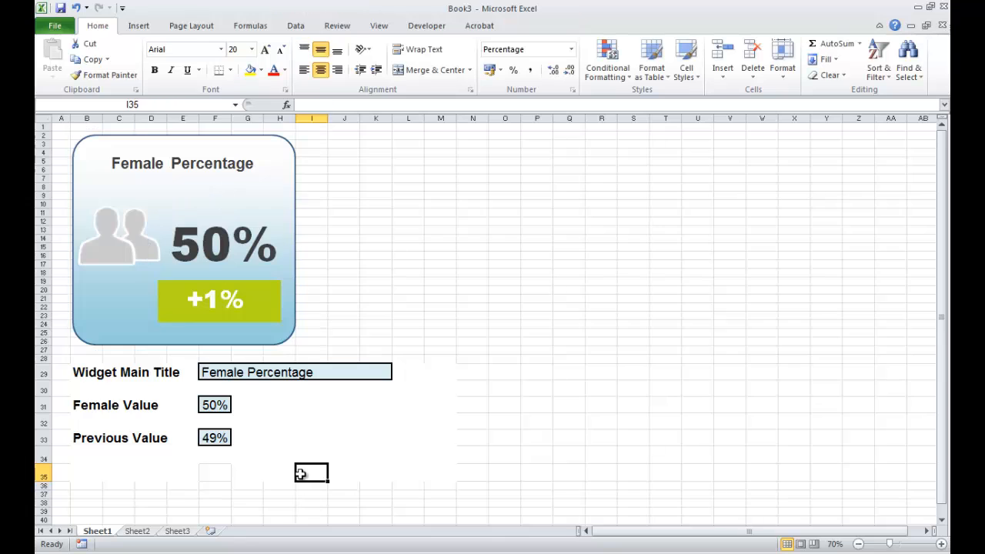
mouse_move(229, 299)
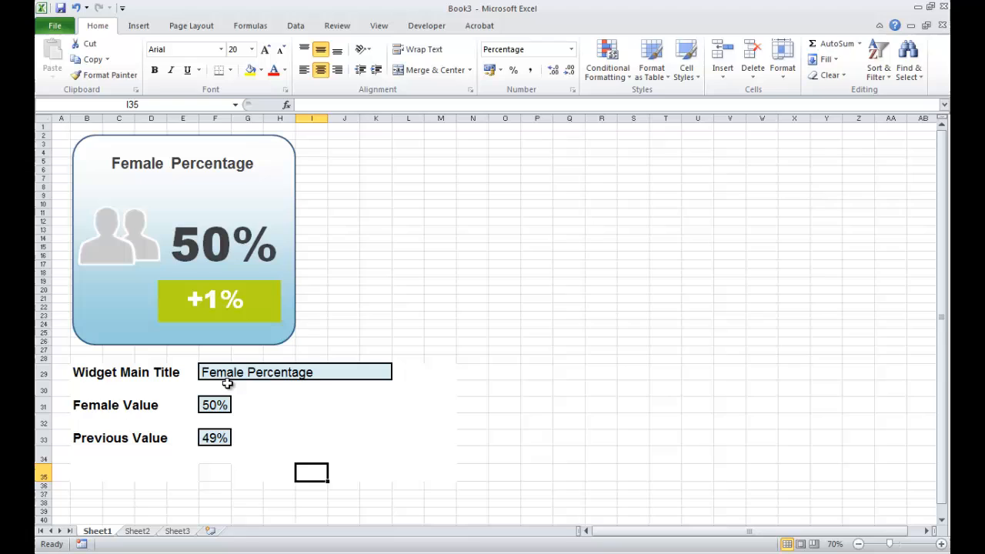
mouse_move(178, 169)
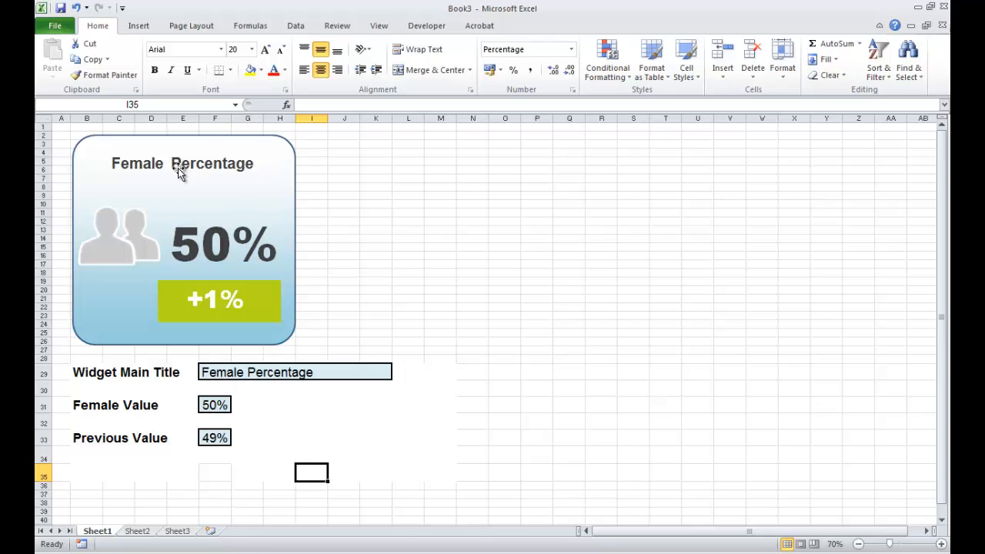
Enter 'Workforce Positions Filled' in the Widget Main Title cell F29
click(295, 371)
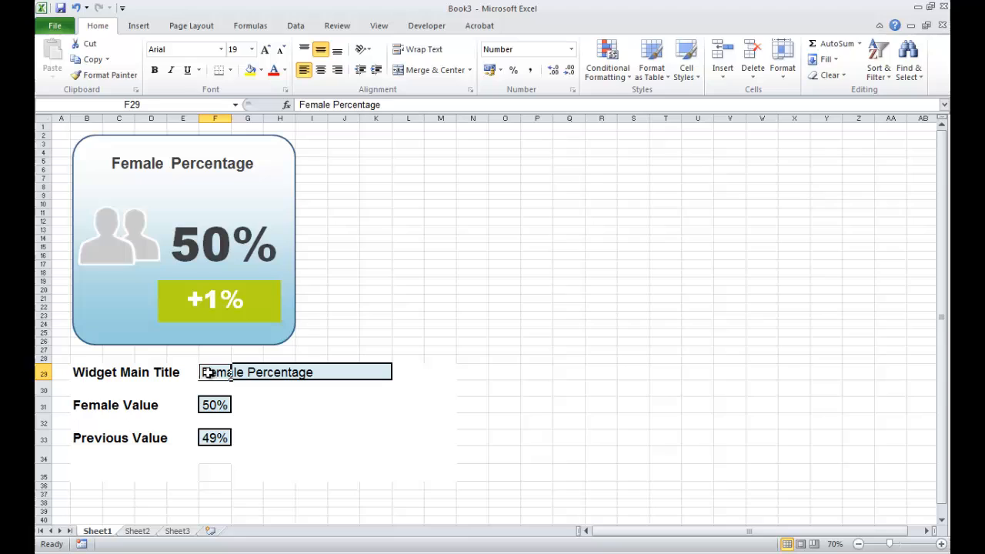
text(Work)
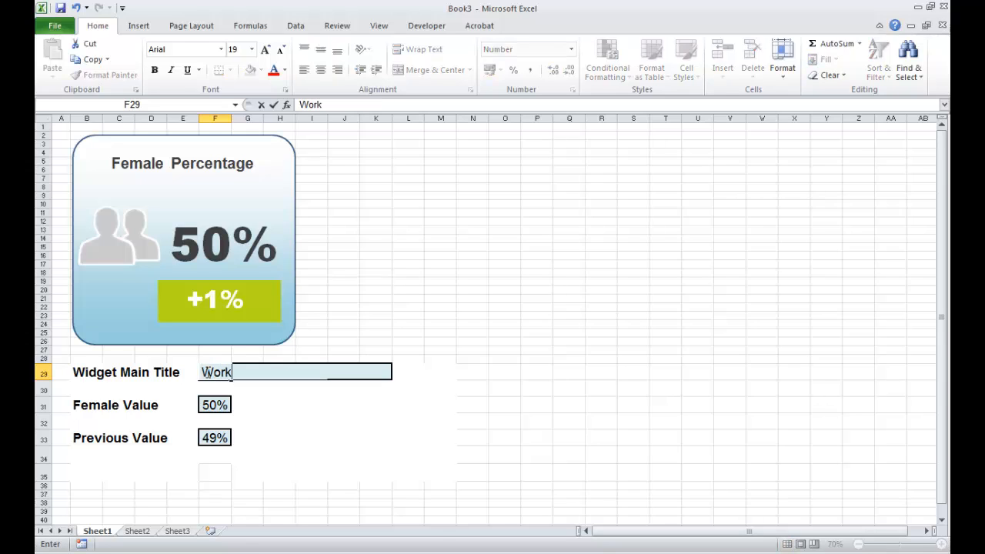
text(force)
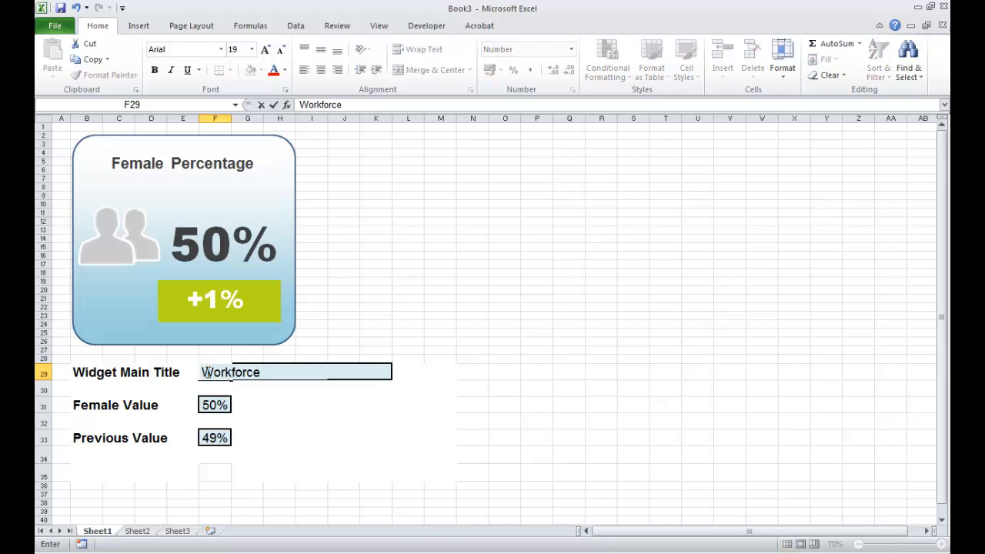
text(Positions Fi)
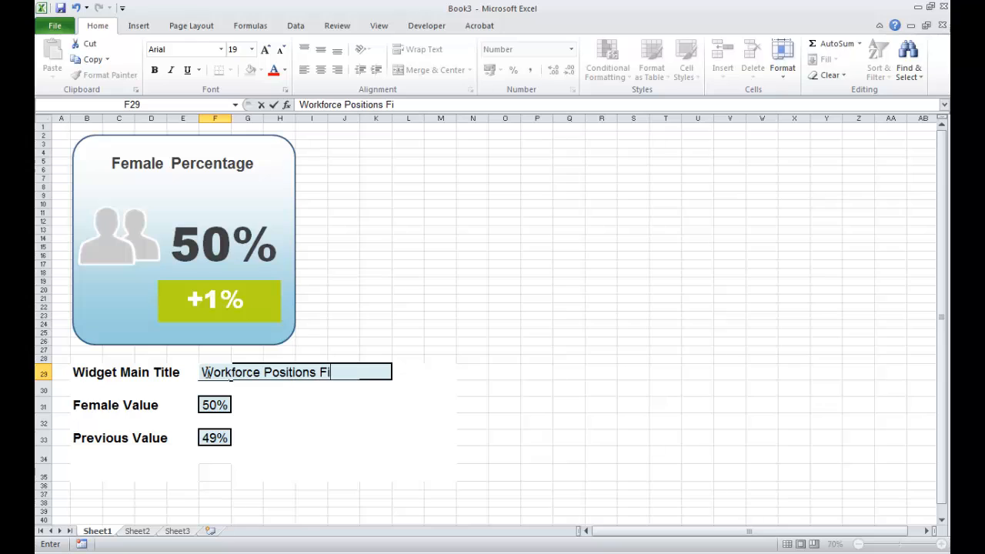
key(Return)
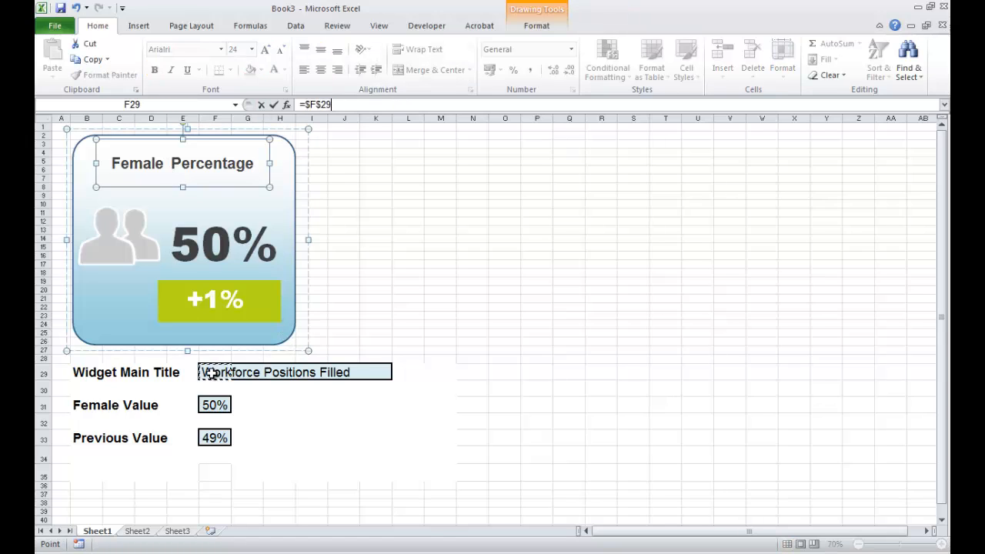
Link the widget heading box to =$F$29 so it reads Workforce Positions Filled
click(310, 437)
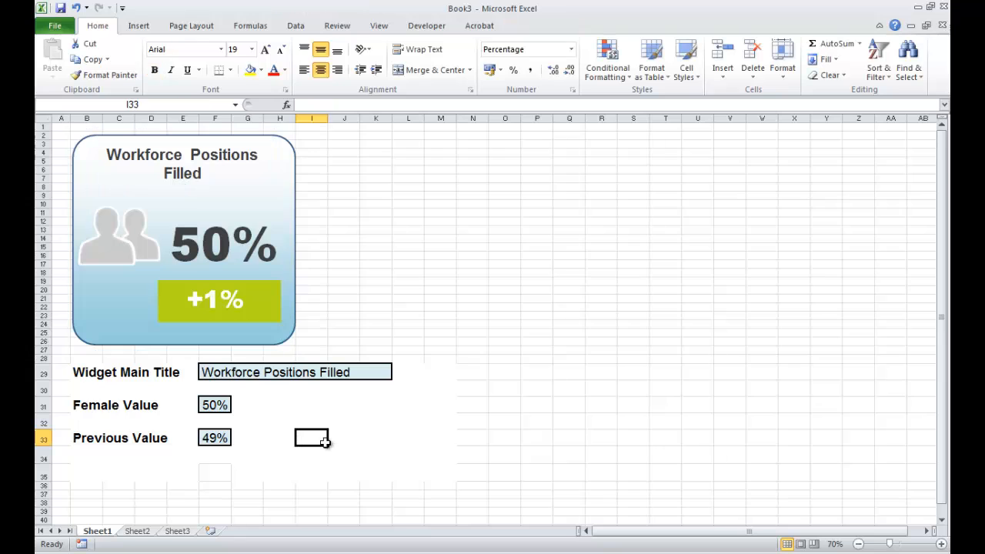
click(197, 156)
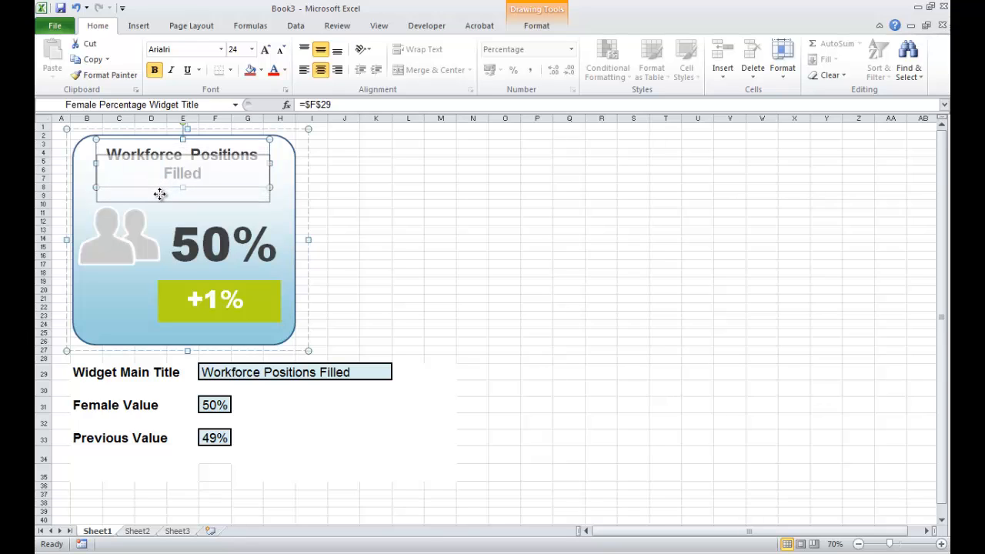
click(408, 222)
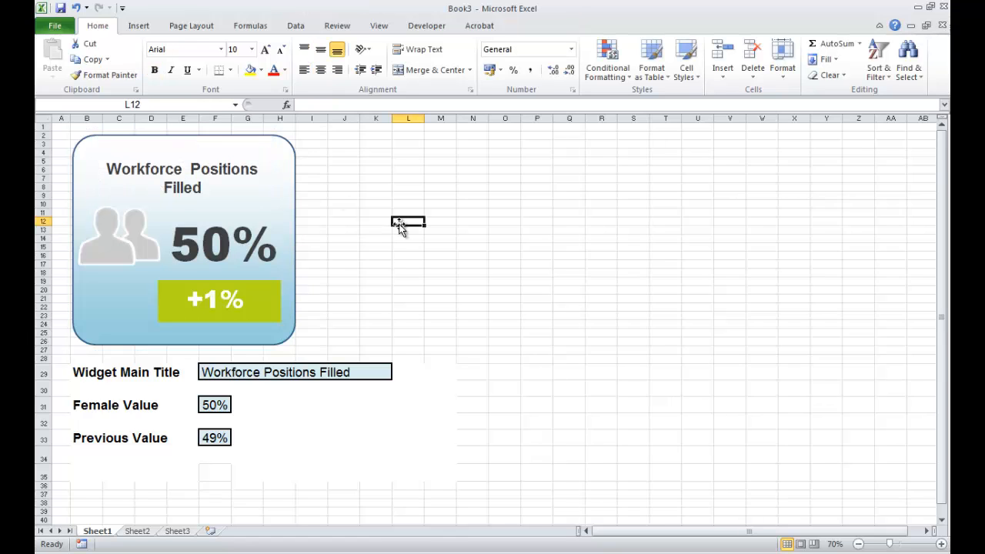
mouse_move(297, 406)
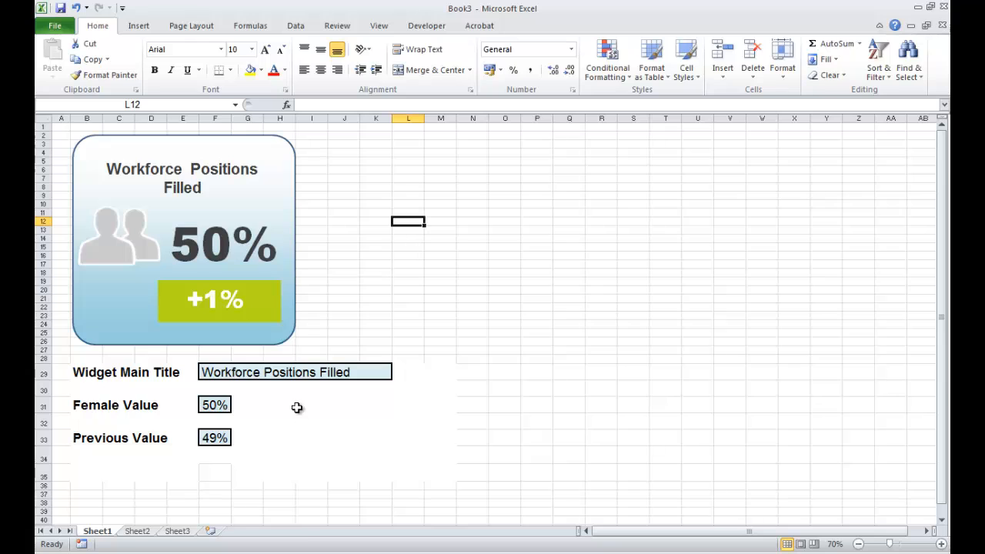
Set Female Value 98% and Previous Value 95%, then inspect the +1% change box's link
click(215, 404)
text(98)
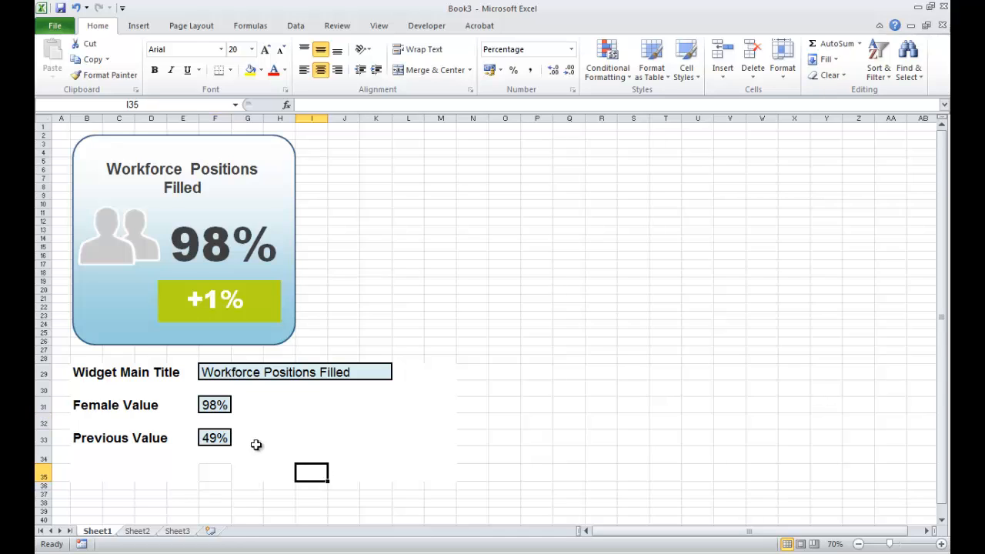
click(215, 437)
text(95)
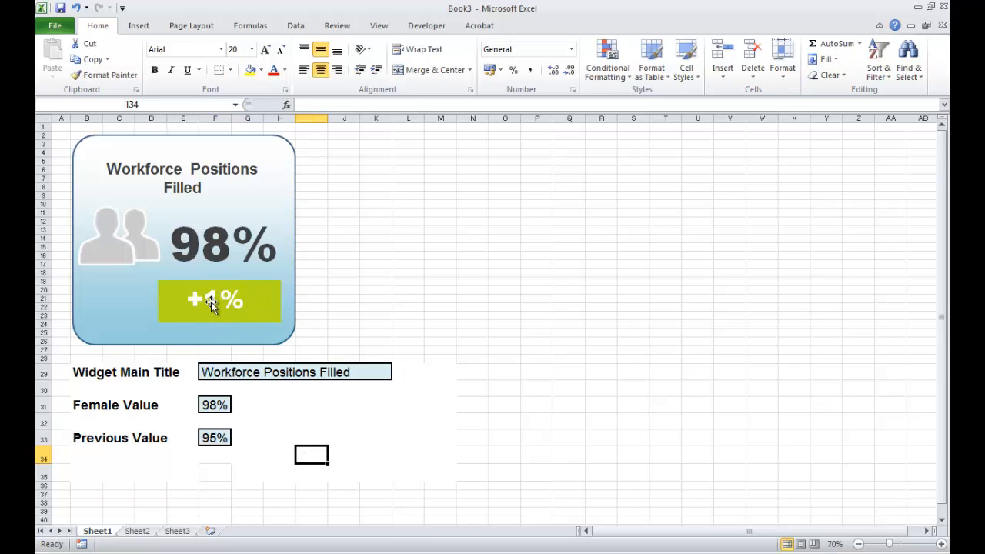
click(184, 238)
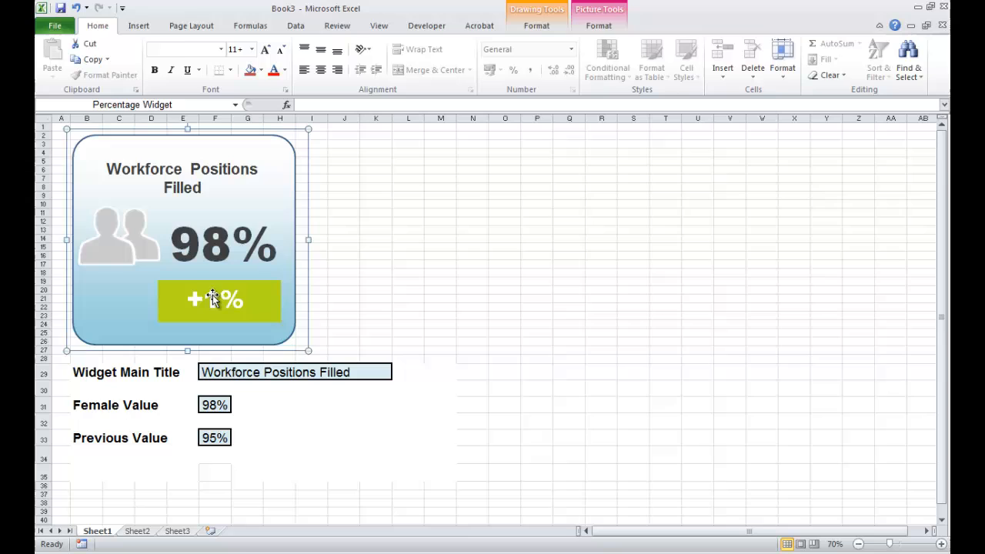
click(215, 300)
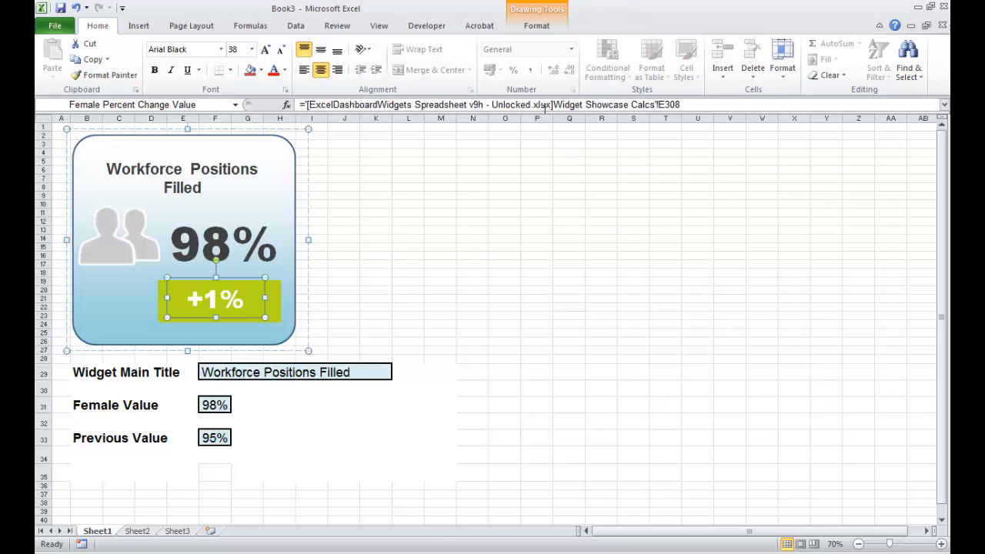
mouse_move(646, 191)
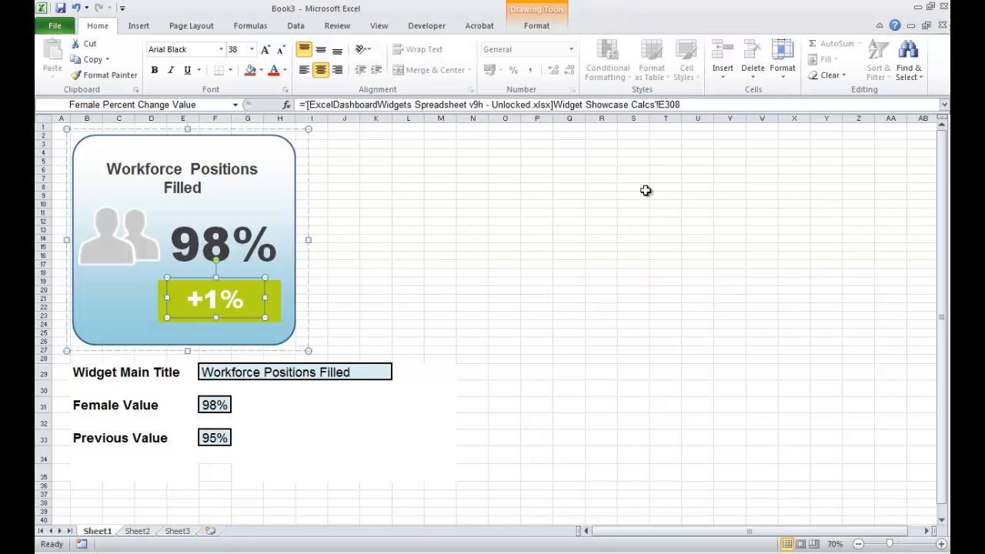
click(311, 454)
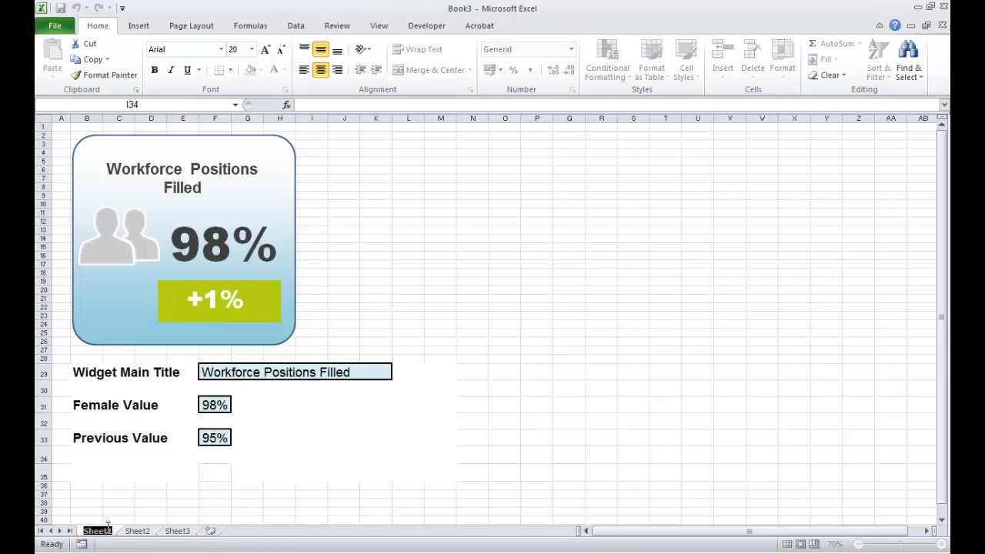
Rename Sheet1 to My Dashboard and switch to the ExcelDashboardWidgets workbook
double_click(97, 531)
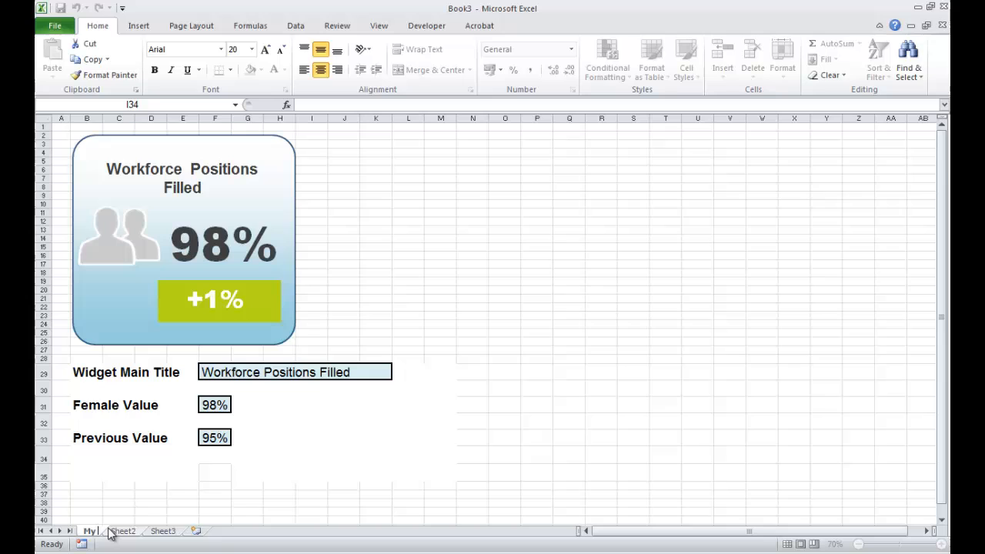
text(d)
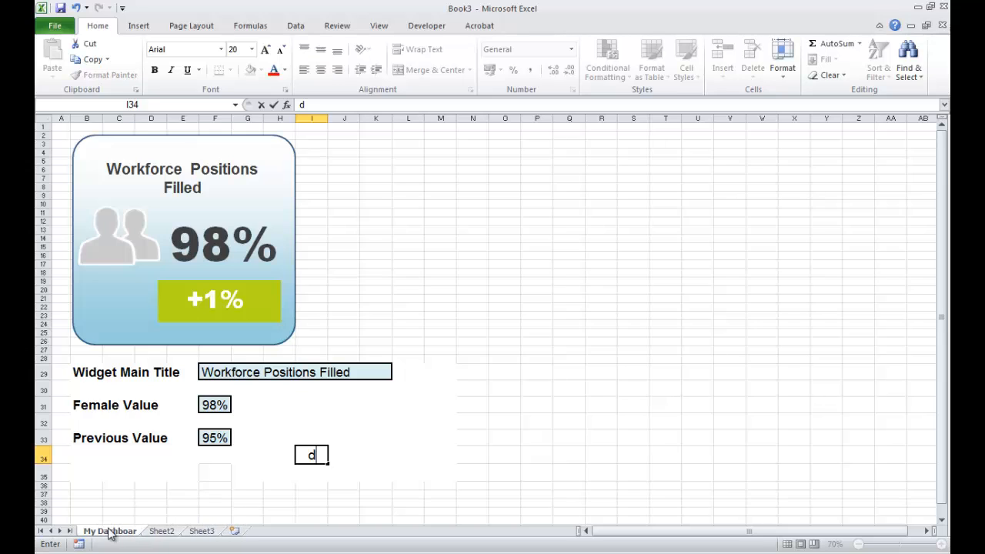
key(Escape)
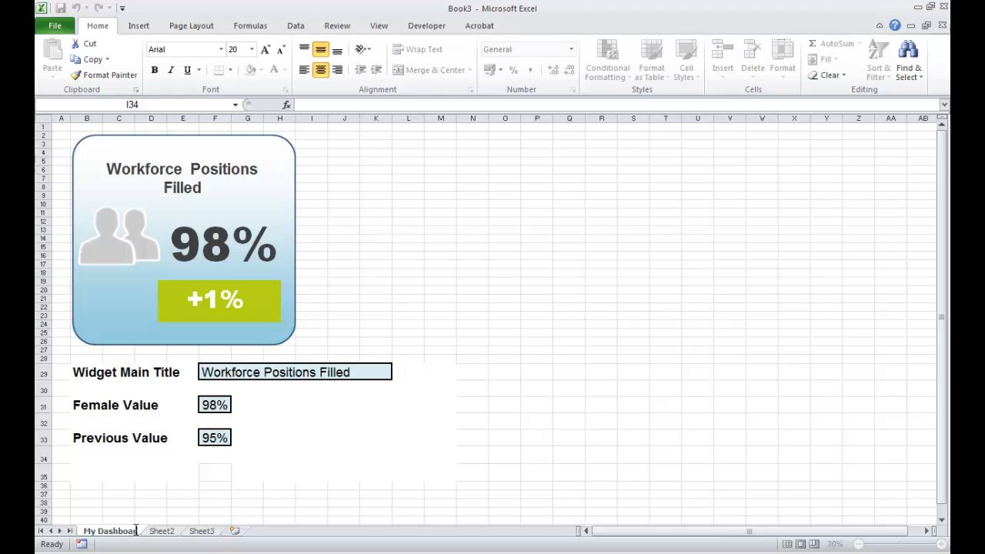
click(167, 530)
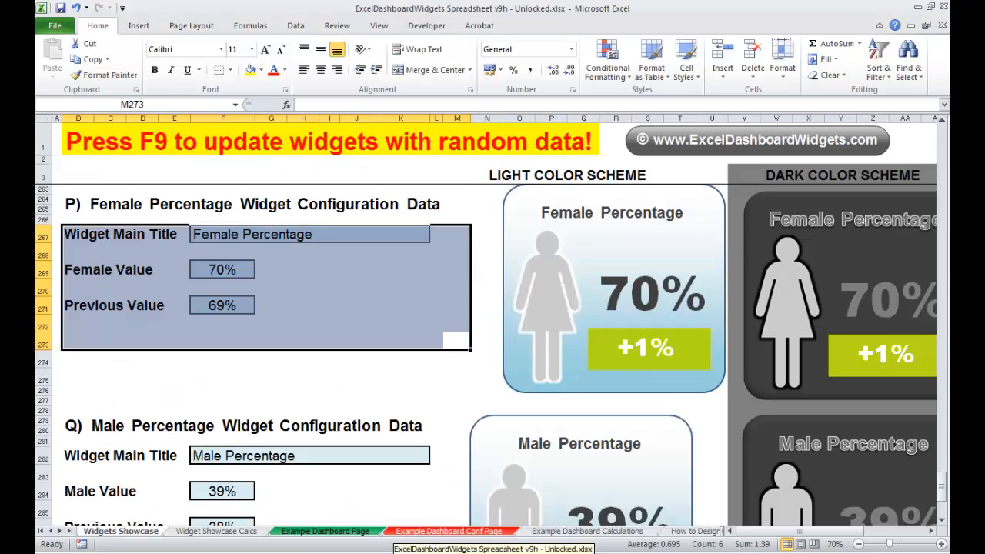
Copy the Female Percentage Breakdown calculations block into Book3's My Calculations Tab sheet
click(215, 531)
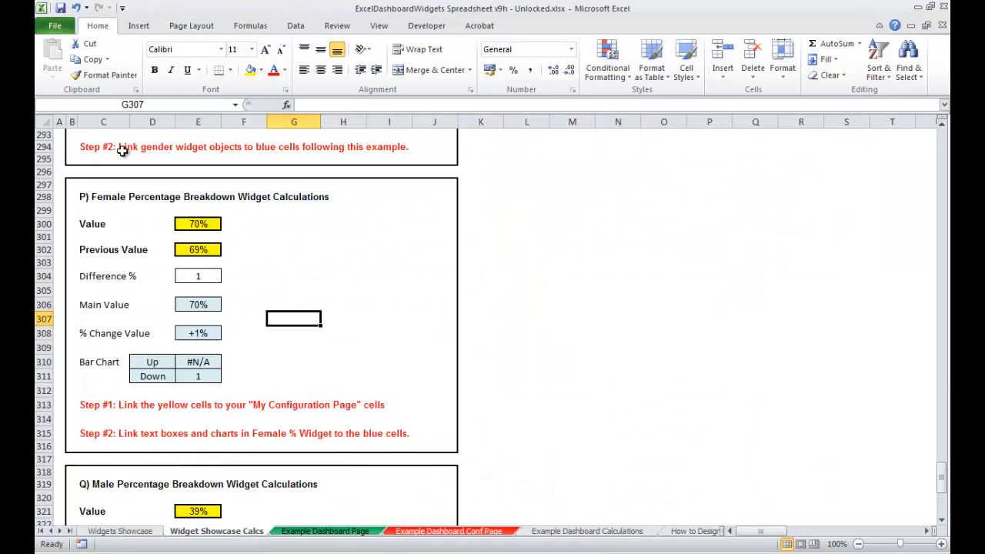
drag(71, 185, 445, 432)
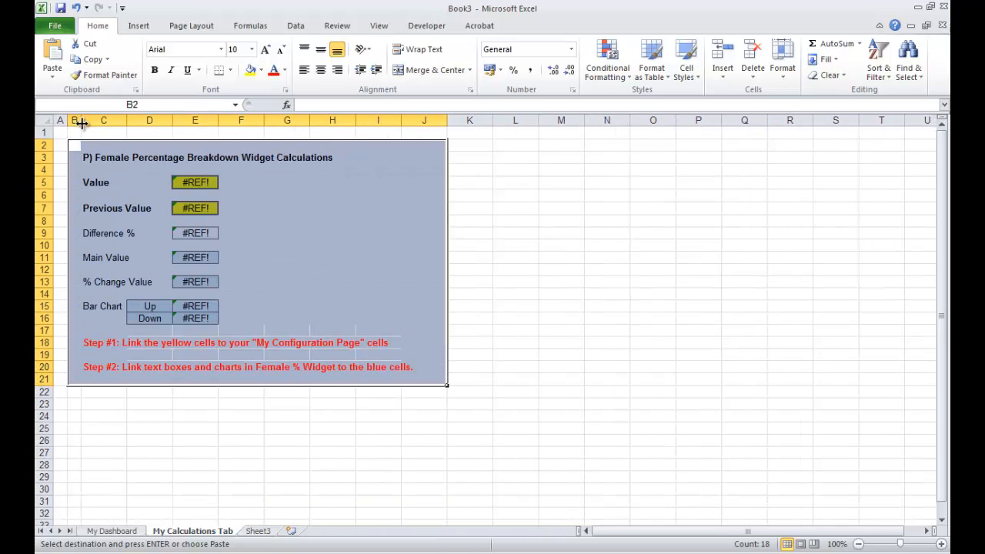
click(194, 453)
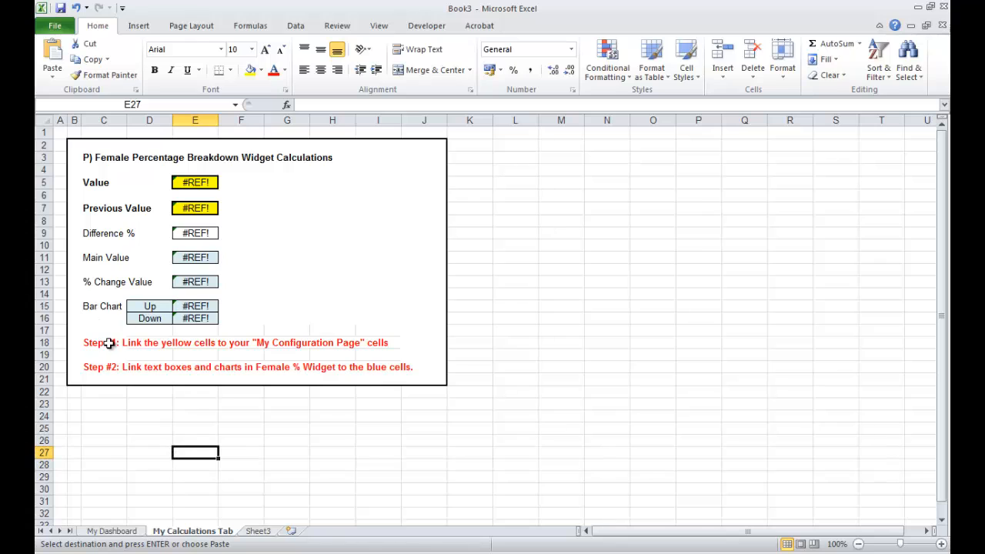
mouse_move(323, 335)
text(=)
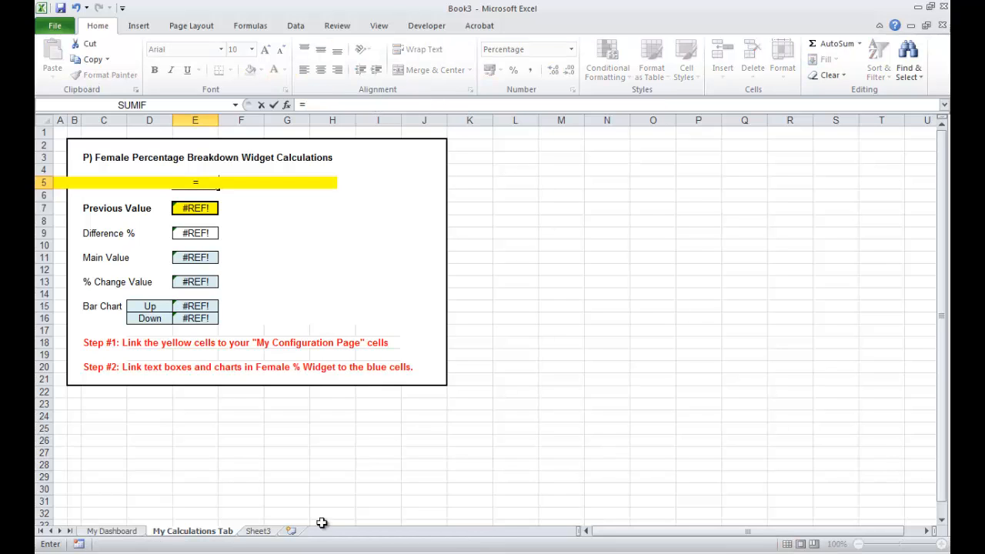
Link Value and Previous Value (E5, E7) to My Dashboard's 98% and 95%, giving +3% change
click(110, 530)
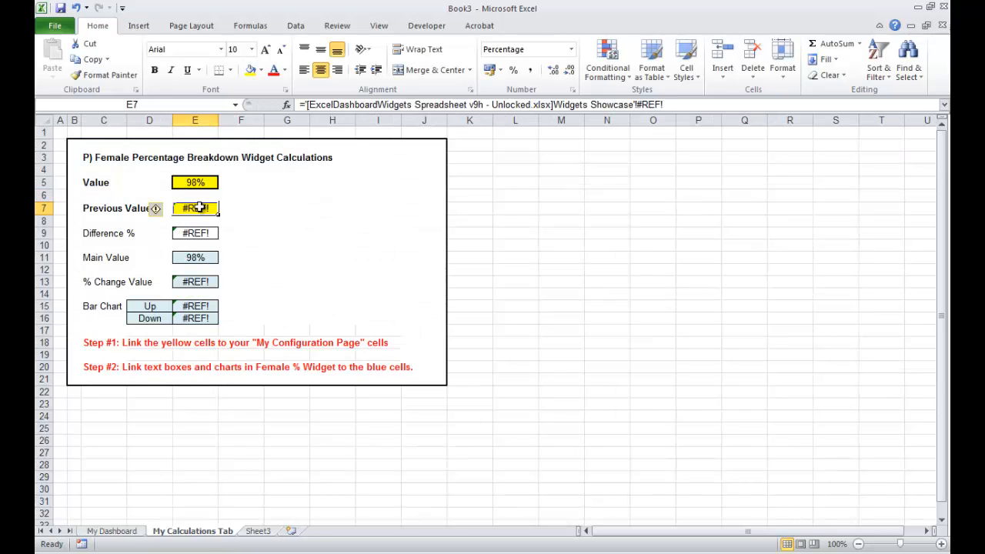
click(110, 531)
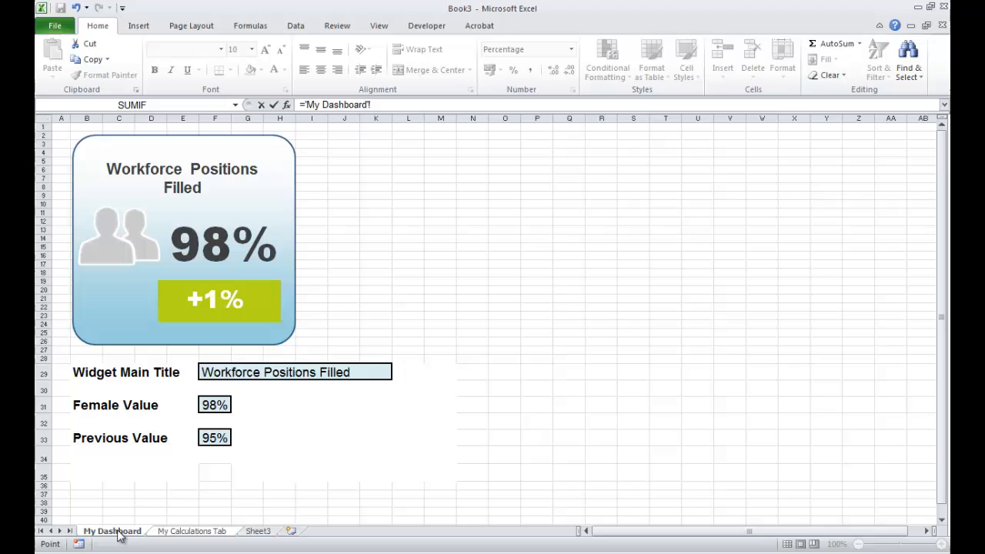
click(191, 531)
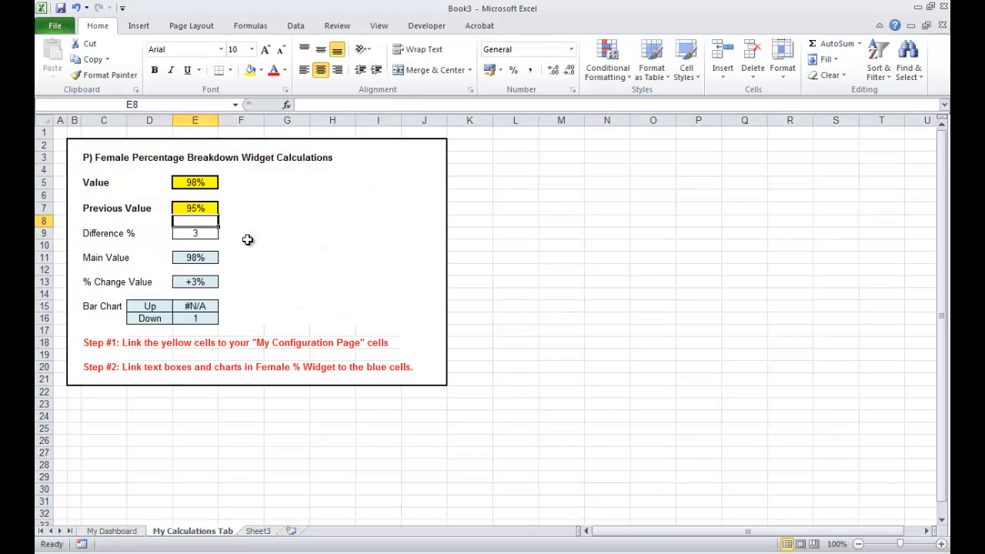
mouse_move(240, 272)
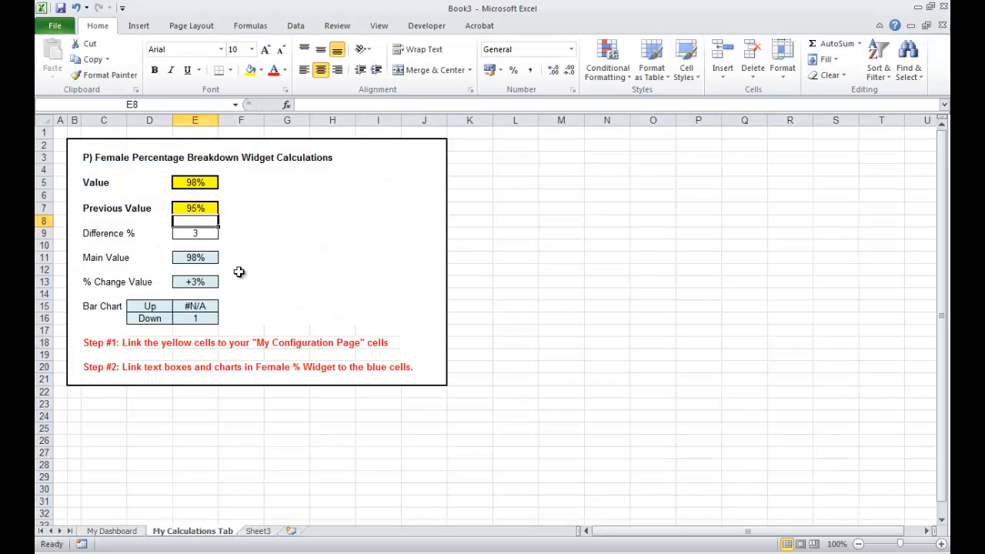
mouse_move(181, 246)
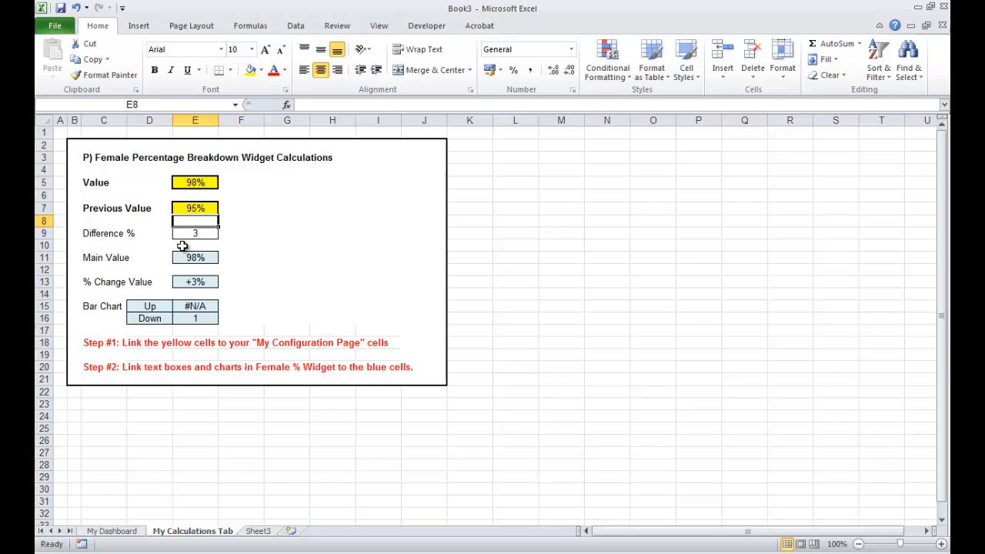
mouse_move(134, 280)
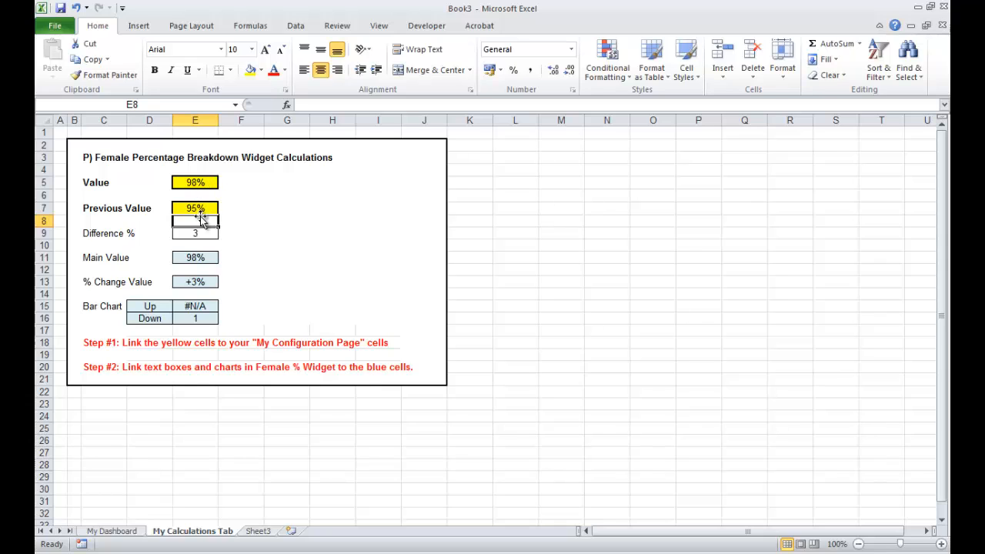
mouse_move(183, 317)
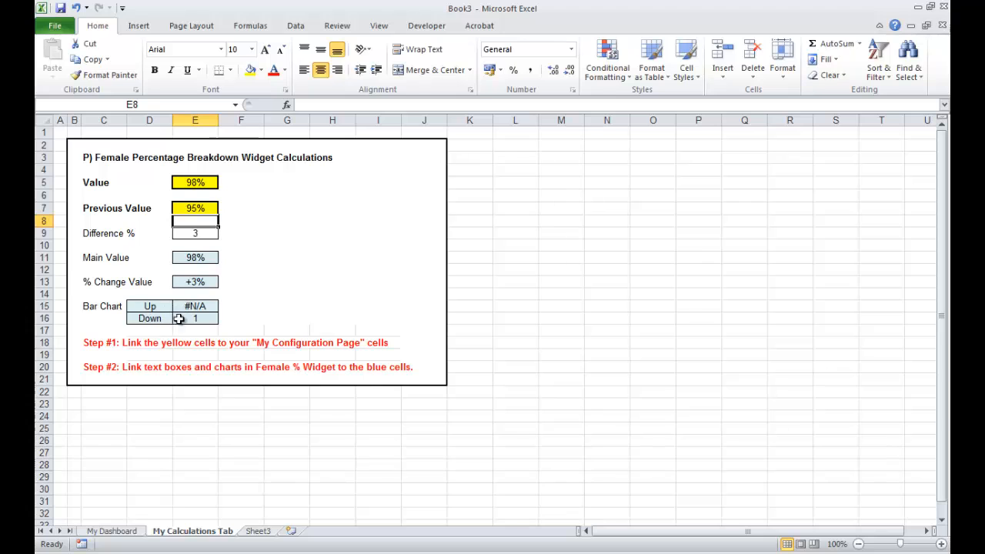
Return to the My Dashboard sheet to check the widget reading 98% and +1%
click(110, 531)
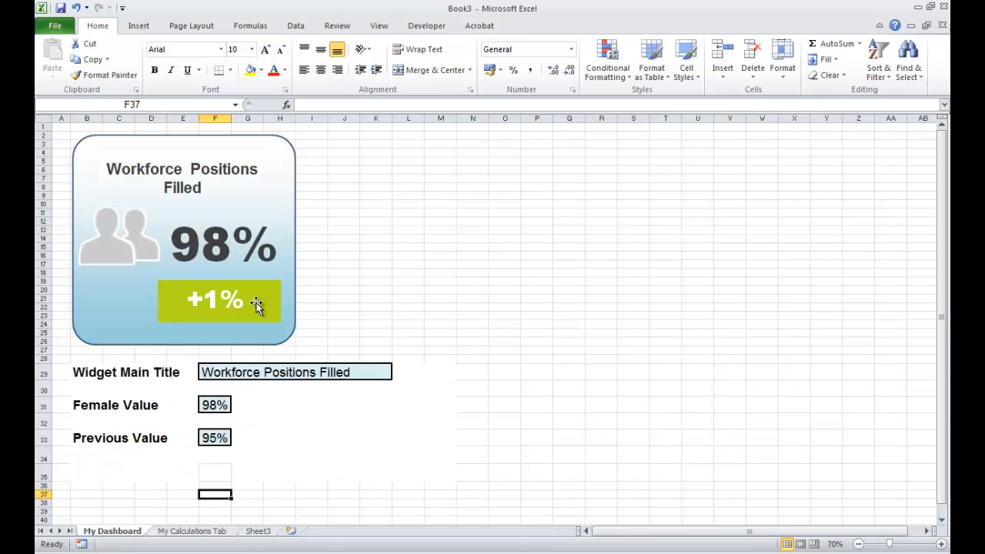
mouse_move(270, 300)
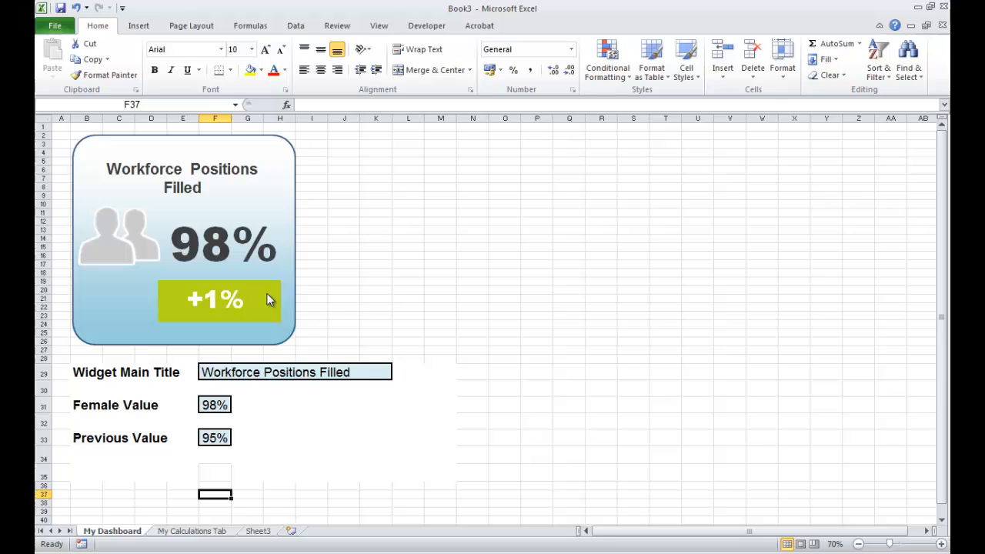
mouse_move(270, 297)
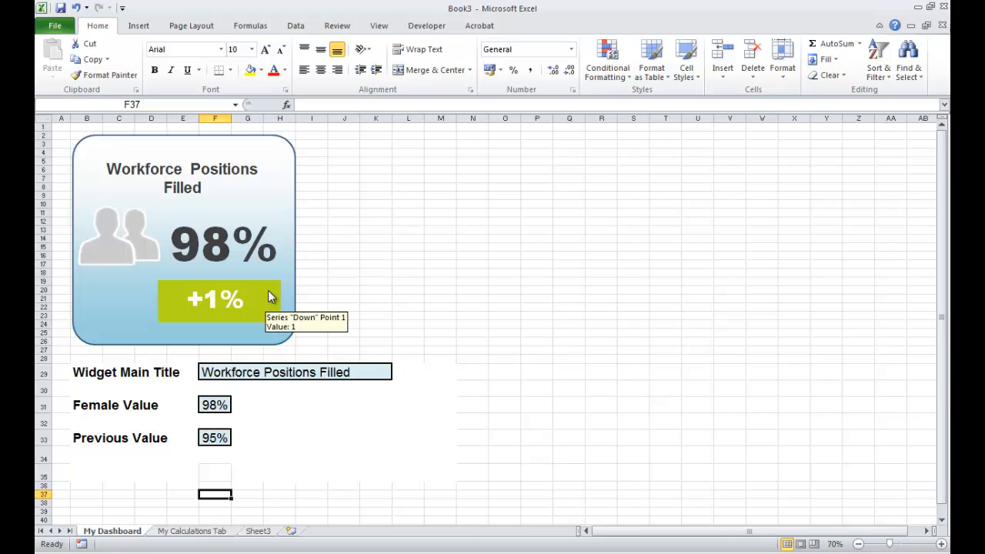
mouse_move(256, 311)
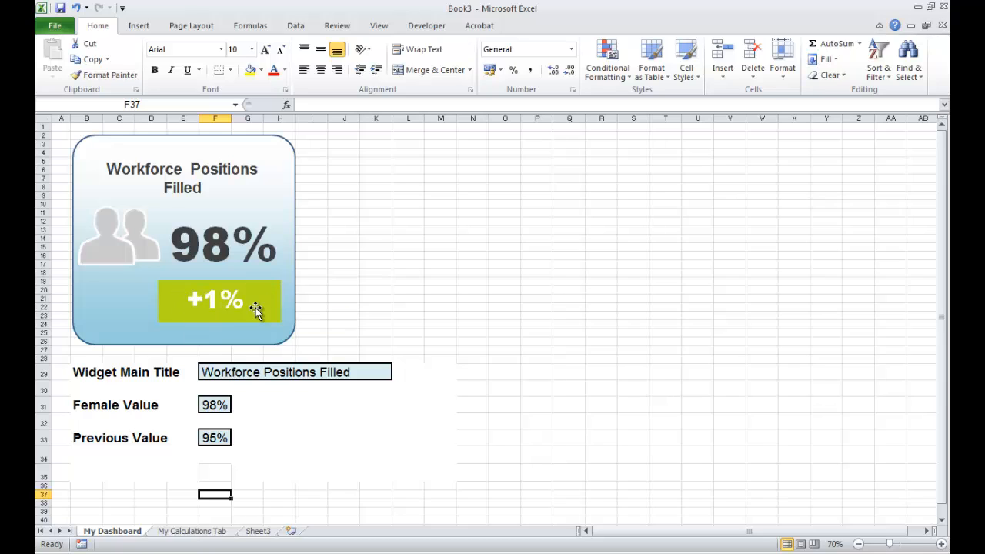
mouse_move(249, 302)
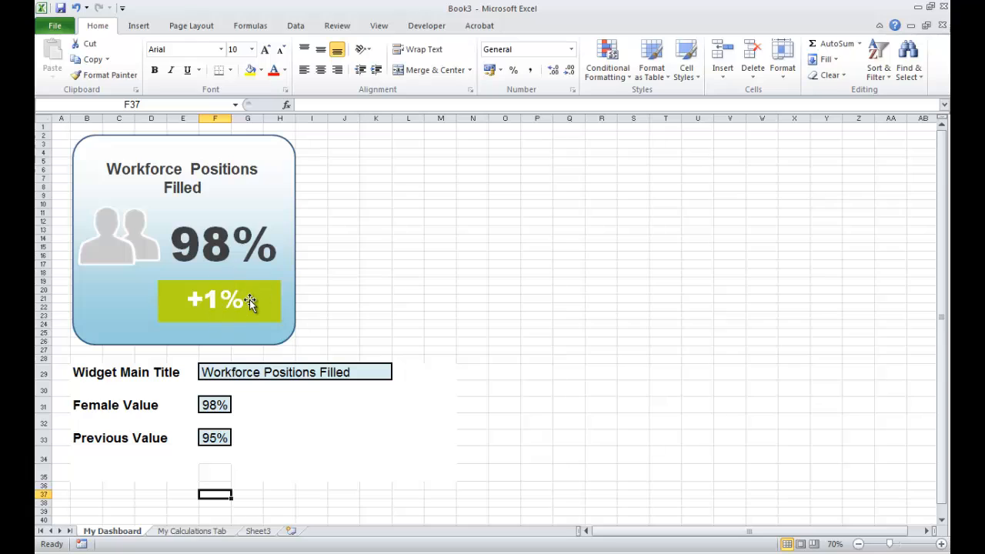
mouse_move(239, 291)
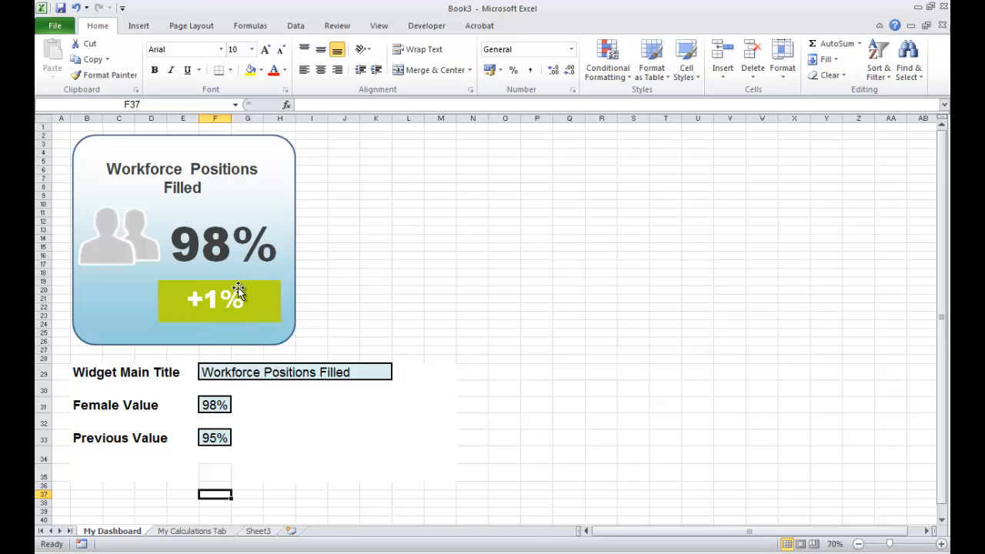
mouse_move(214, 301)
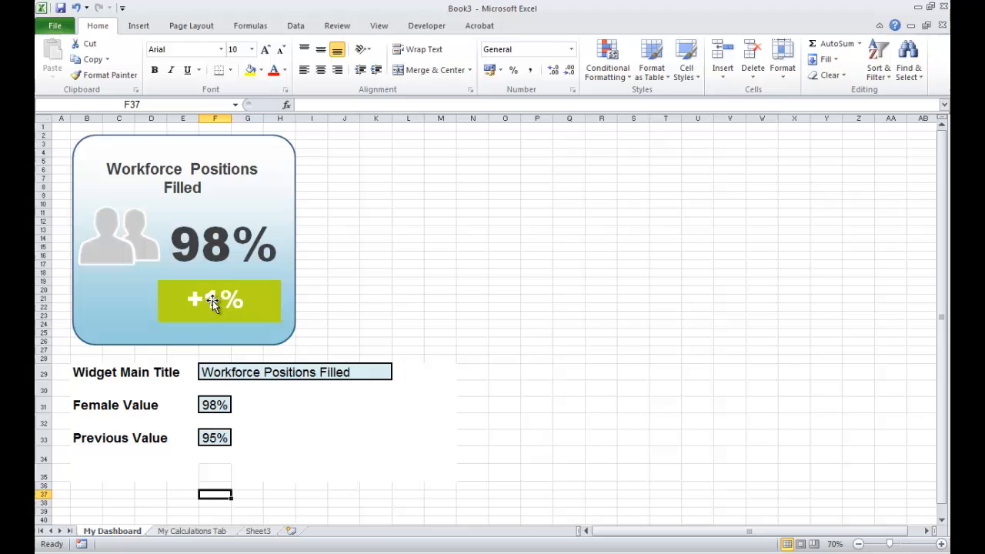
Review My Calculations Tab, then come back to My Dashboard to start linking the +1% box
click(191, 531)
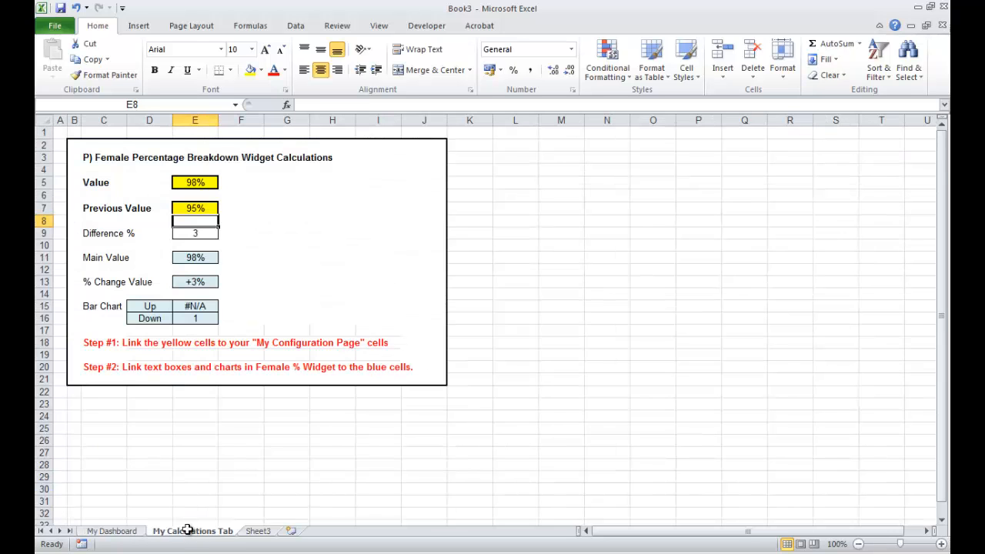
mouse_move(179, 300)
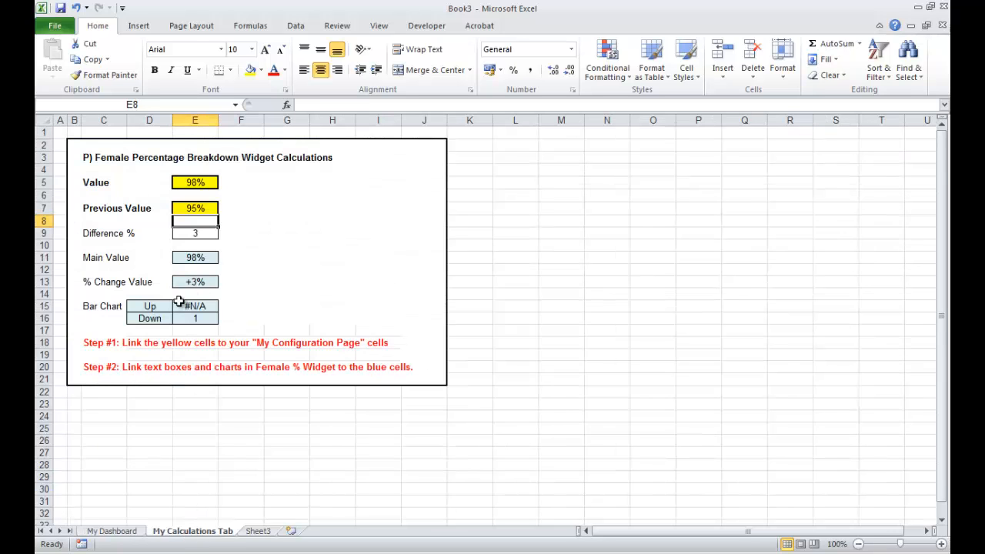
mouse_move(260, 370)
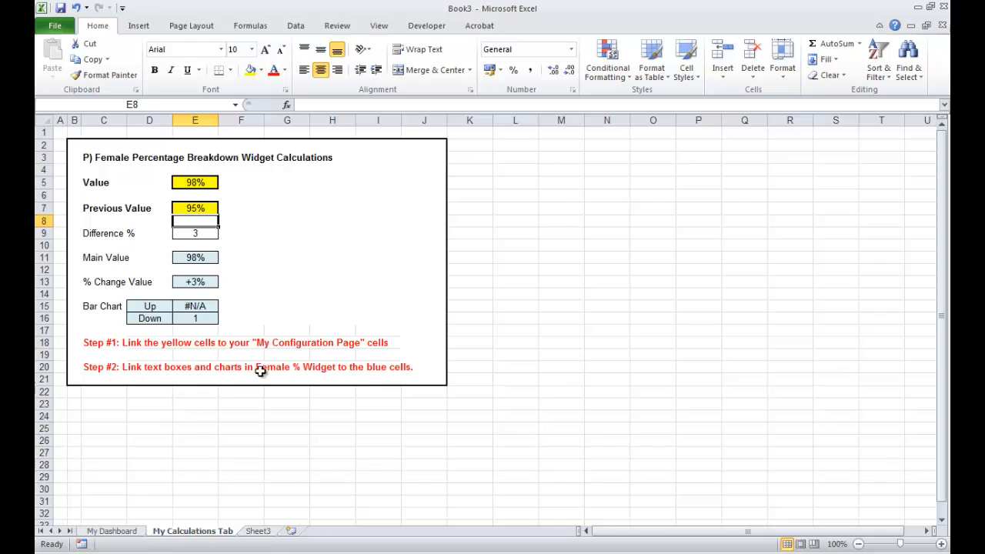
mouse_move(305, 369)
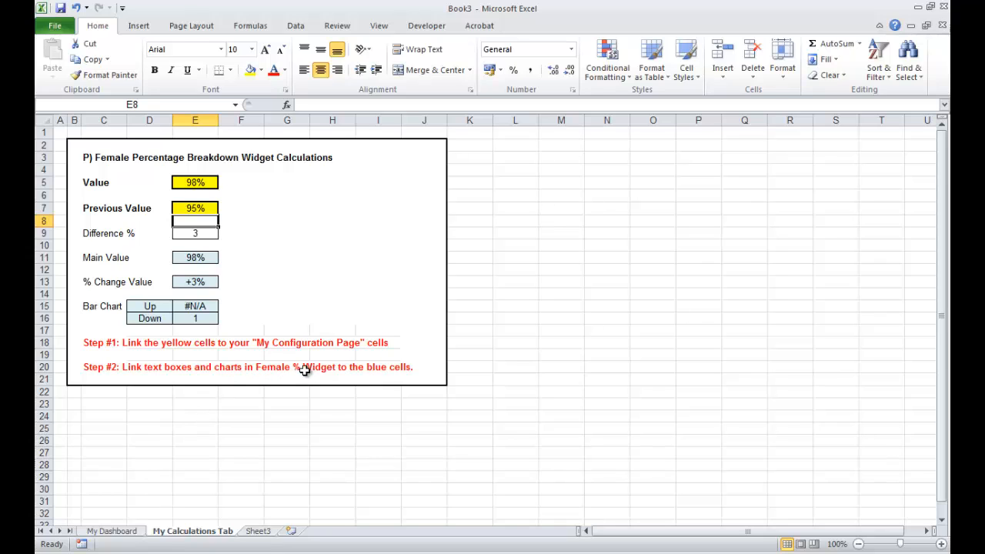
mouse_move(126, 539)
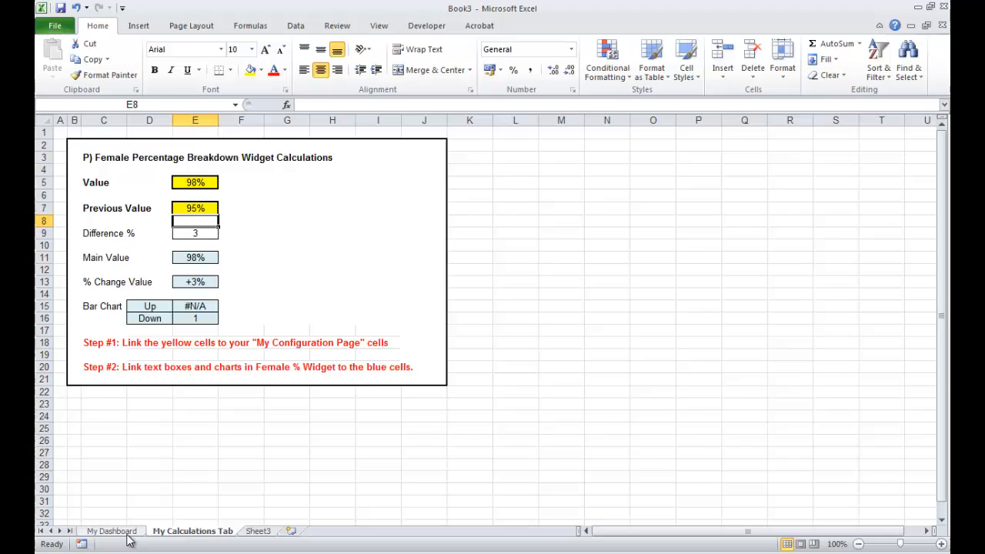
click(111, 529)
text(=)
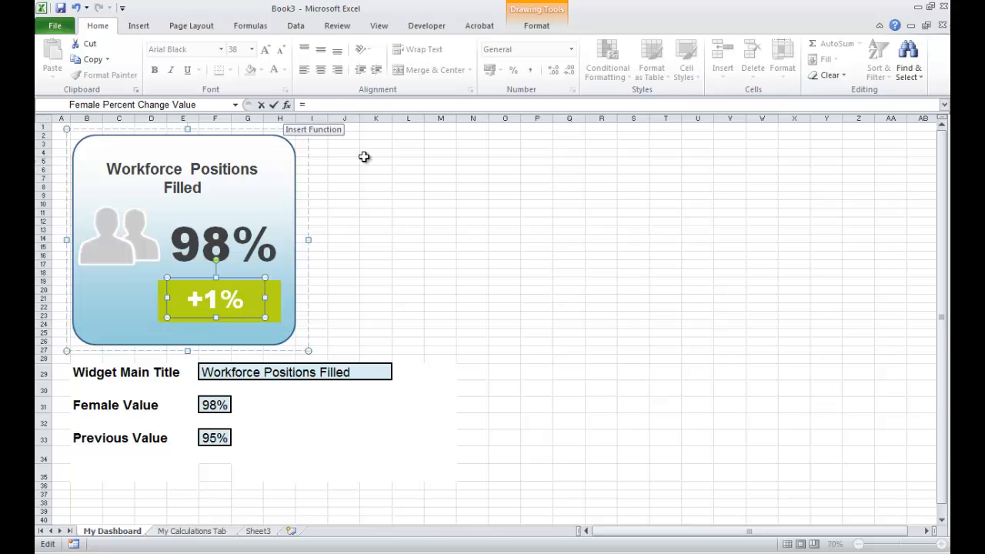
Link the widget's change box to the % Change Value cell E13 on My Calculations Tab
click(191, 531)
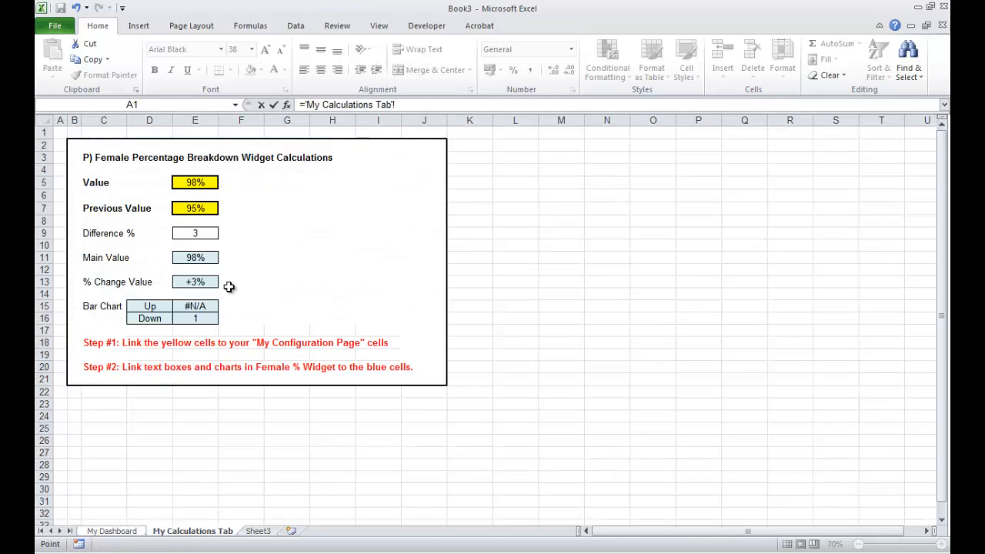
click(111, 531)
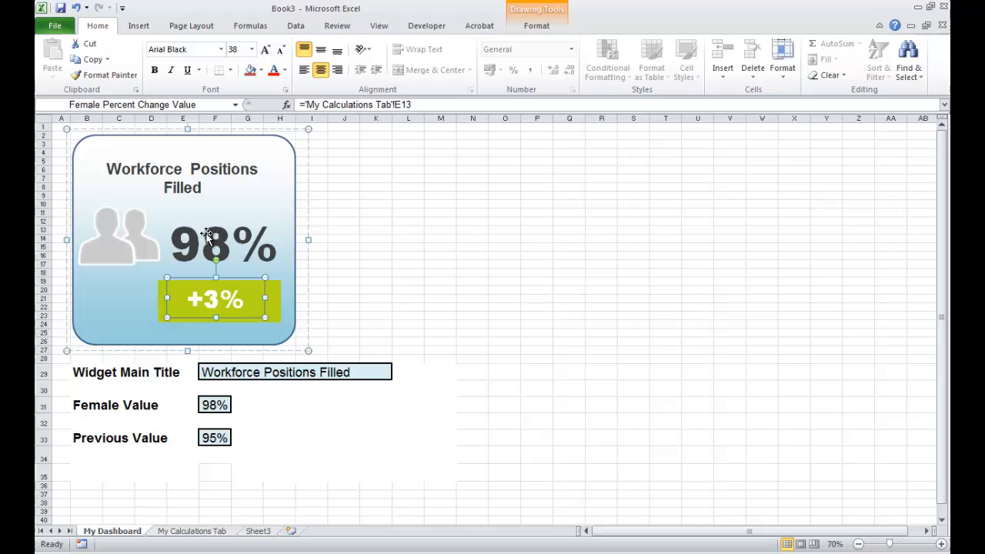
Set Previous Value to 97% so the change box reads +1%
click(215, 437)
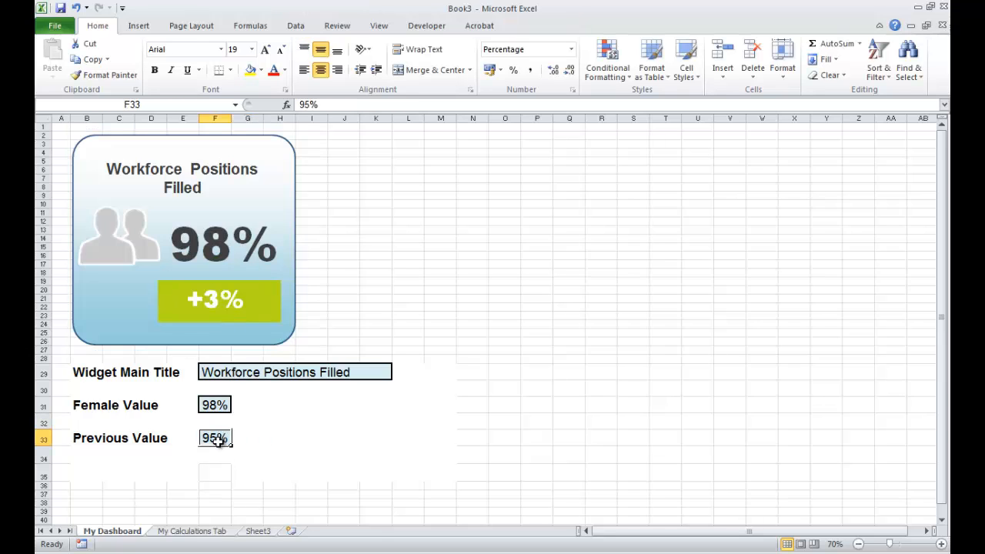
text(97%)
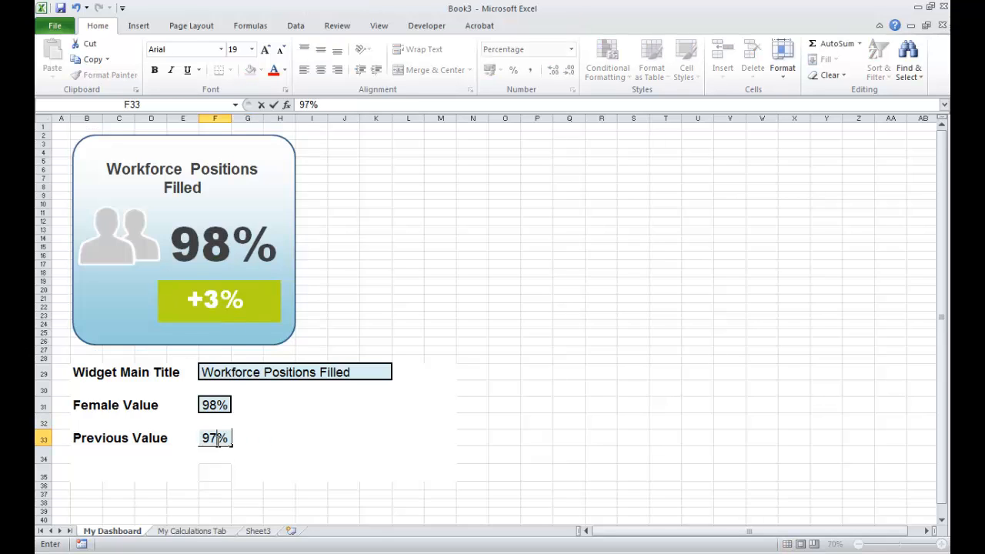
key(Return)
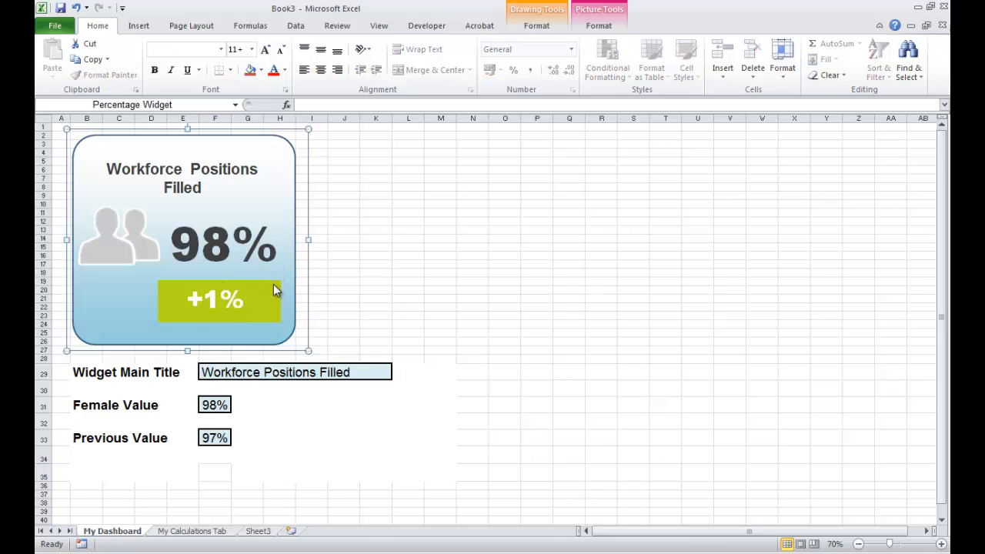
Bring up Select Data for the change box's background chart, listing the Up and Down series
click(215, 299)
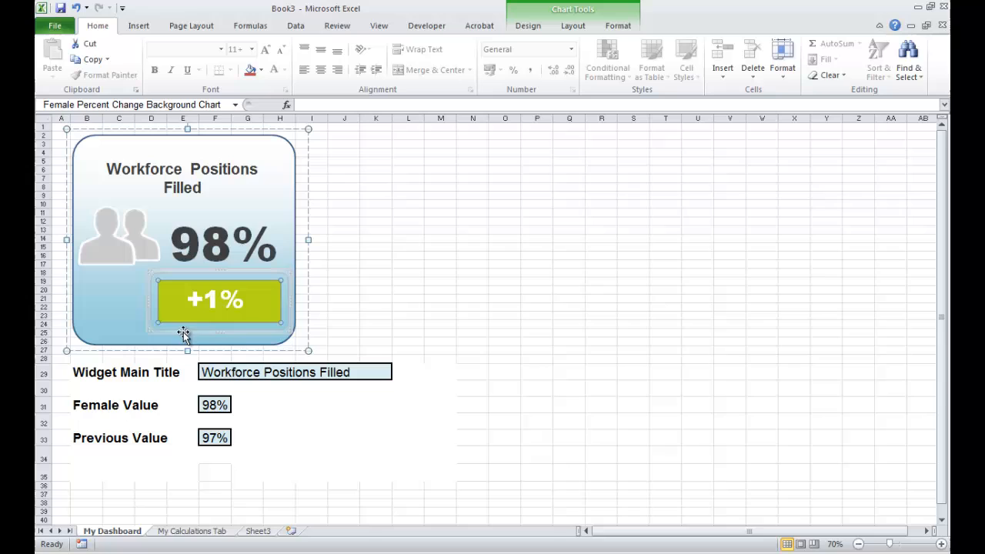
mouse_move(546, 8)
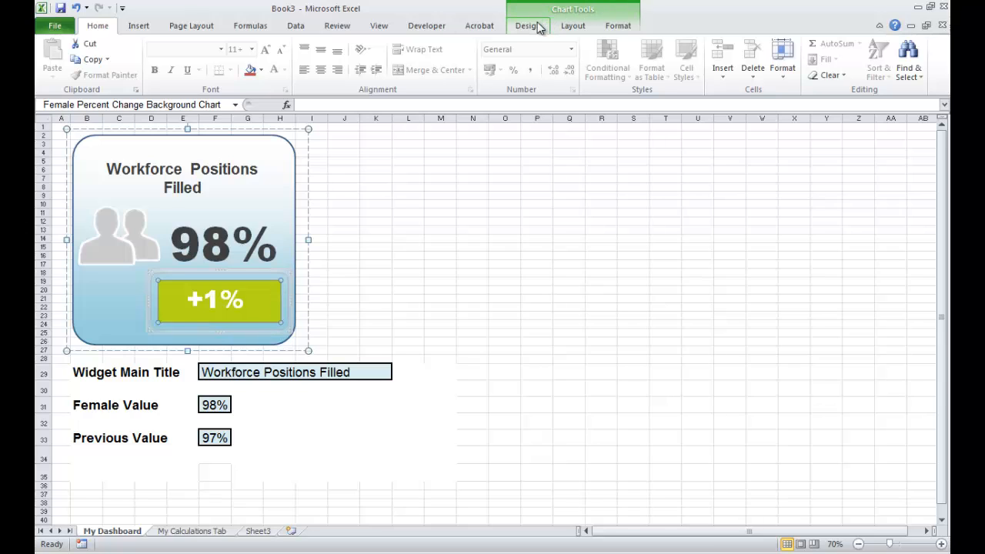
click(526, 24)
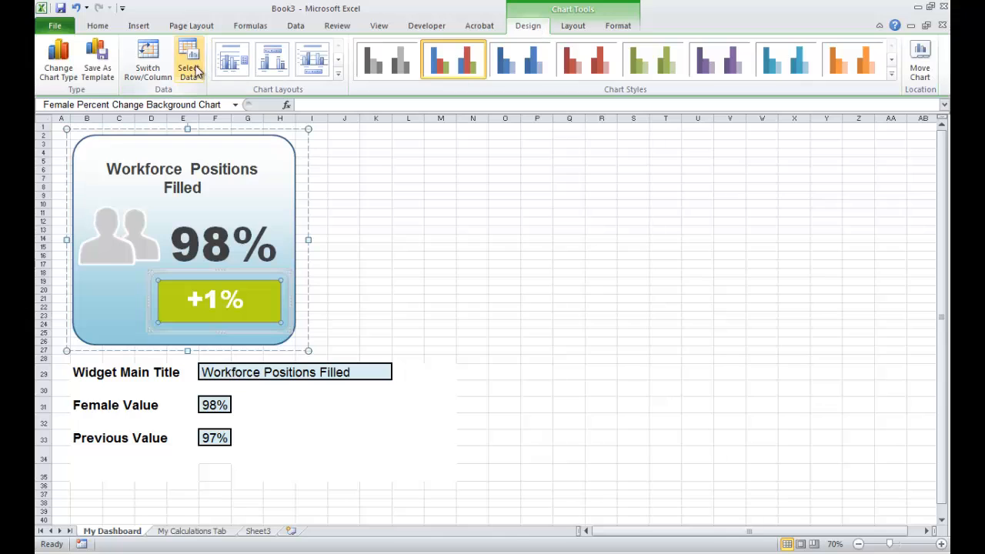
click(188, 58)
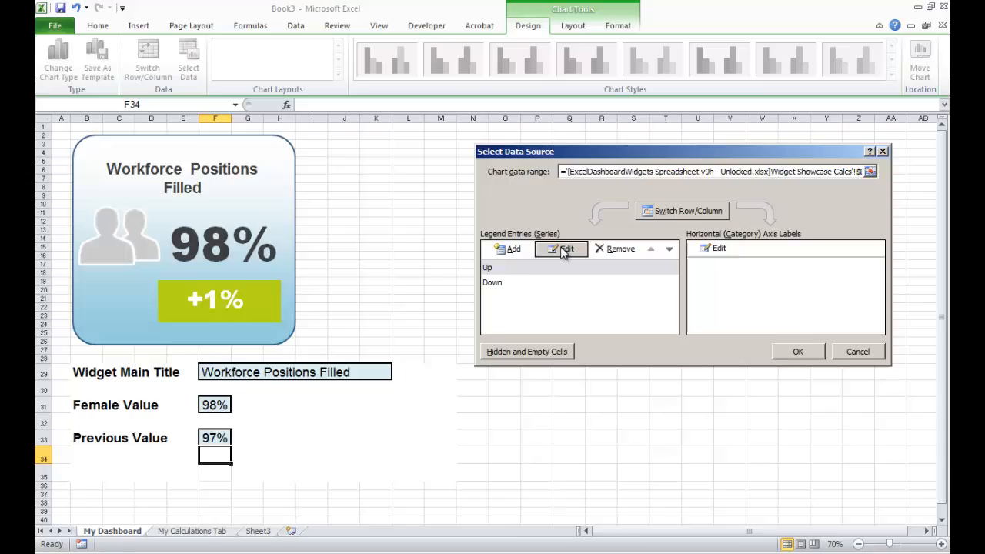
Inspect the Up series source, still linked to the old workbook, and cancel without changes
click(566, 248)
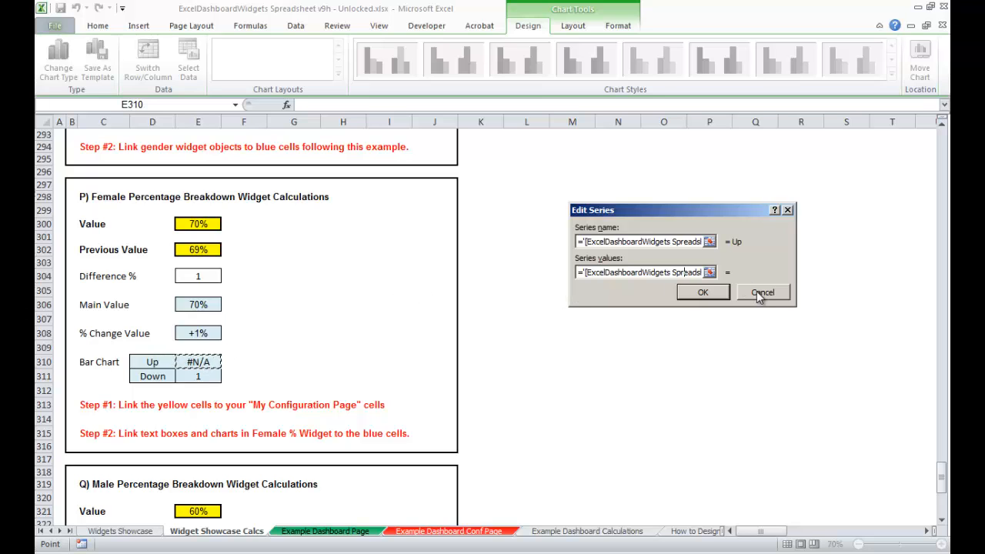
click(761, 293)
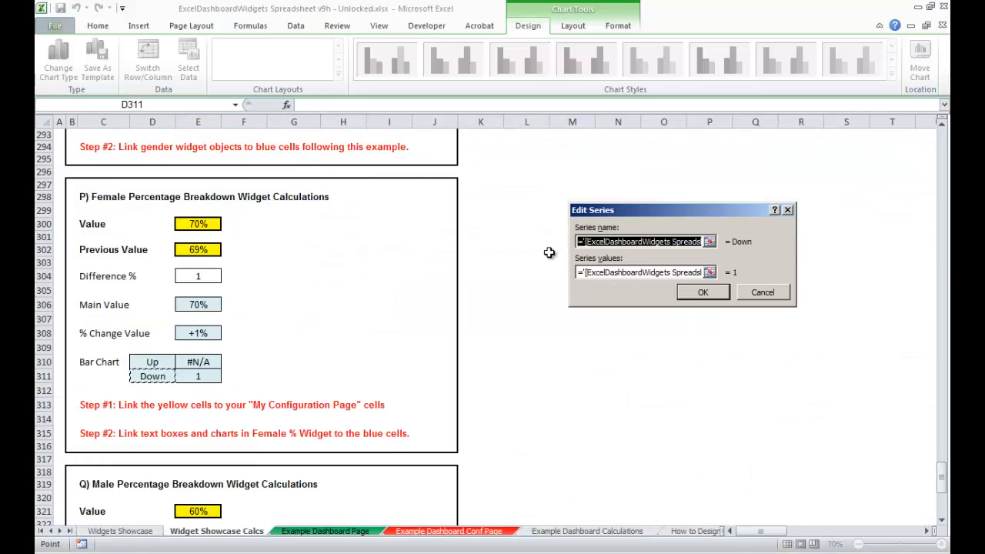
mouse_move(249, 374)
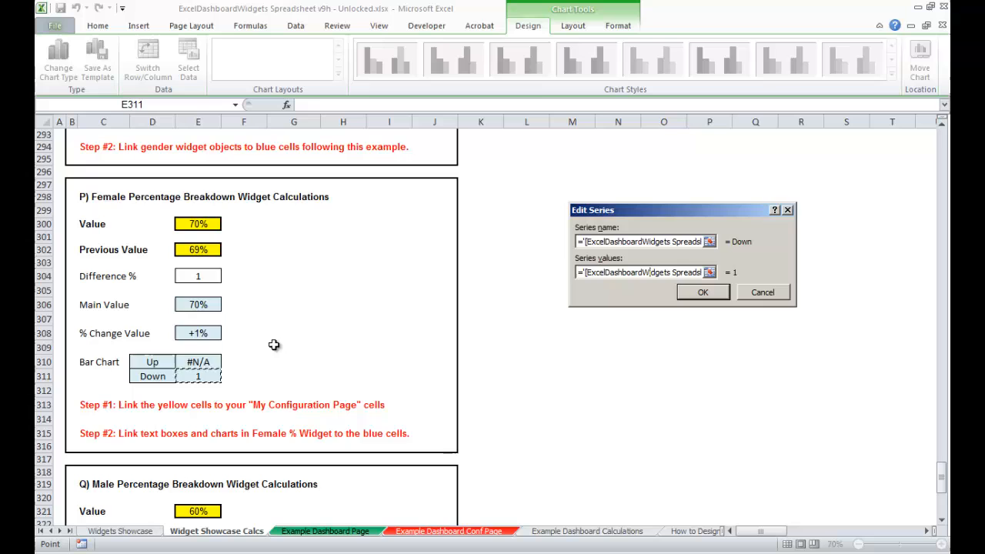
mouse_move(776, 160)
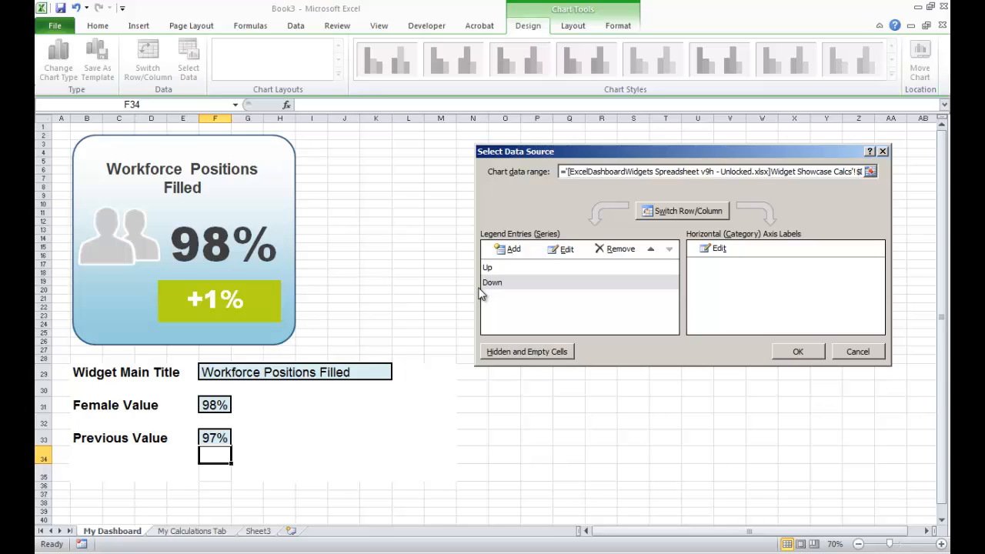
mouse_move(443, 363)
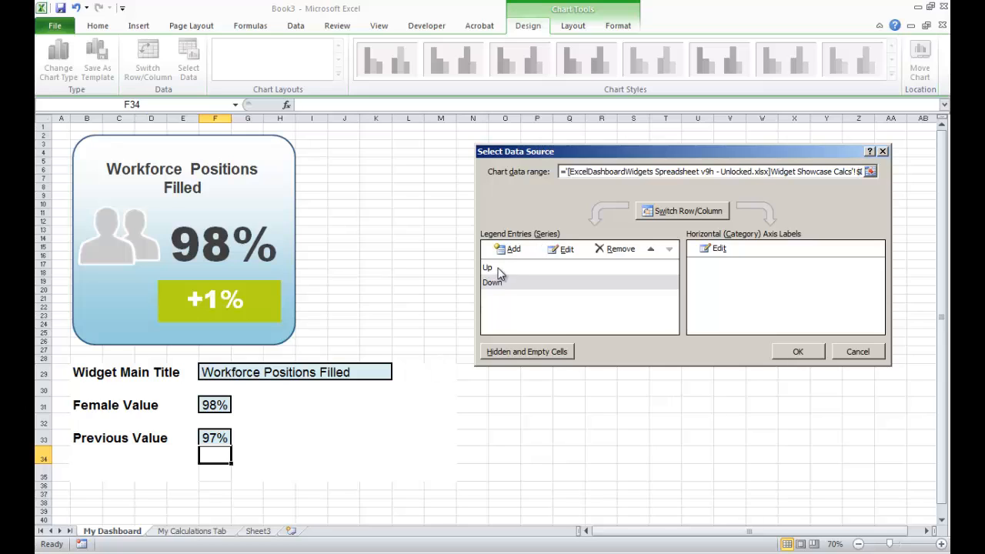
Edit the Up series and begin its name reference on Book3's My Calculations Tab
click(486, 268)
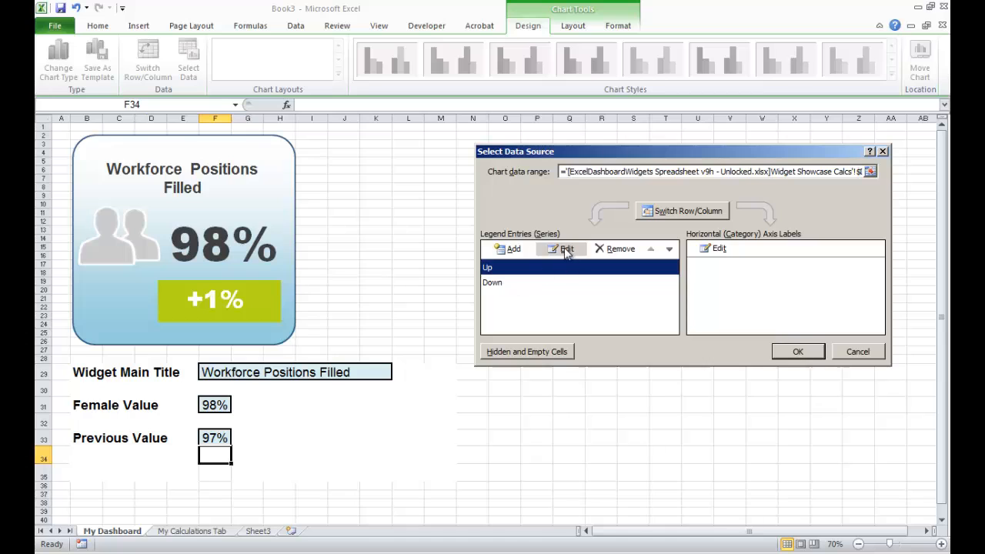
click(561, 247)
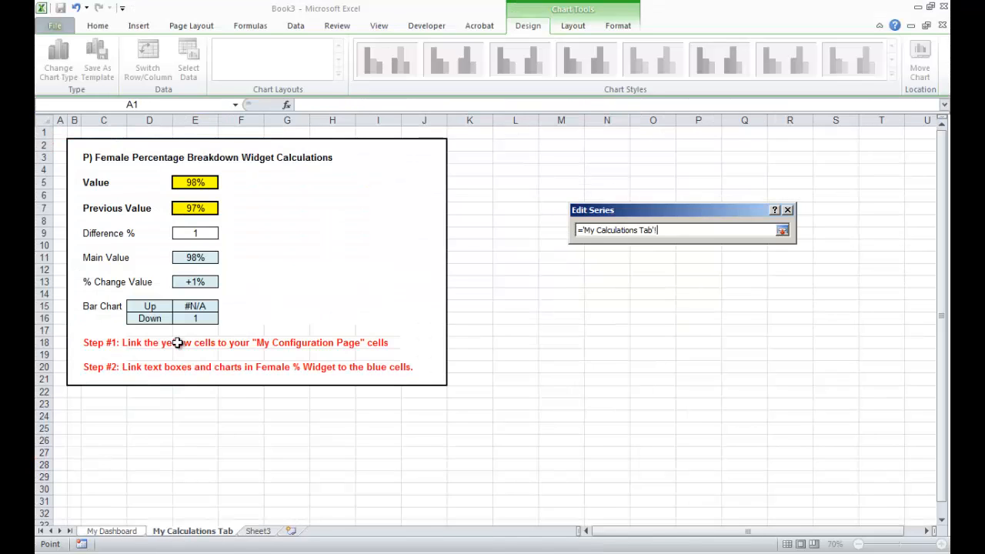
click(149, 306)
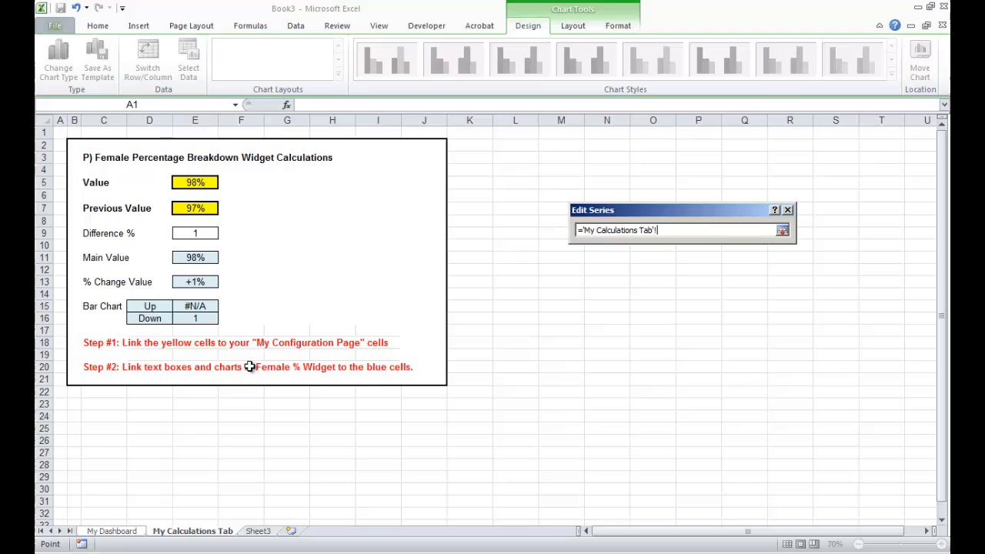
click(194, 305)
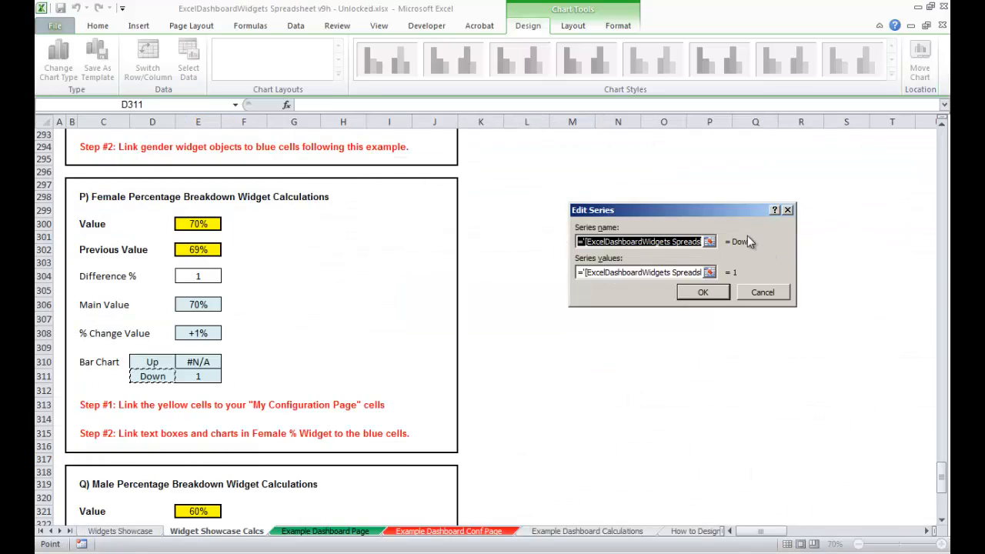
Point the Down series name to D16 and values to E16 on My Calculations Tab and confirm
click(708, 241)
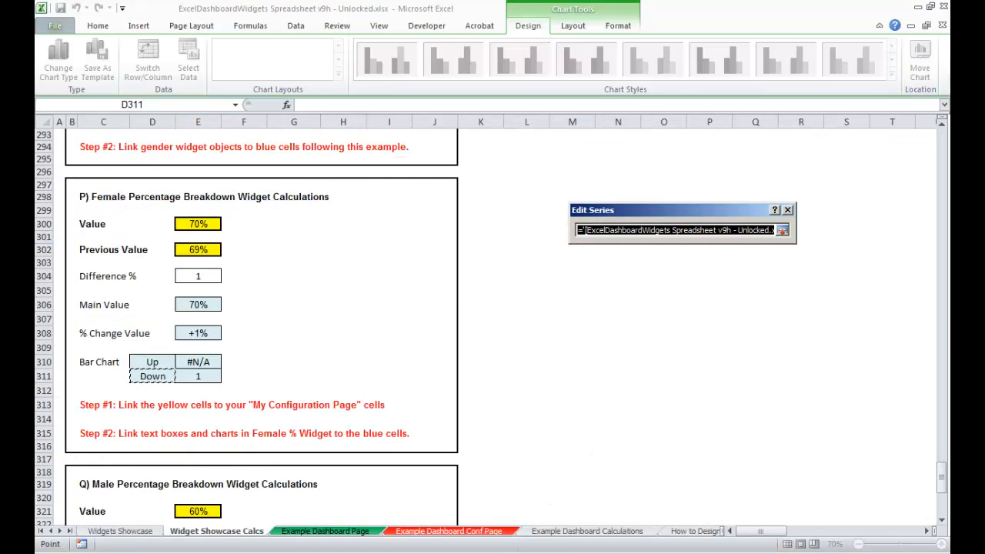
click(110, 531)
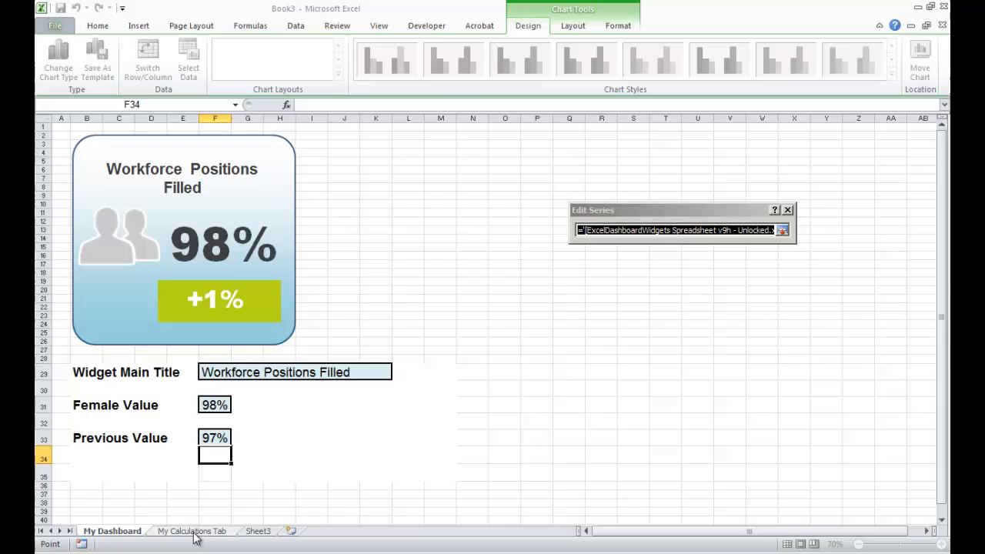
click(191, 530)
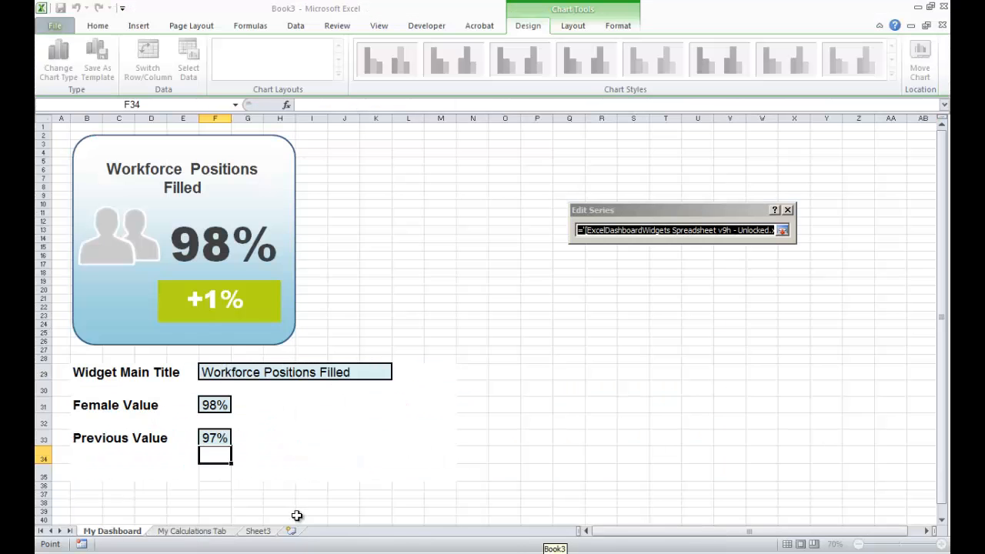
click(191, 531)
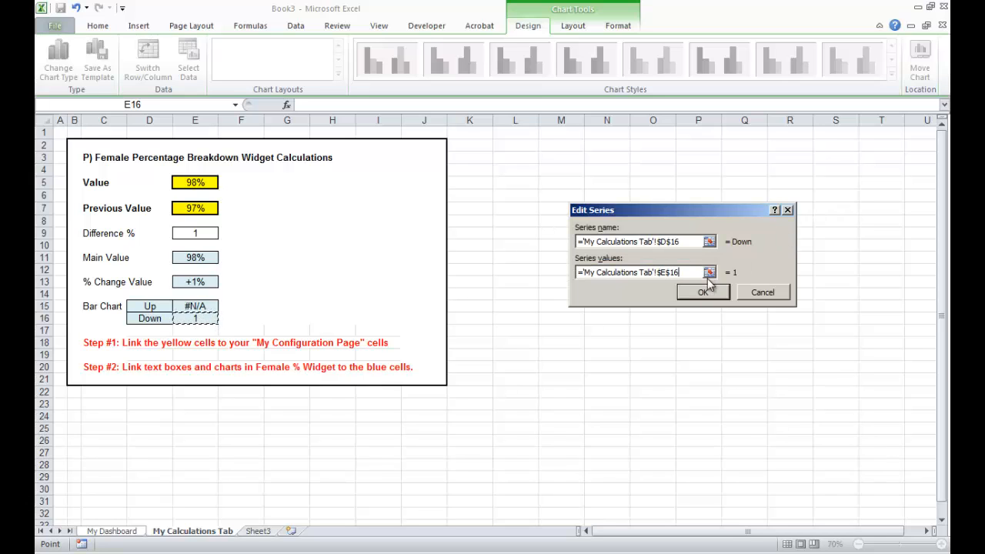
click(702, 293)
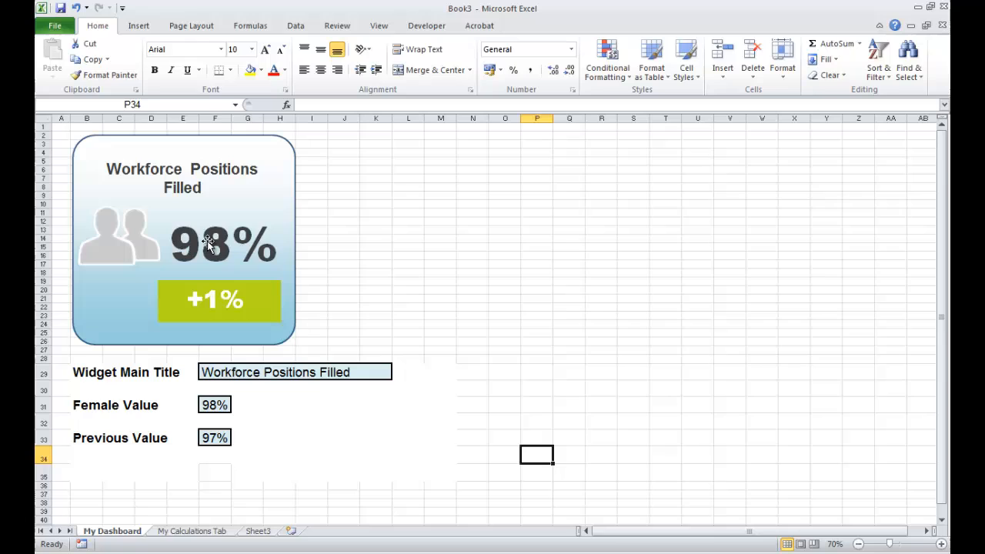
mouse_move(200, 306)
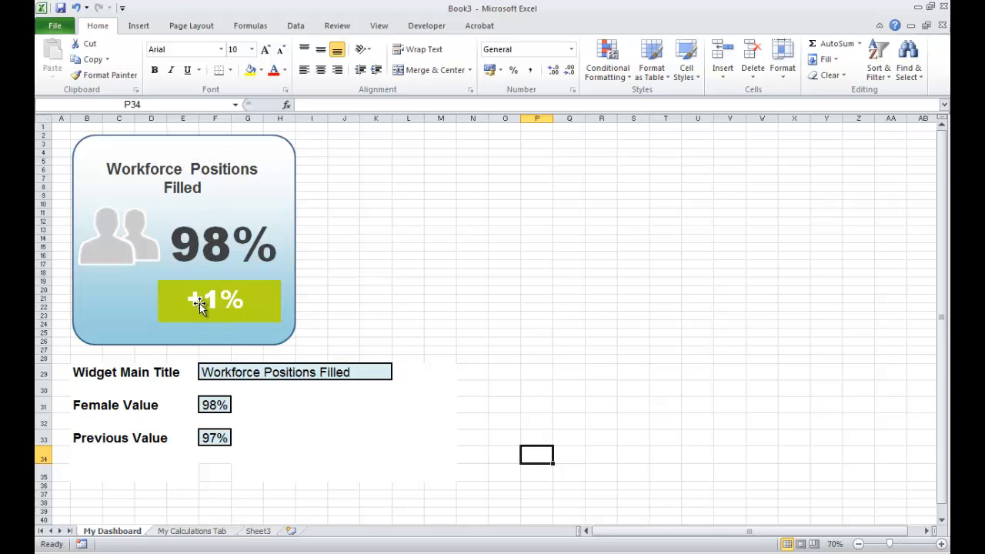
mouse_move(214, 296)
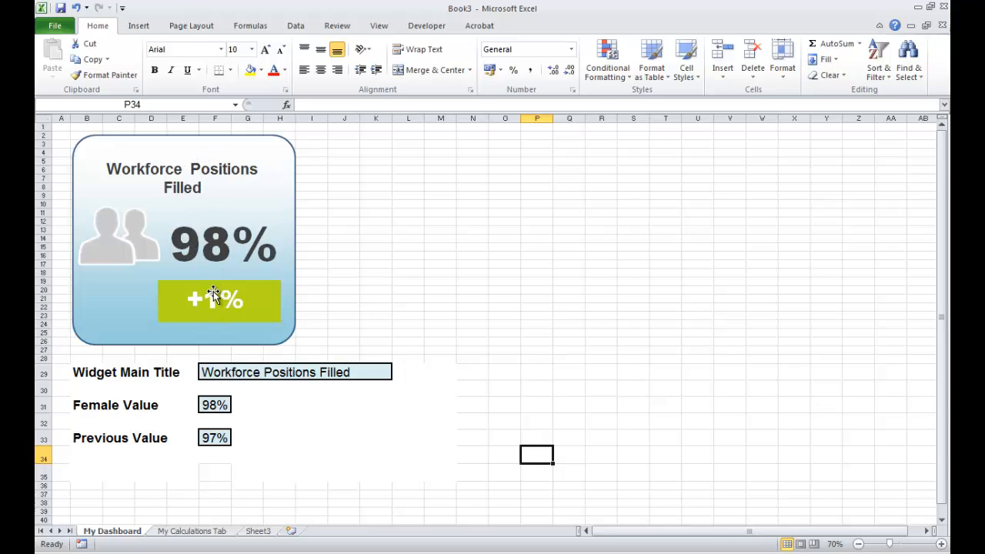
mouse_move(253, 289)
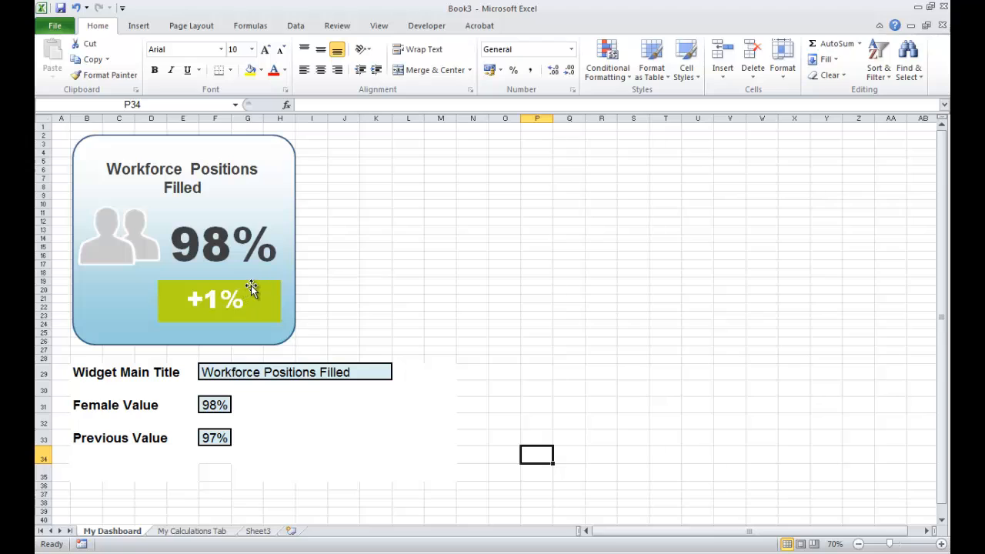
mouse_move(283, 301)
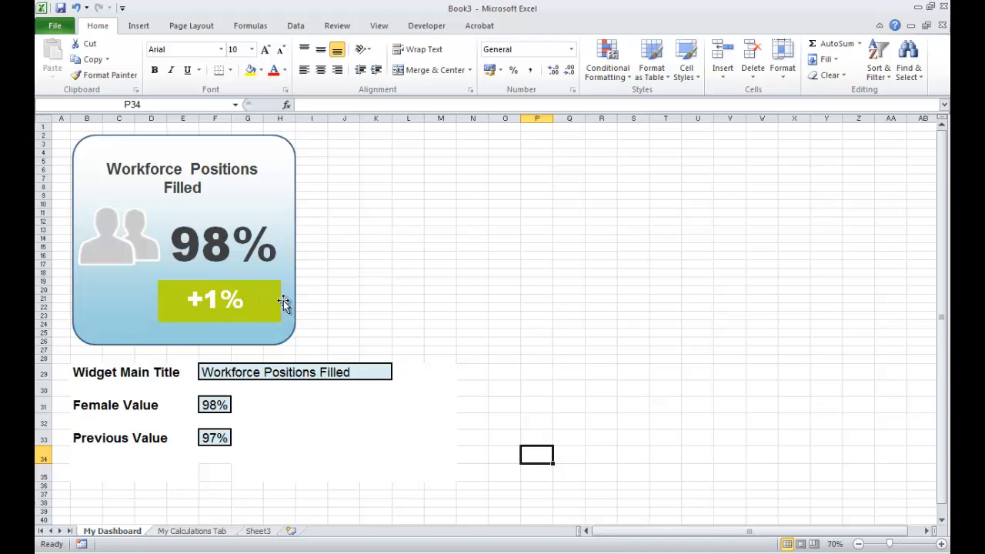
mouse_move(200, 181)
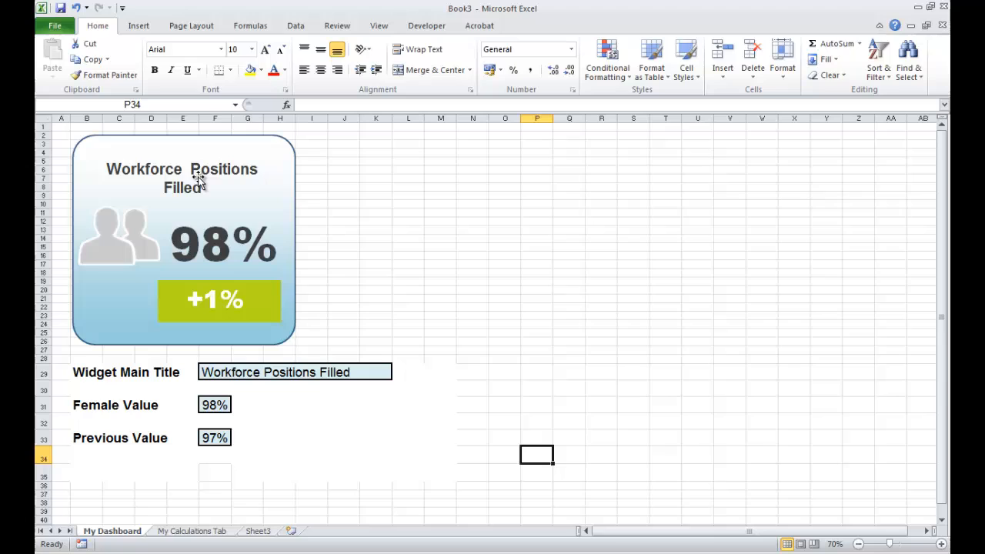
mouse_move(286, 425)
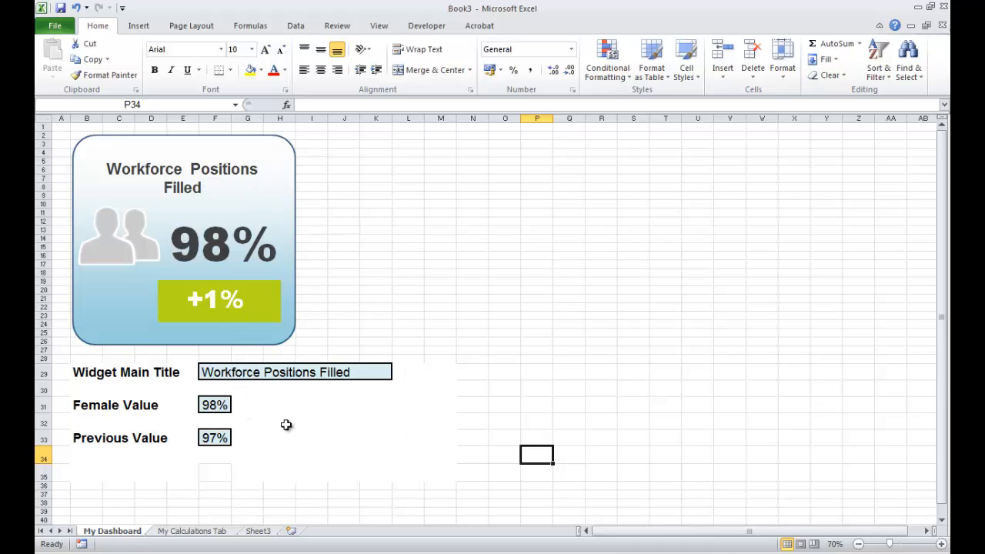
Set Previous Value to 99% and Female Value to 100% so the widget shows 100% with a green +1%
click(215, 404)
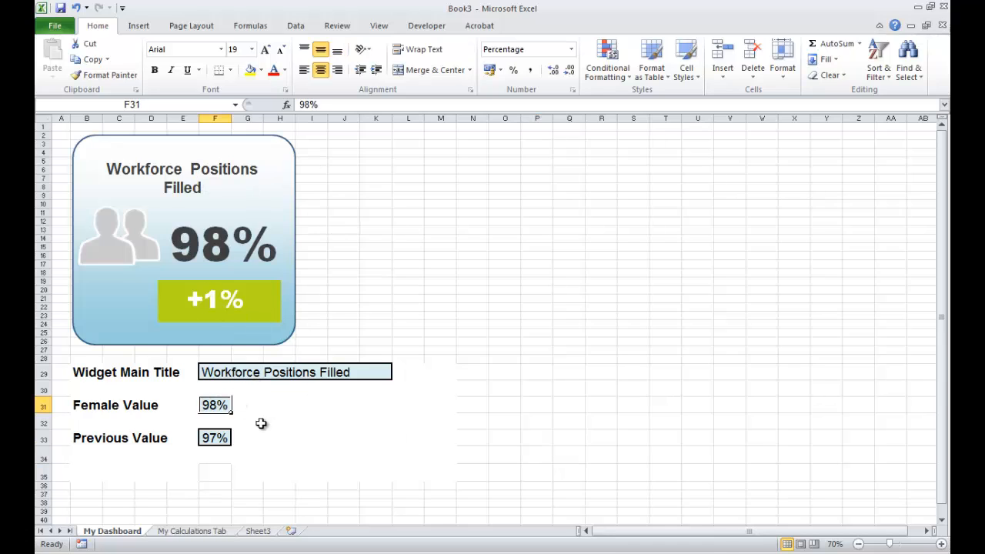
click(215, 437)
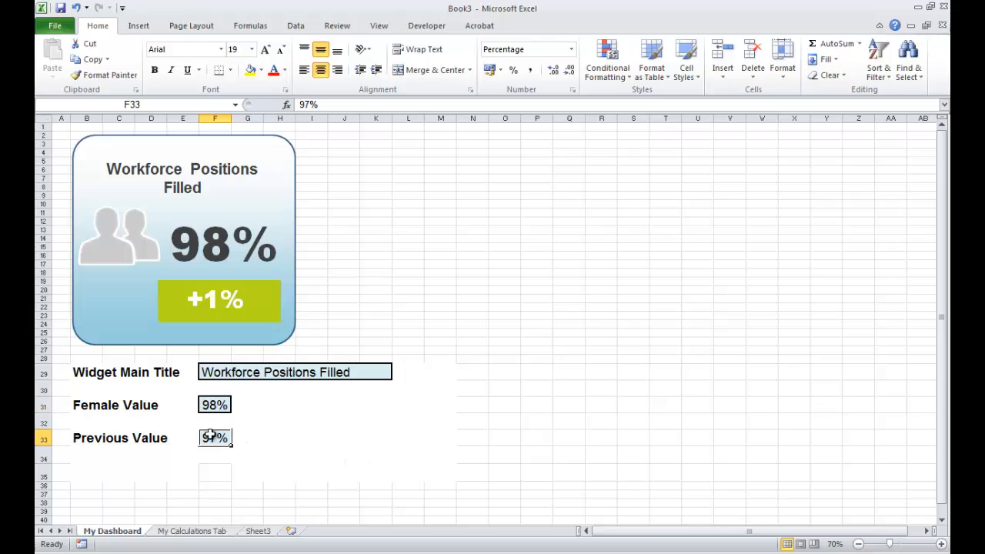
text(99%)
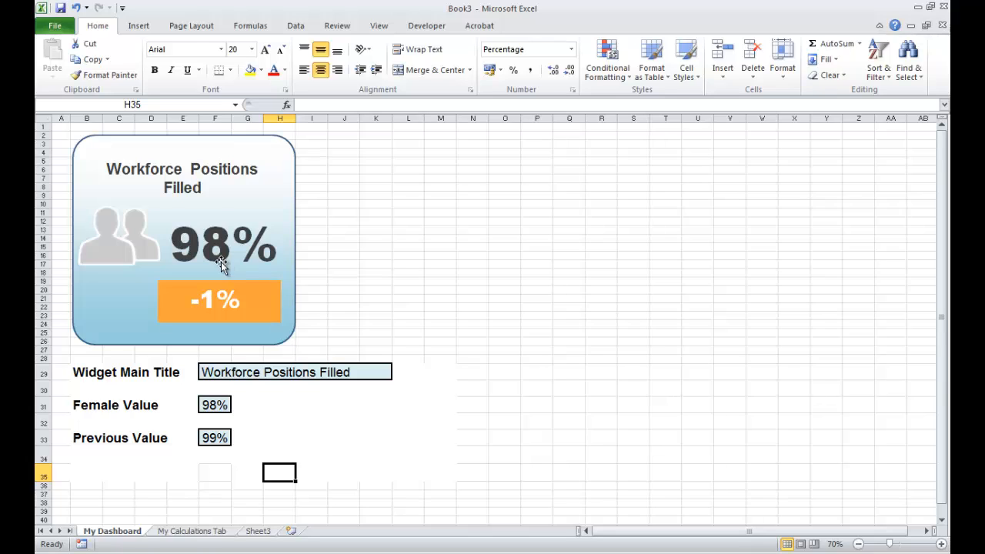
mouse_move(225, 308)
text(100)
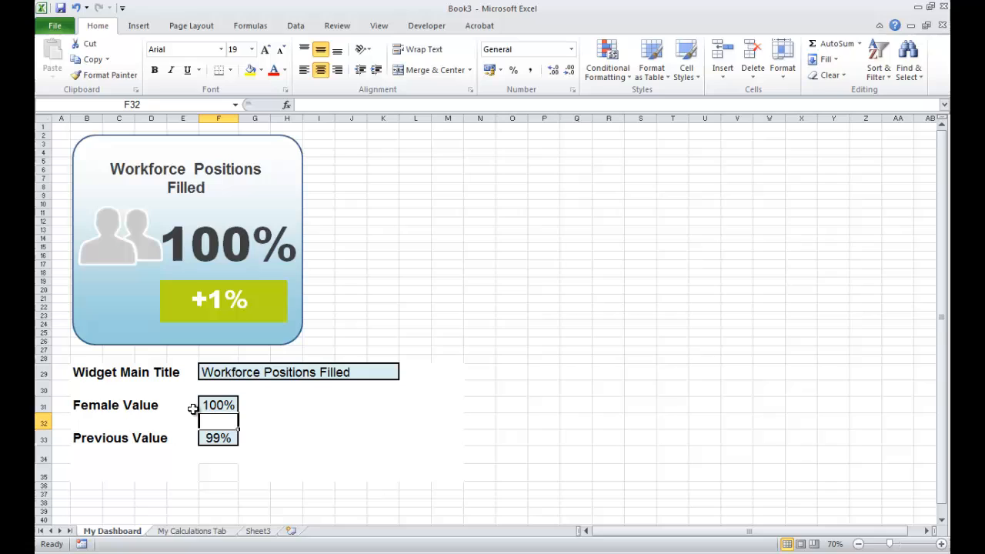
mouse_move(233, 256)
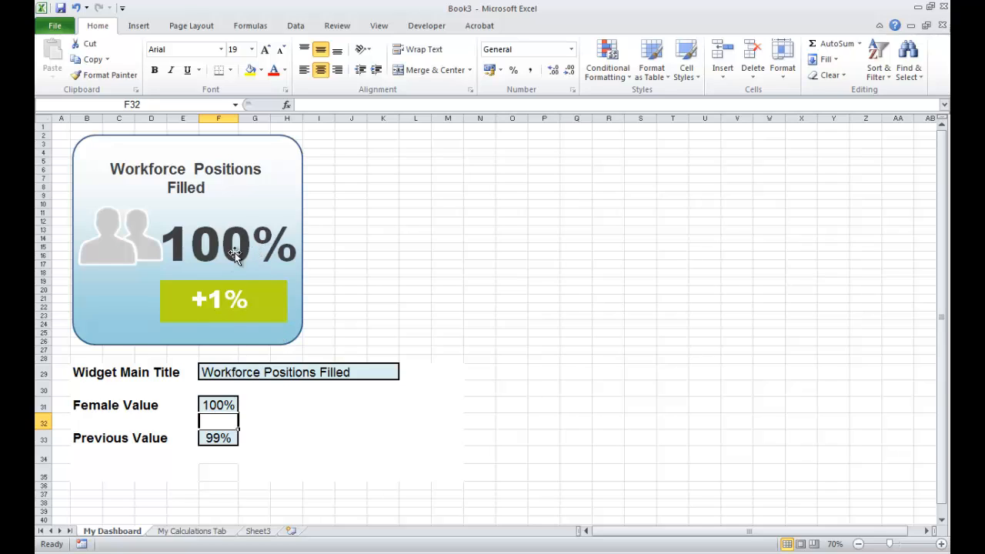
click(382, 248)
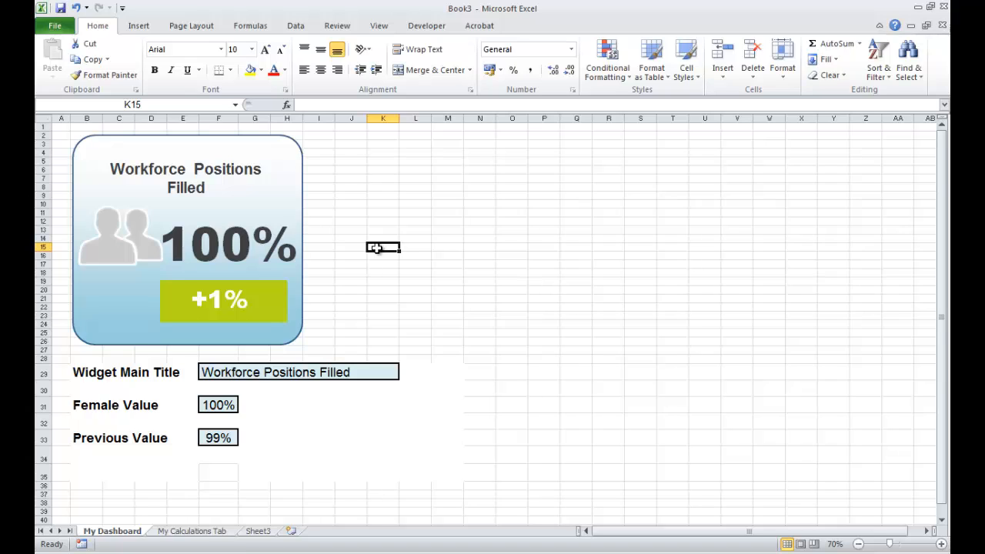
mouse_move(588, 393)
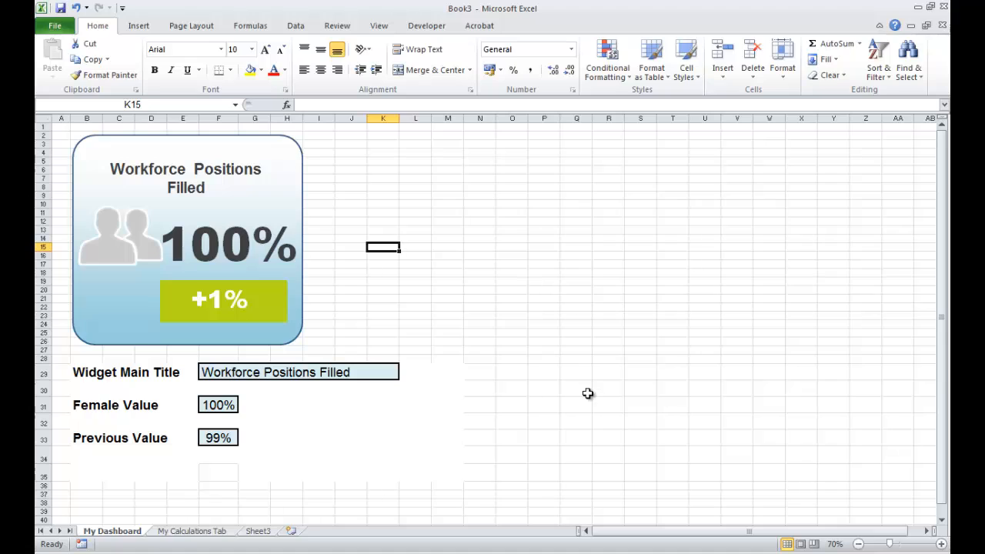